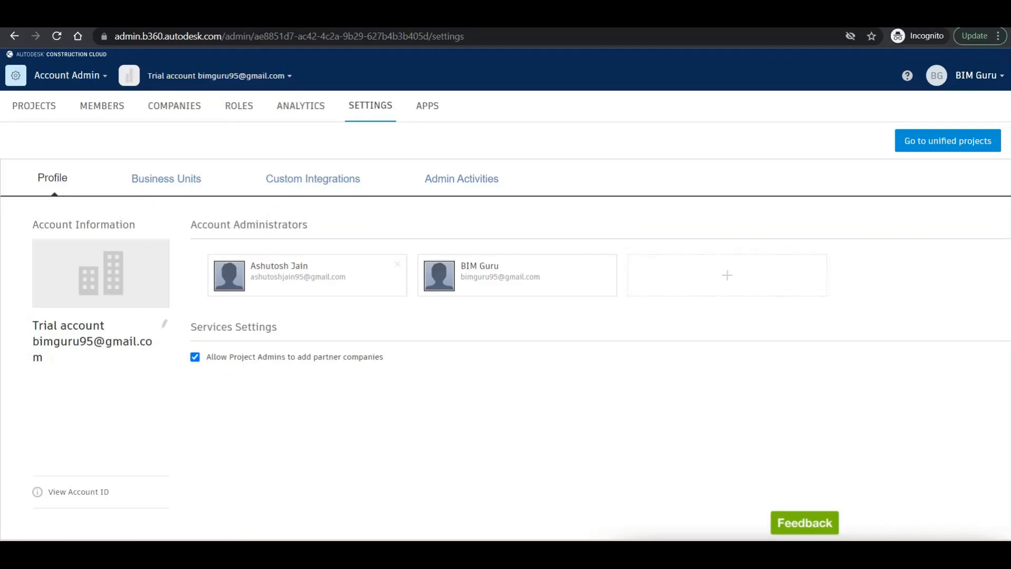
mouse_move(701, 185)
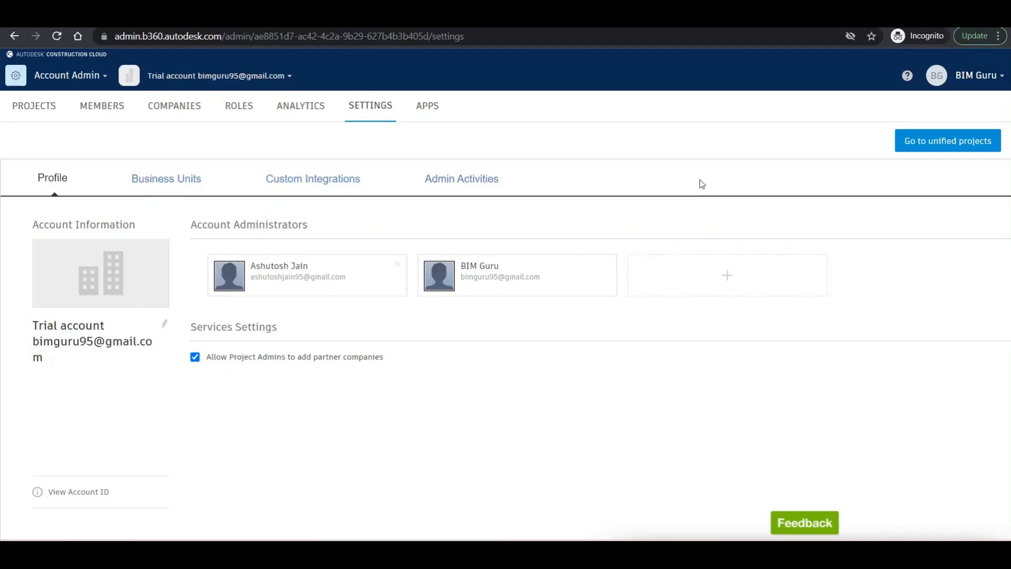
mouse_move(966, 137)
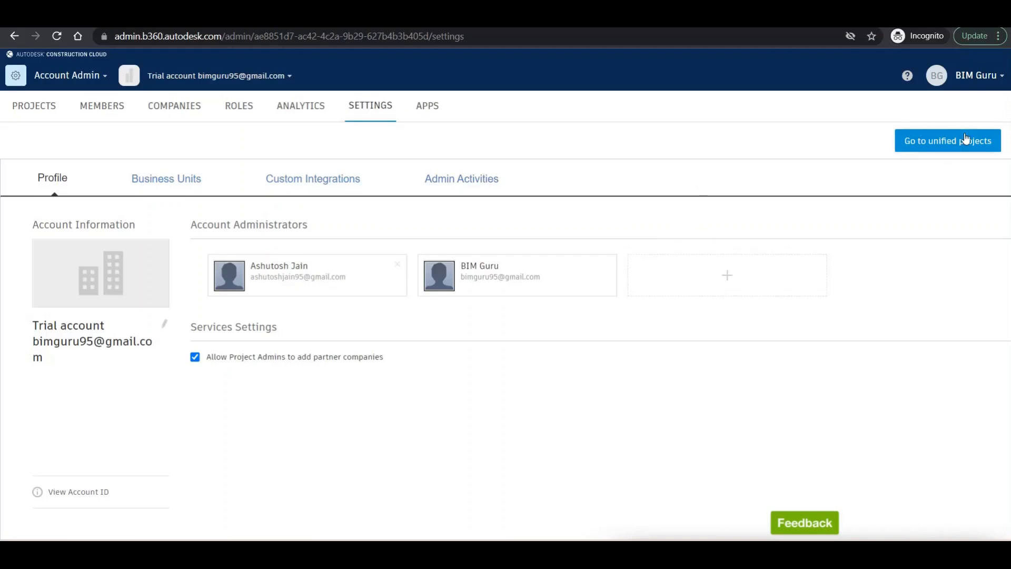
mouse_move(928, 143)
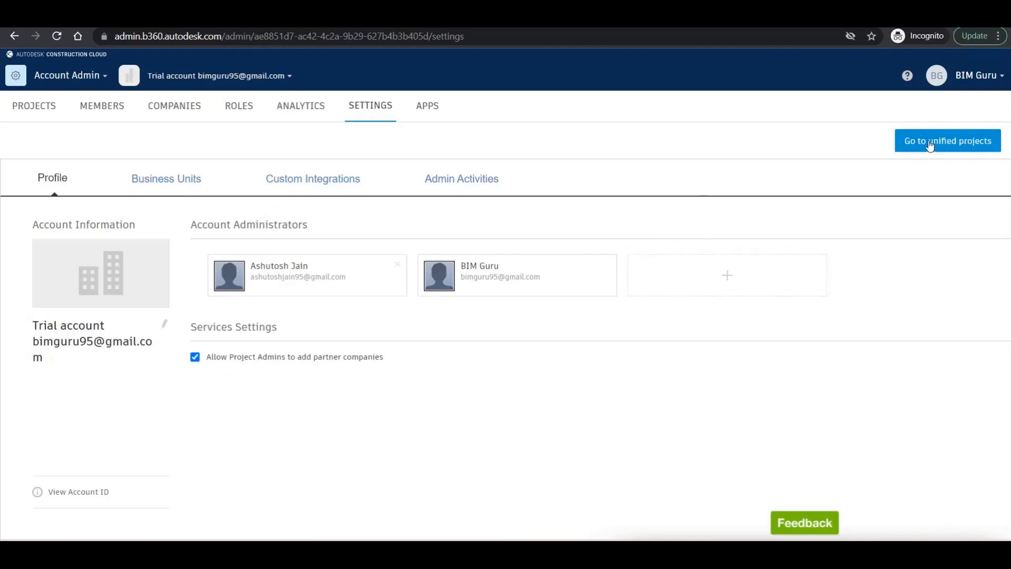
- Go to the unified Projects page in Account Admin showing the four active projects
click(947, 140)
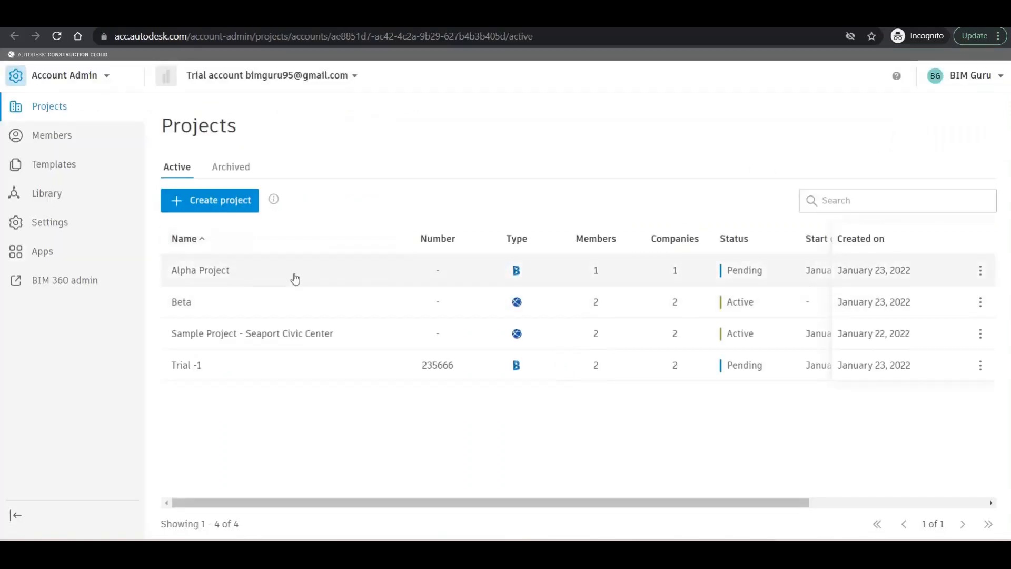
mouse_move(108, 199)
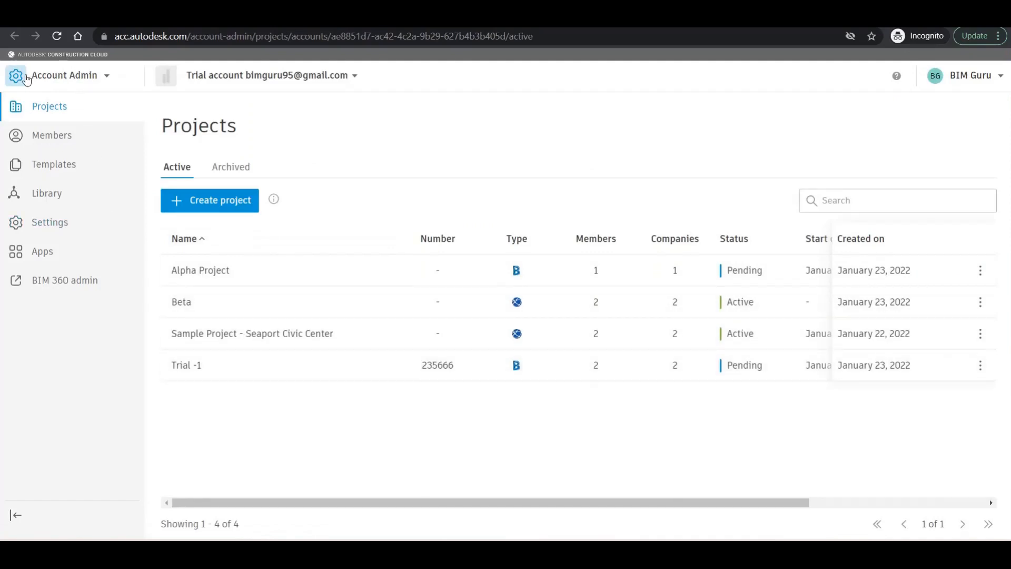
mouse_move(196, 211)
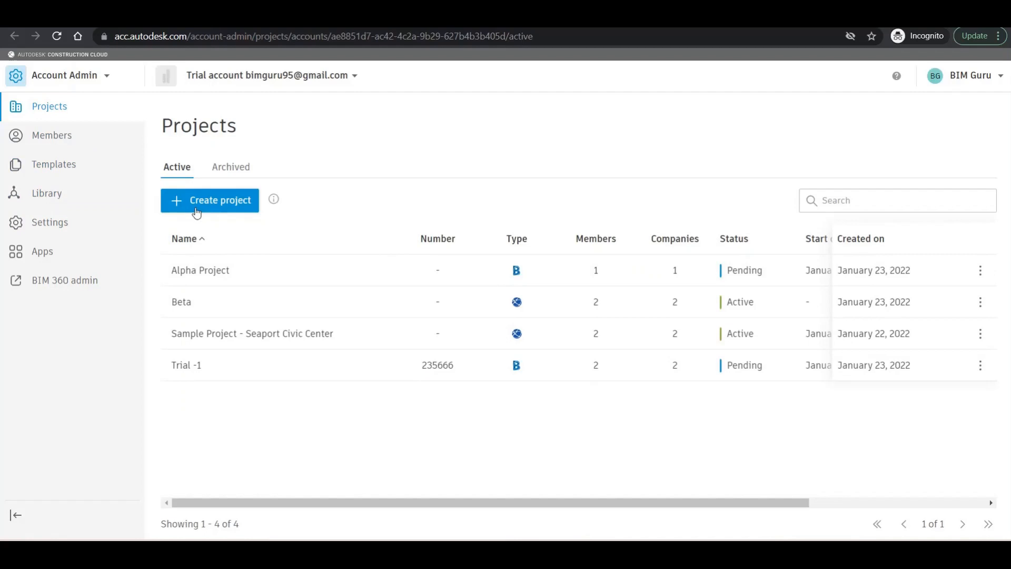
mouse_move(217, 209)
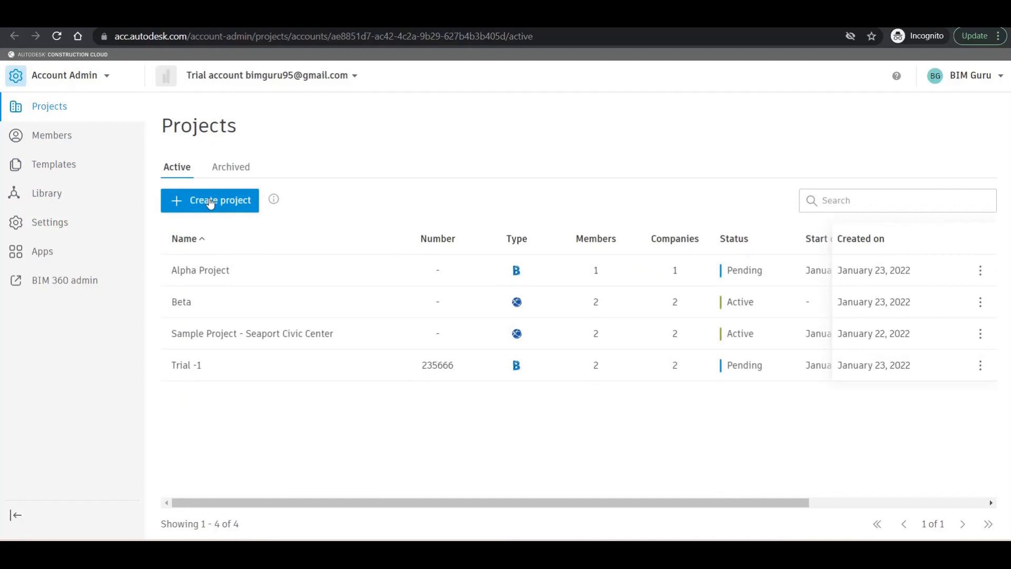
- Start a new project named 'Gama Project' with project number 233655
click(209, 200)
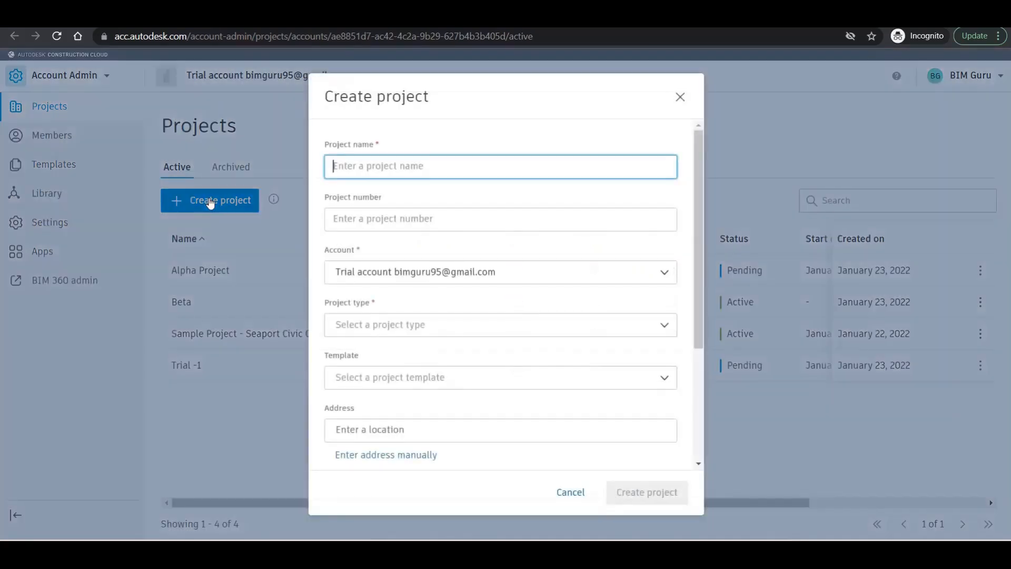
mouse_move(428, 243)
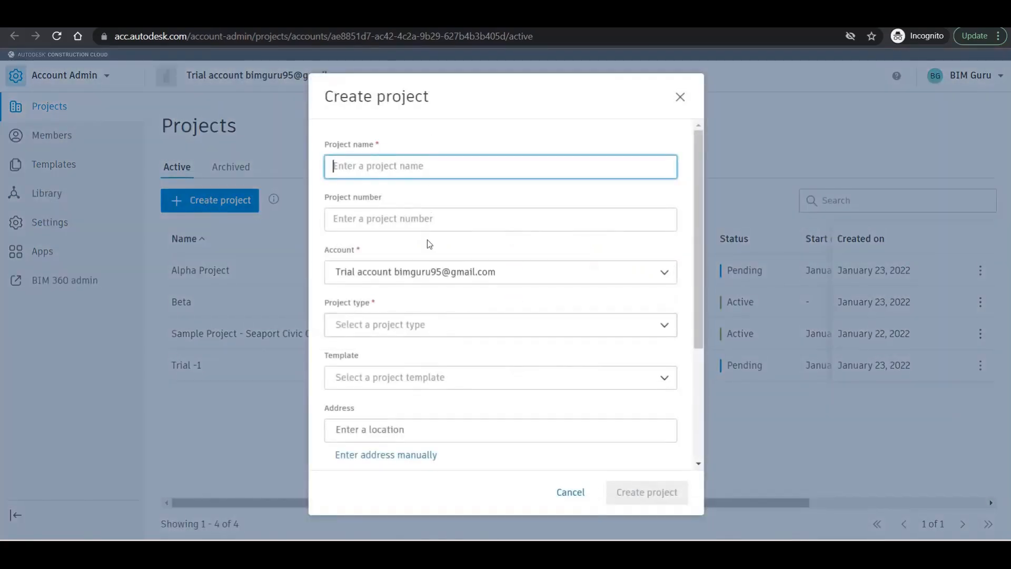
click(645, 492)
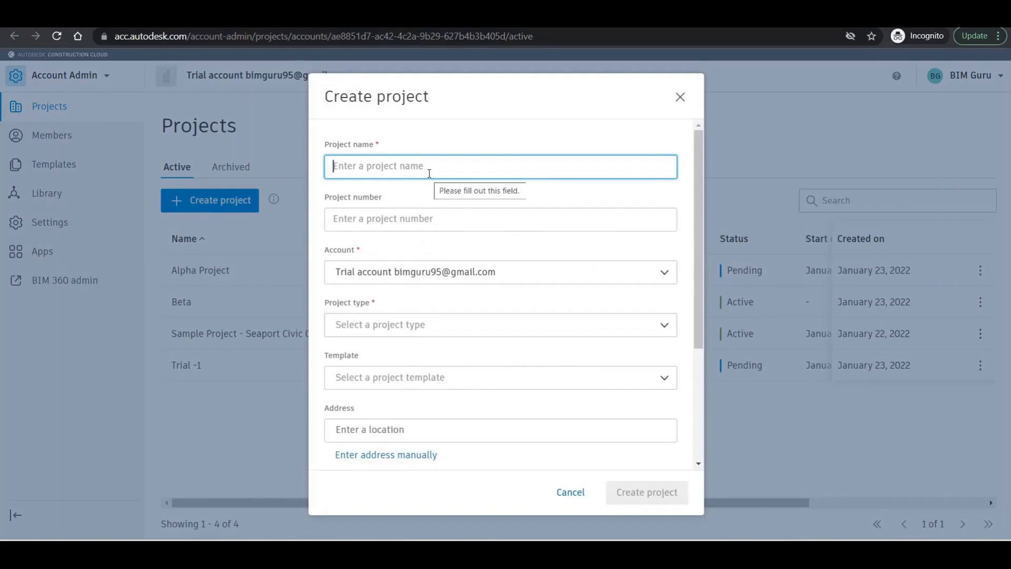
text(Gama)
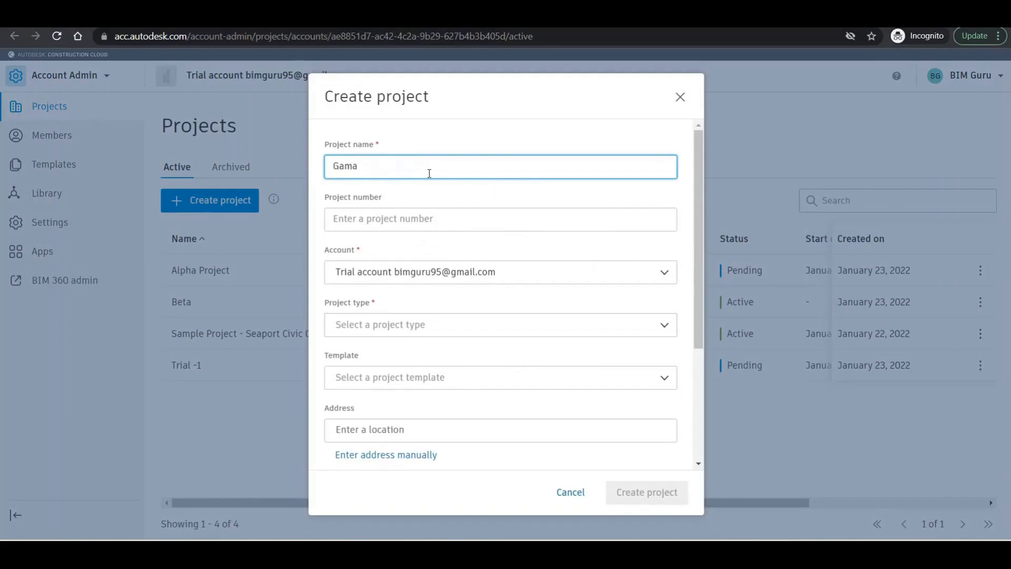
text(Project)
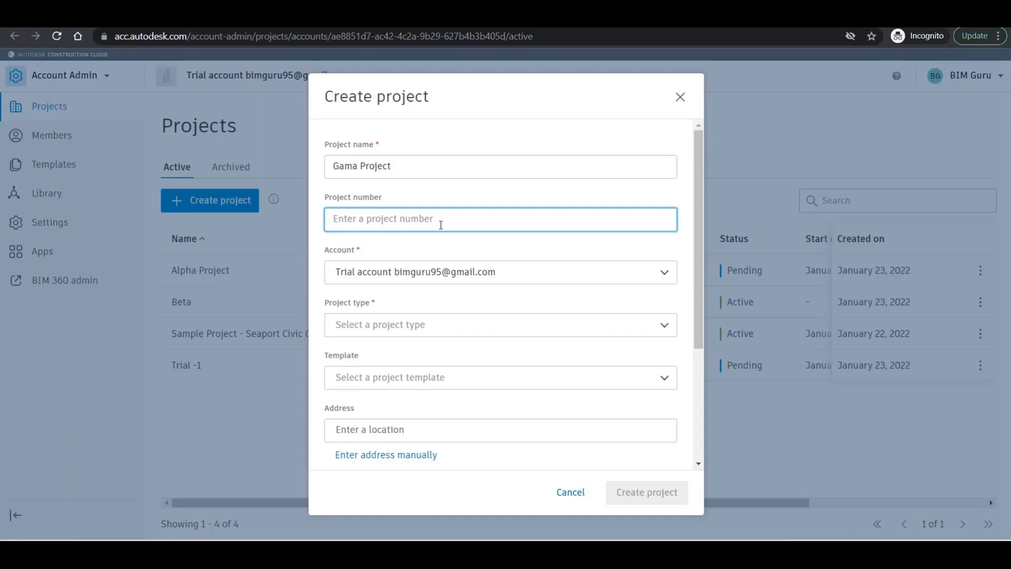
text(23)
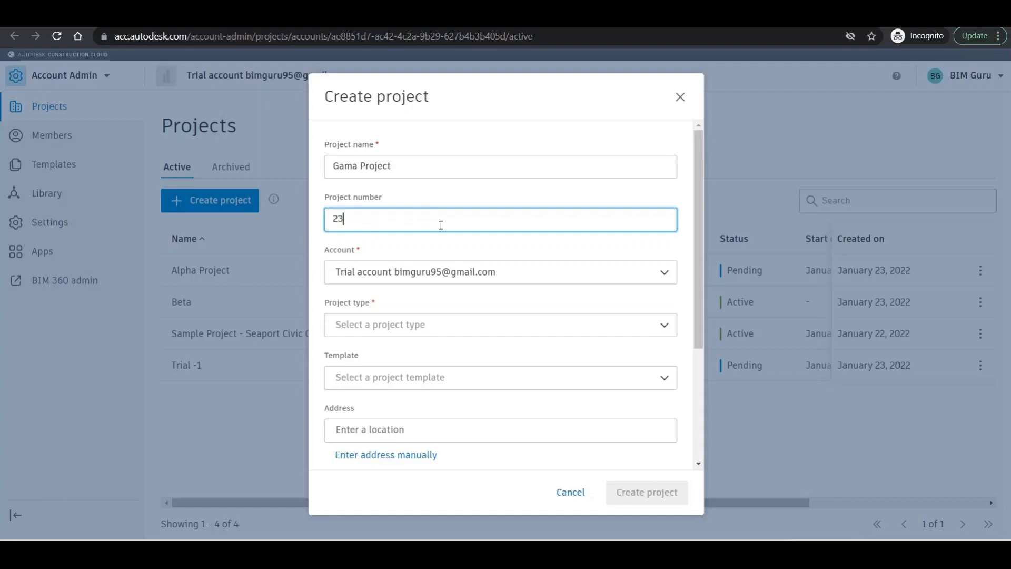
text(3655)
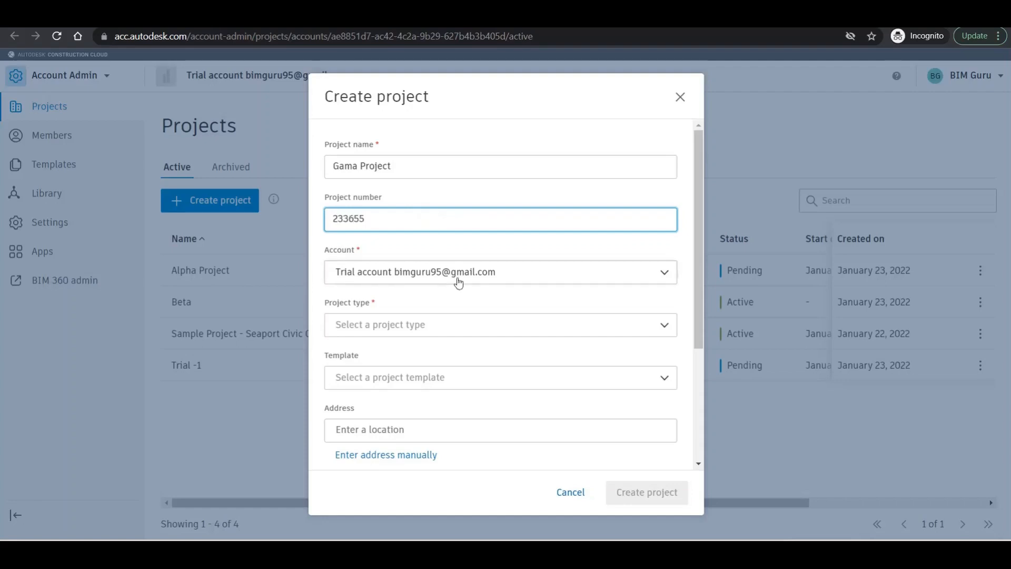
- Keep the trial account selected as the project's account
click(499, 272)
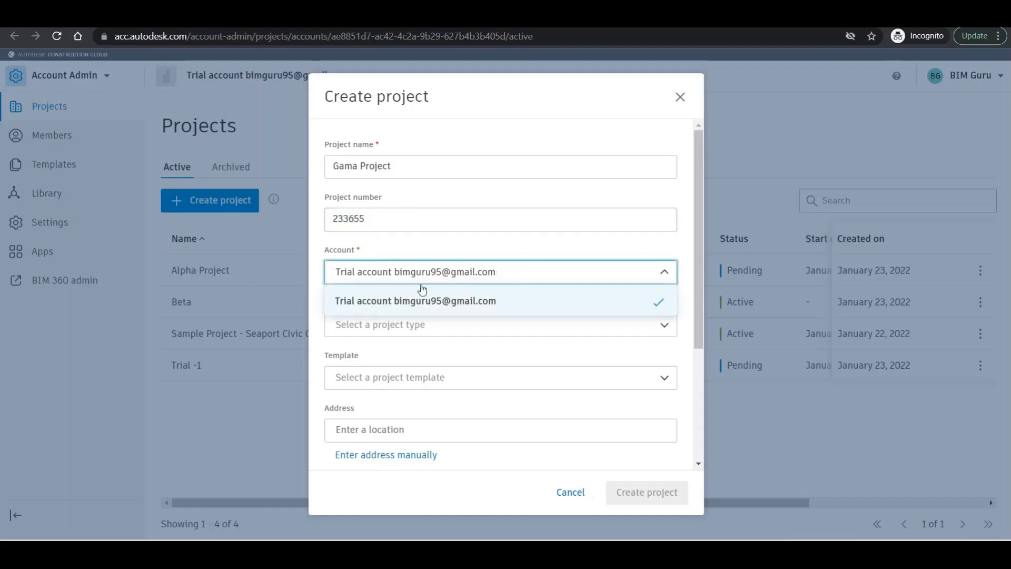
mouse_move(411, 300)
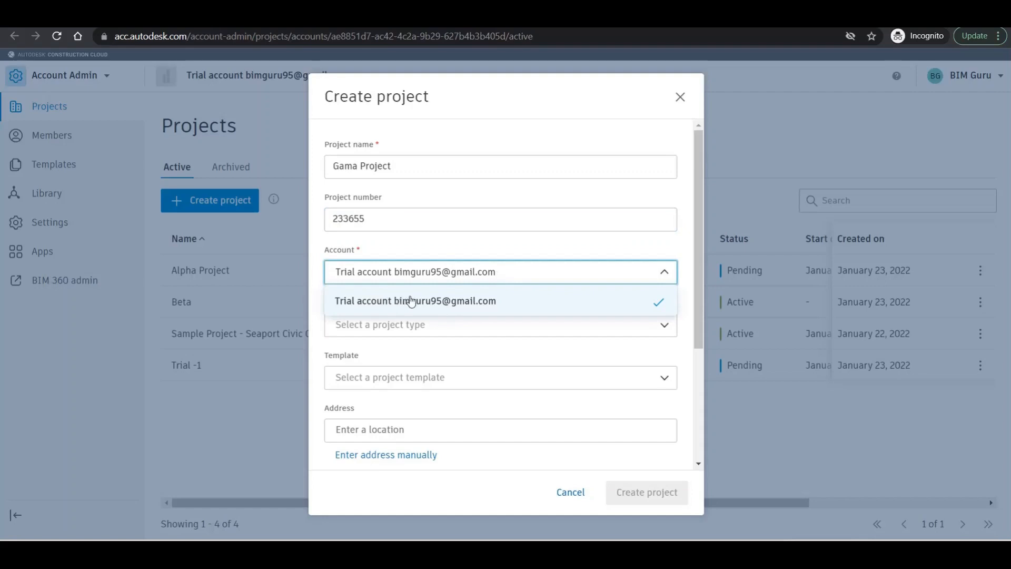
click(415, 300)
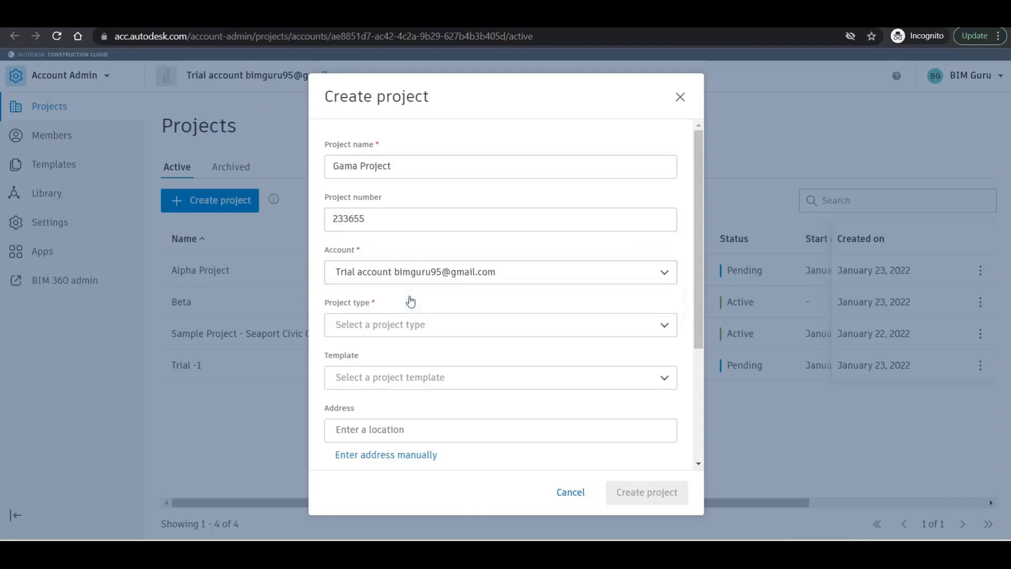
mouse_move(425, 342)
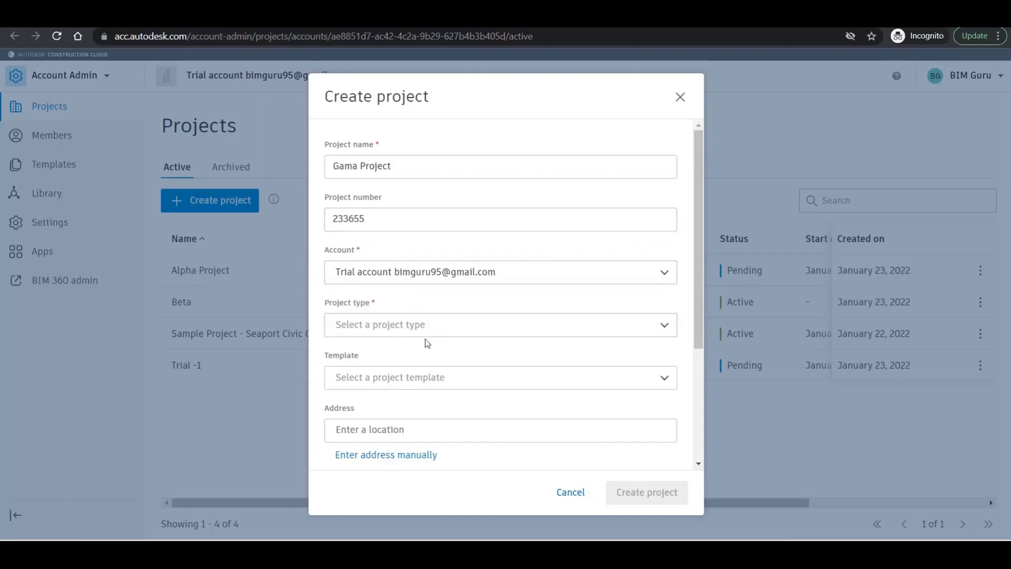
- Choose Stadium/Arena as the project type, leaving the template unset after finding none
click(499, 324)
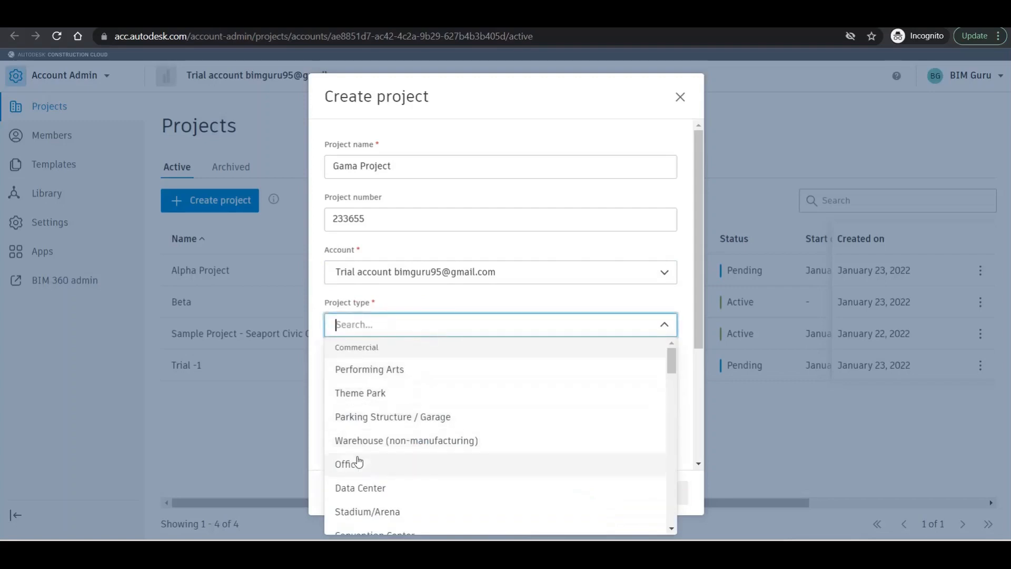
mouse_move(385, 406)
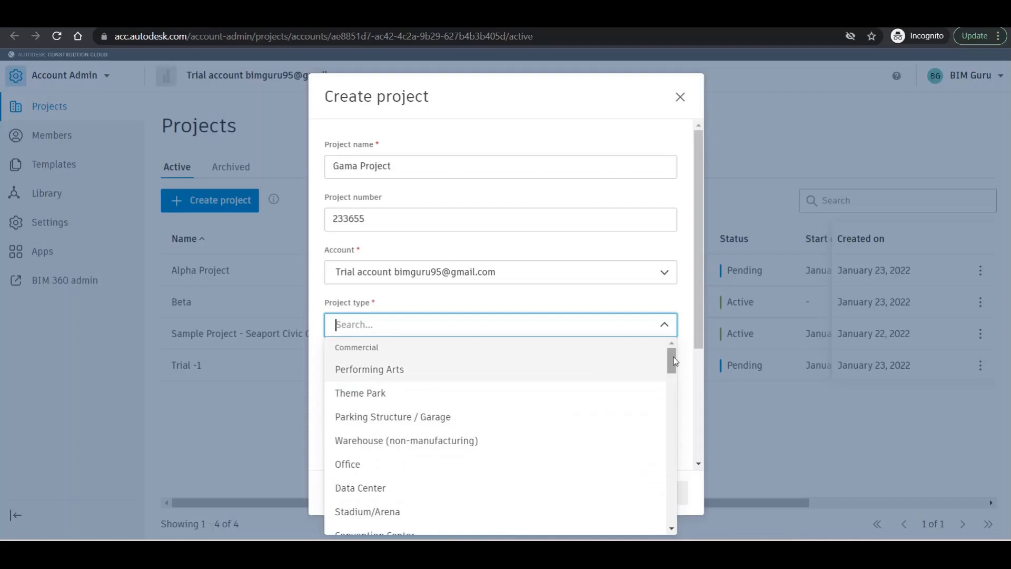
scroll(down, 3)
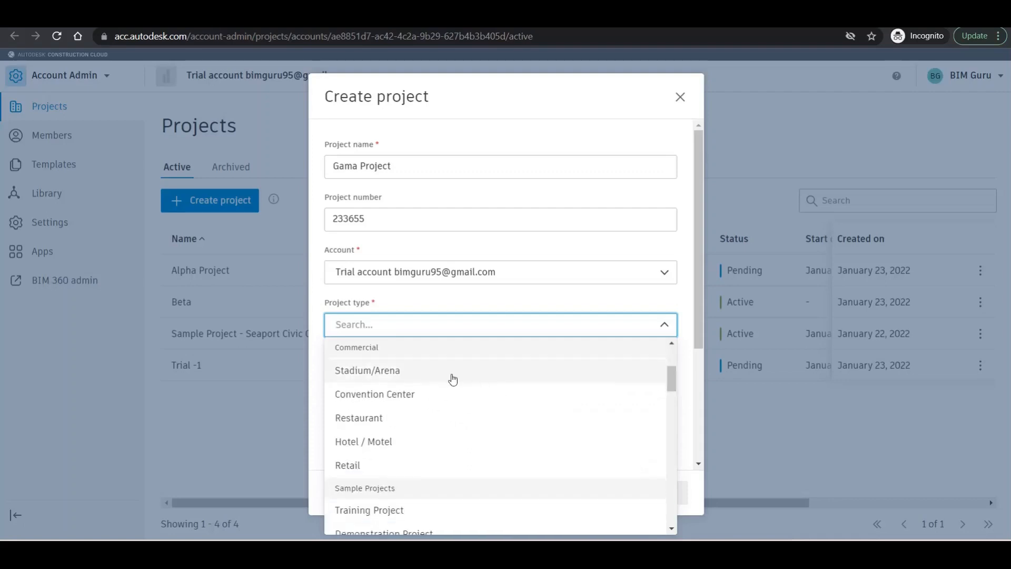
click(367, 370)
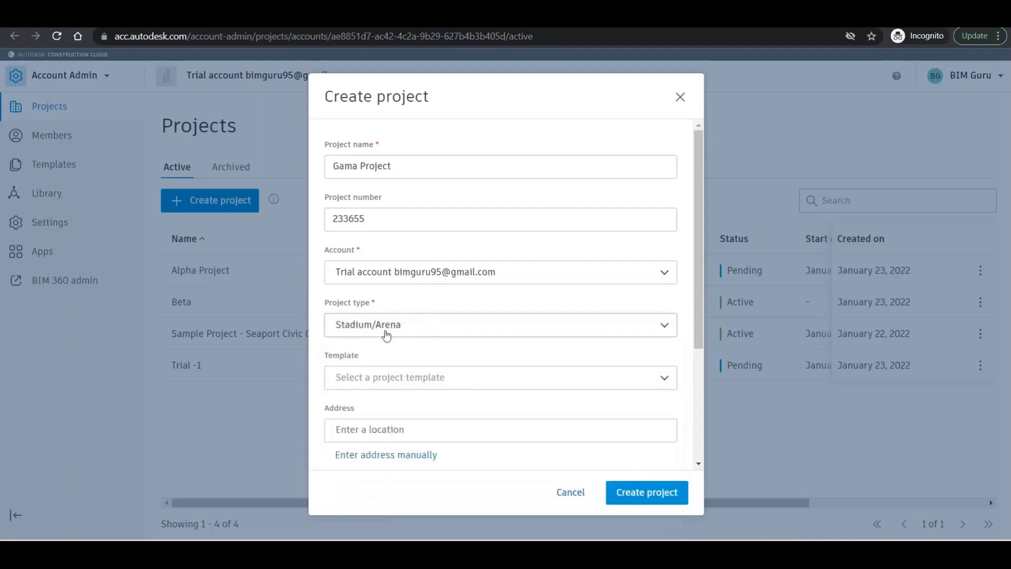
mouse_move(384, 346)
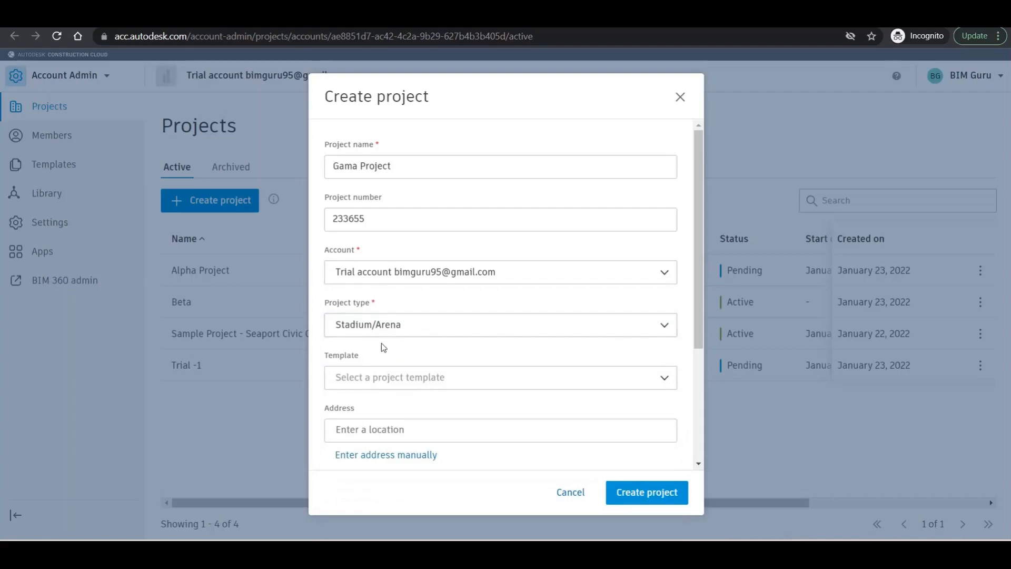
mouse_move(389, 377)
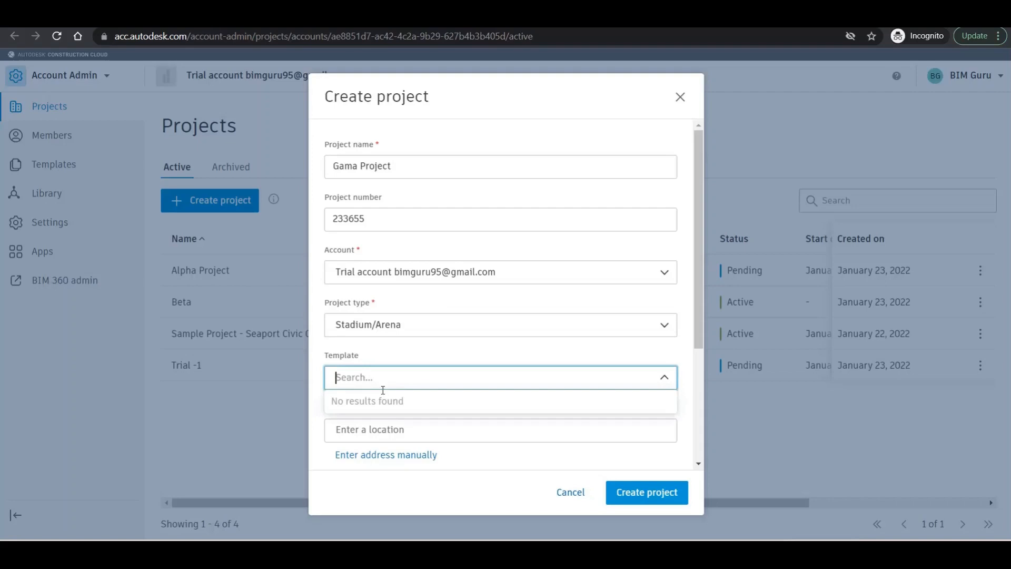
click(438, 355)
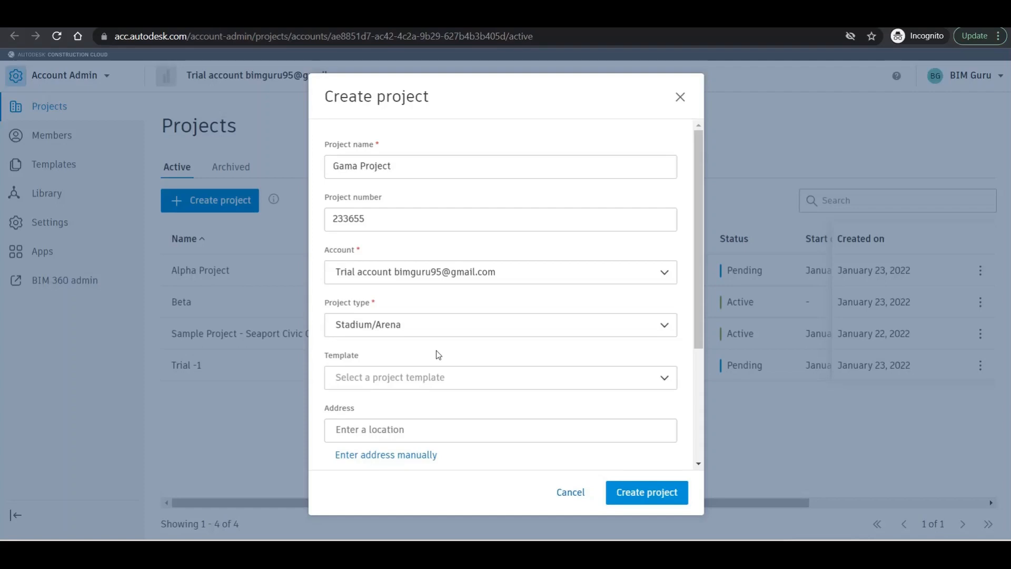
mouse_move(574, 369)
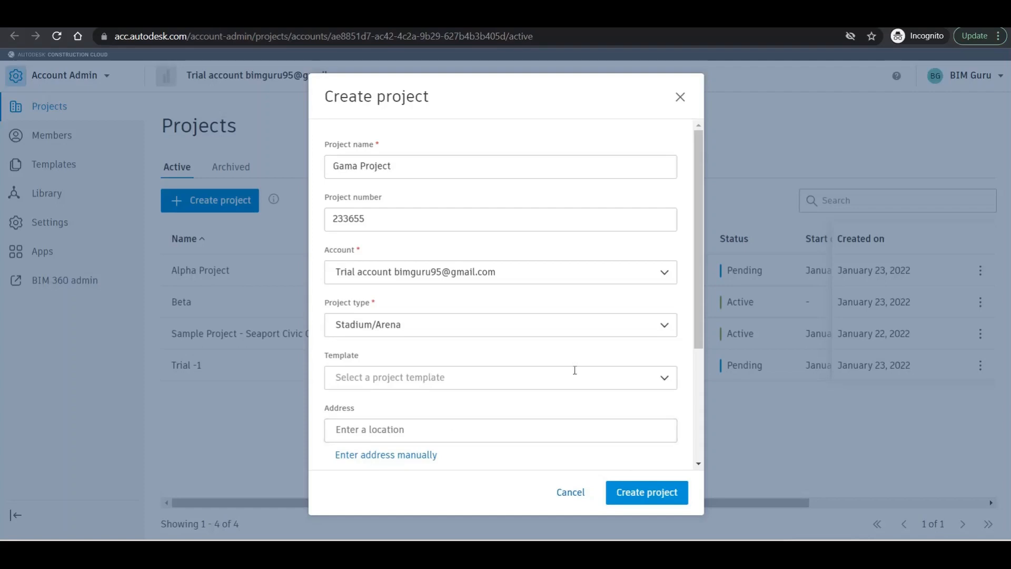
- Search the address field for Delhi india, then switch to entering the address manually
scroll(down, 3)
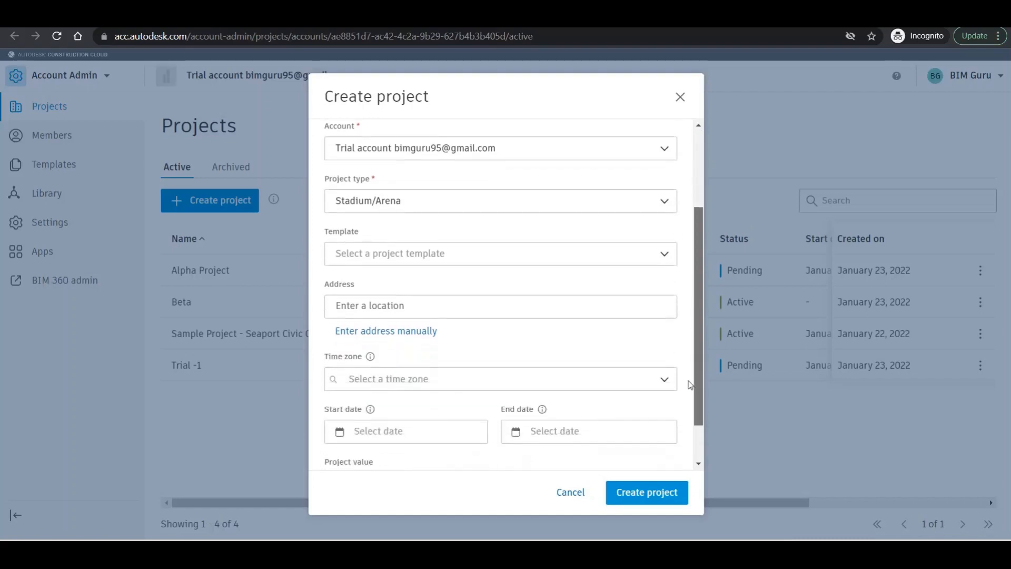
scroll(down, 3)
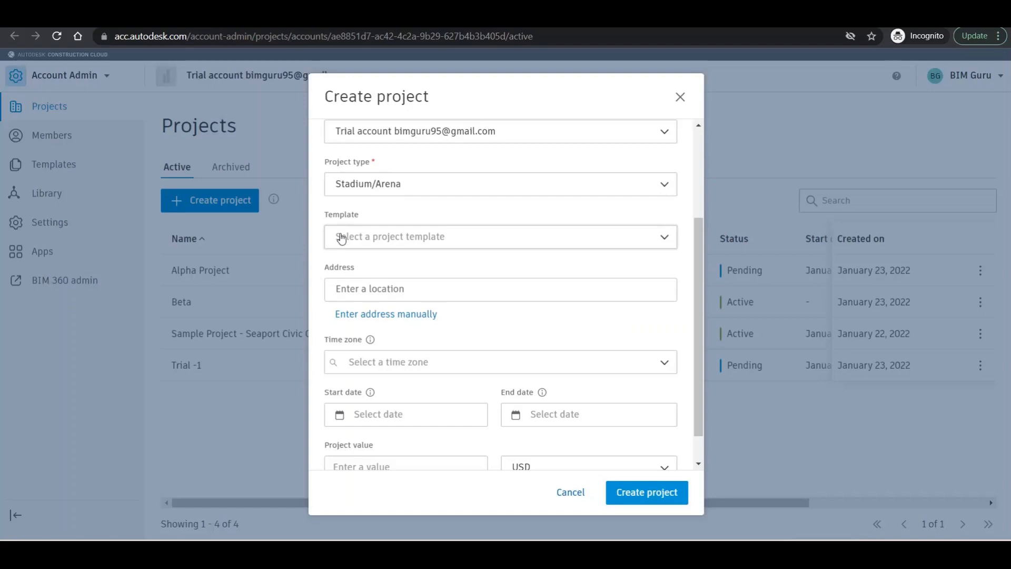
click(499, 288)
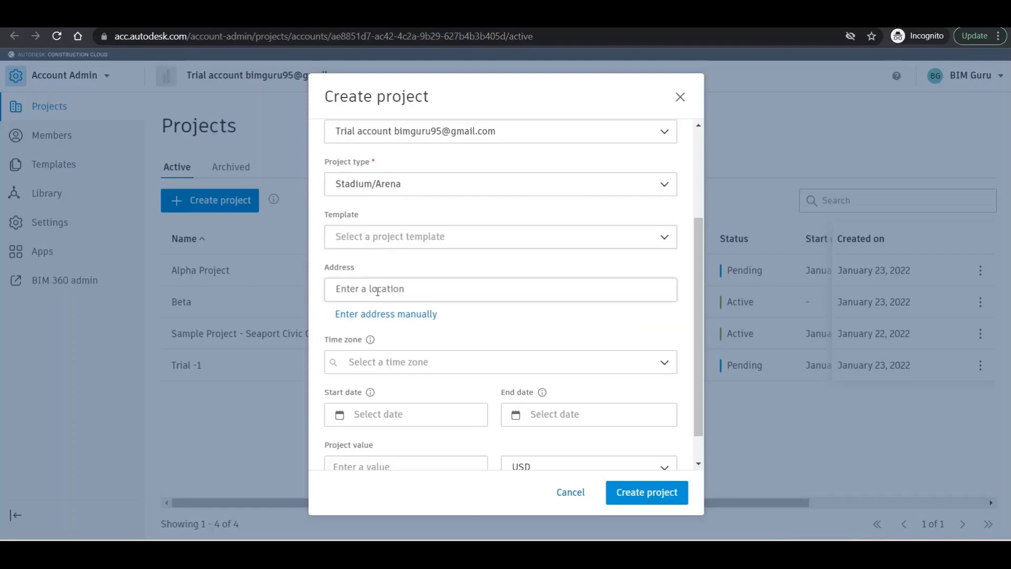
click(499, 288)
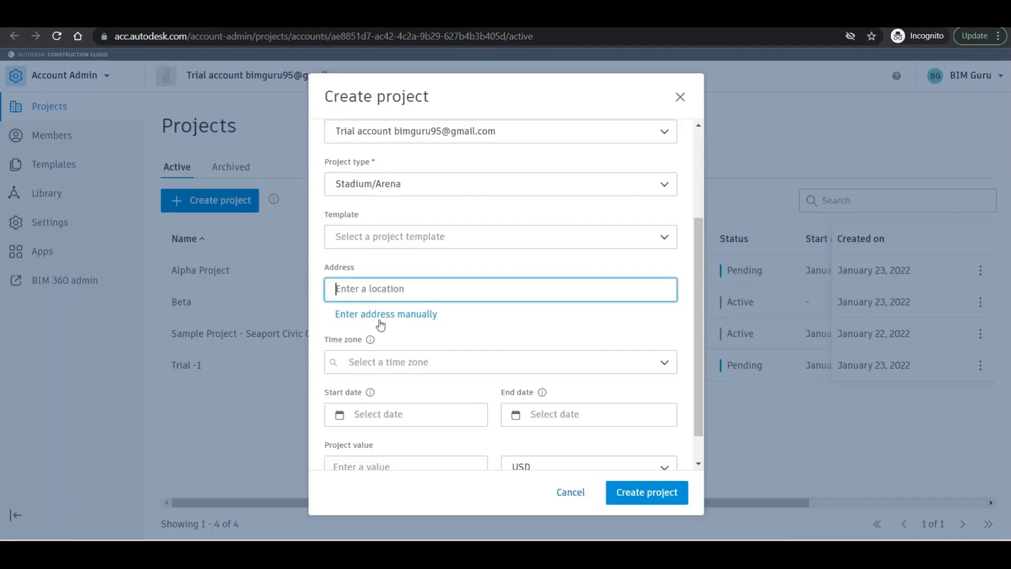
mouse_move(419, 322)
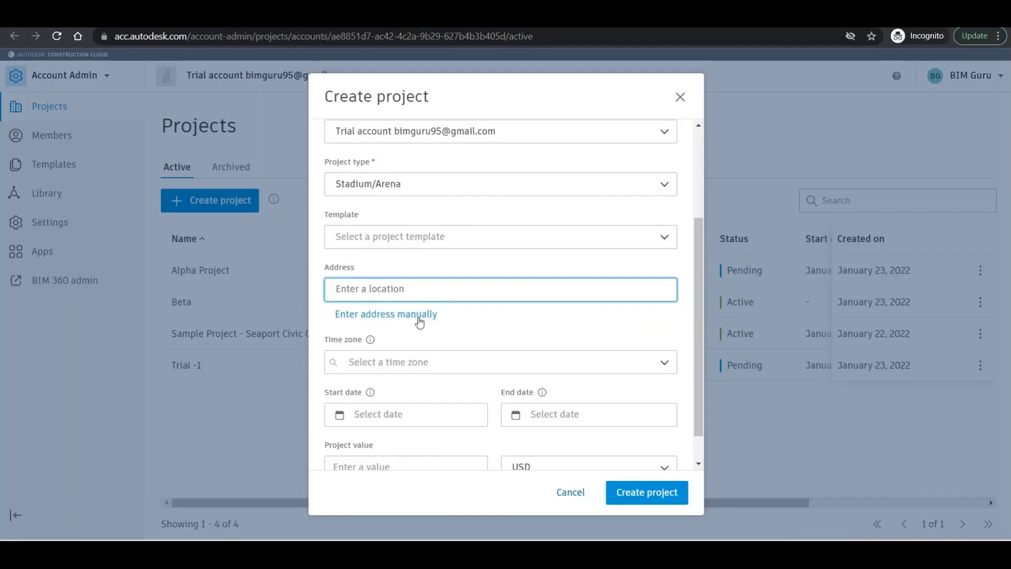
text(De)
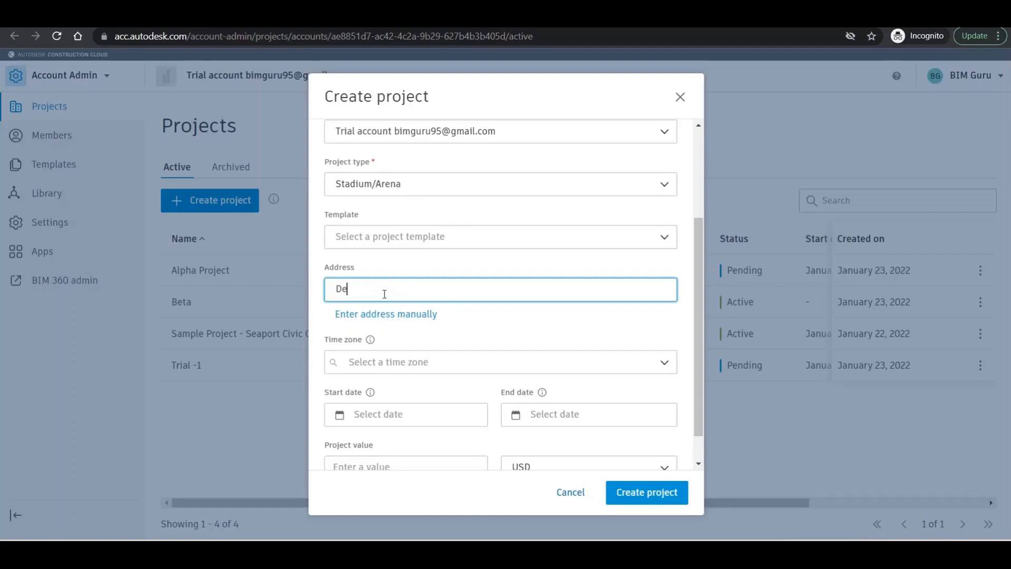
text(l)
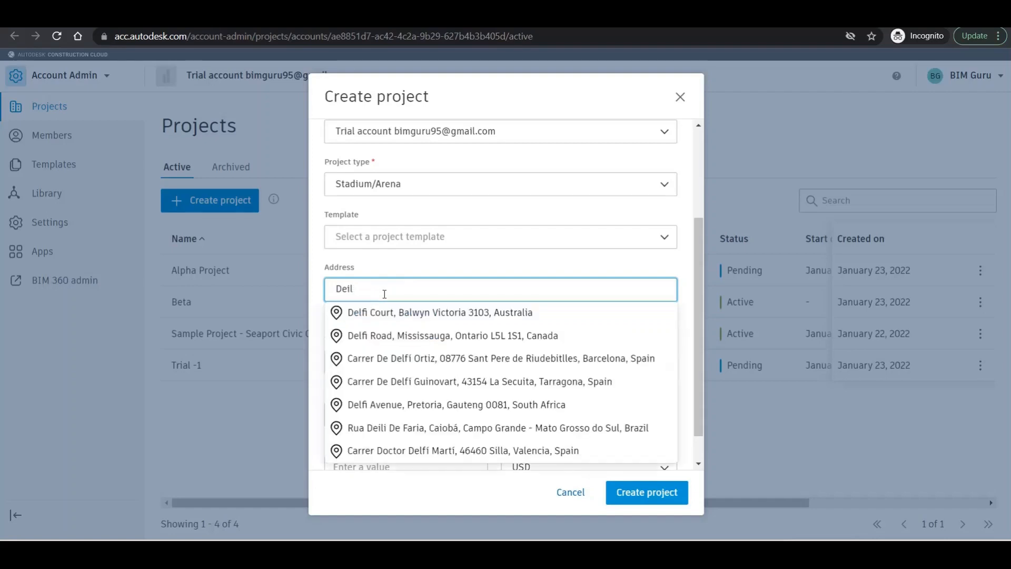
key(Backspace)
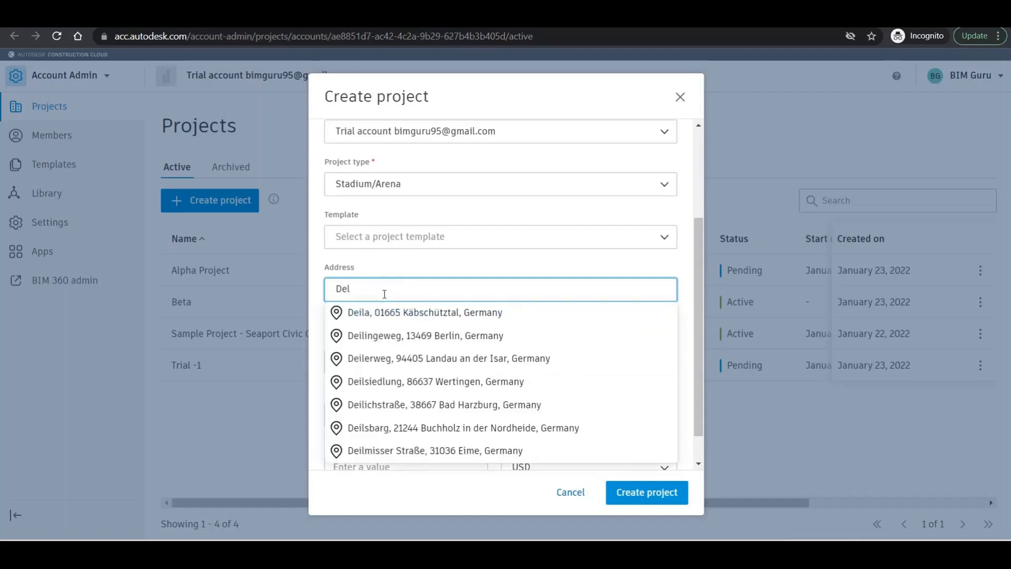
text(hi)
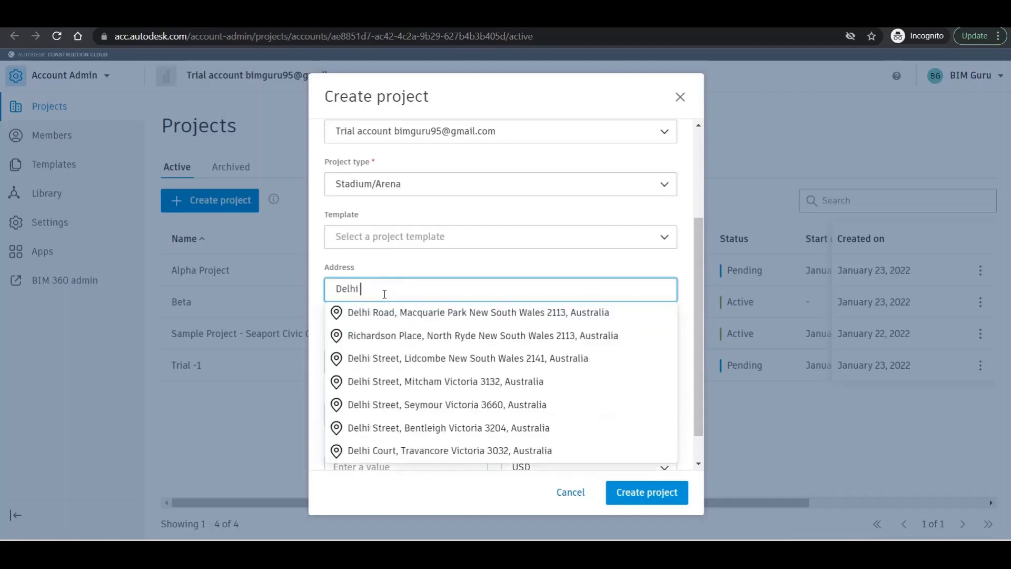
mouse_move(462, 359)
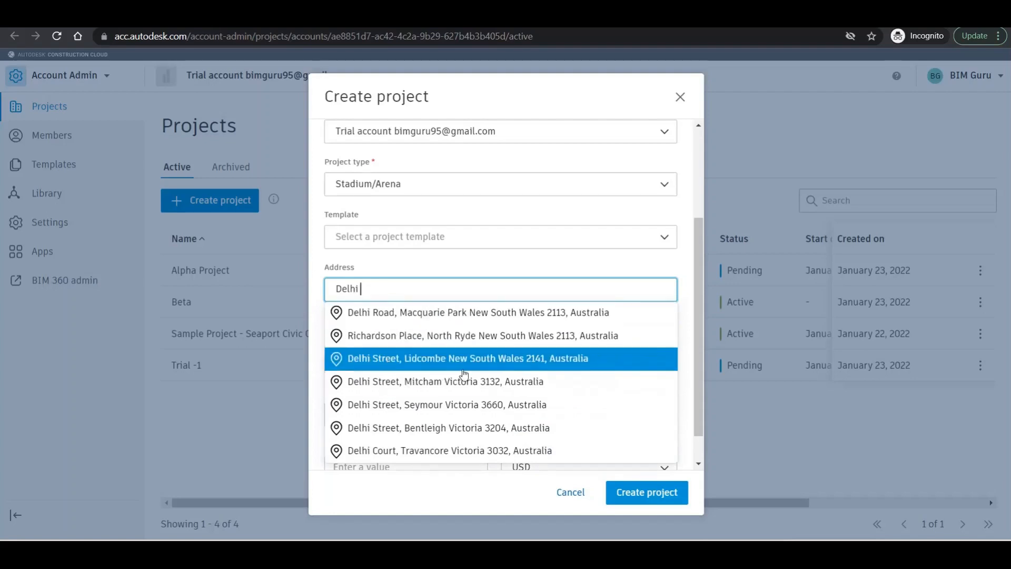
mouse_move(427, 375)
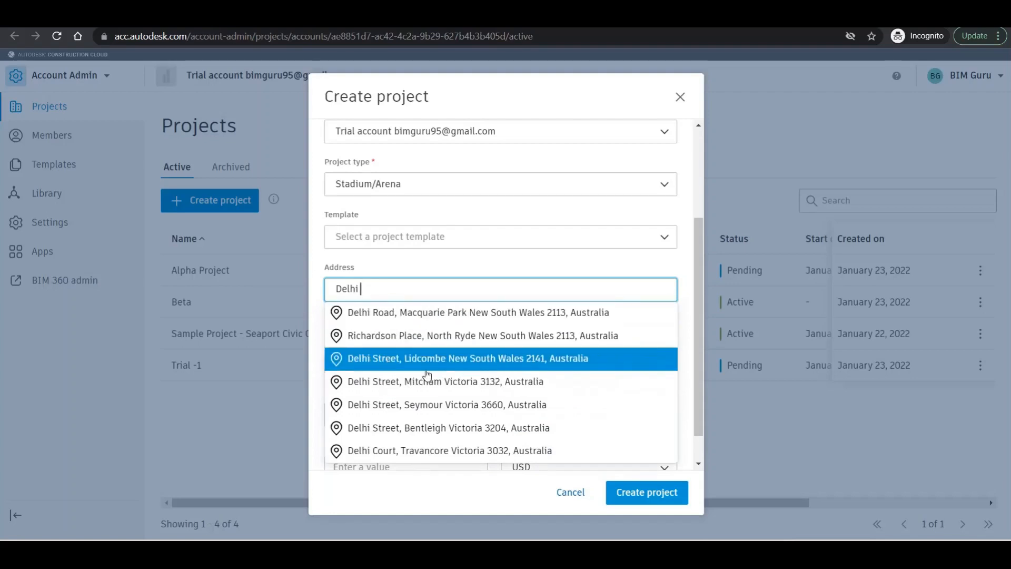
text(india)
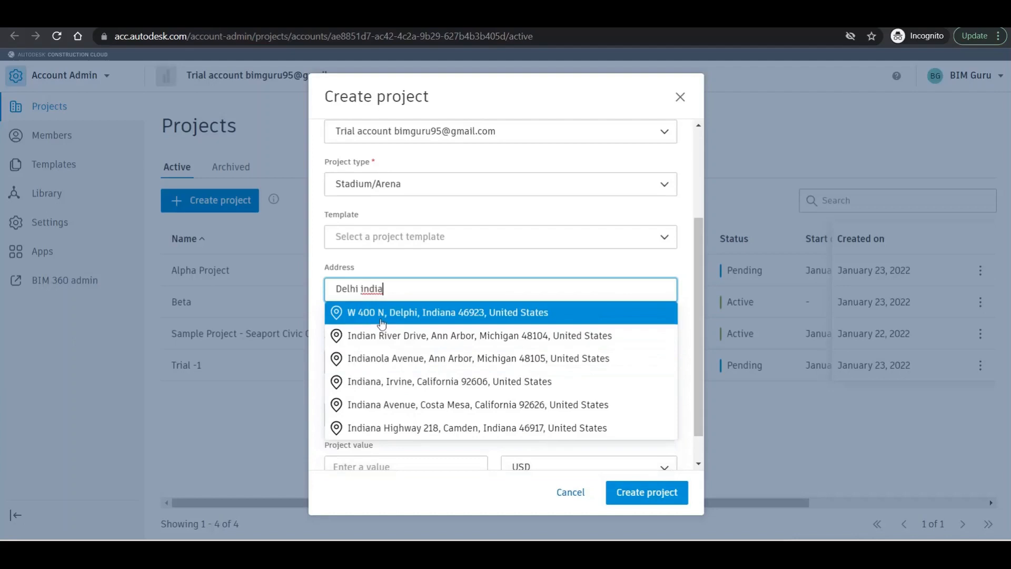
mouse_move(538, 428)
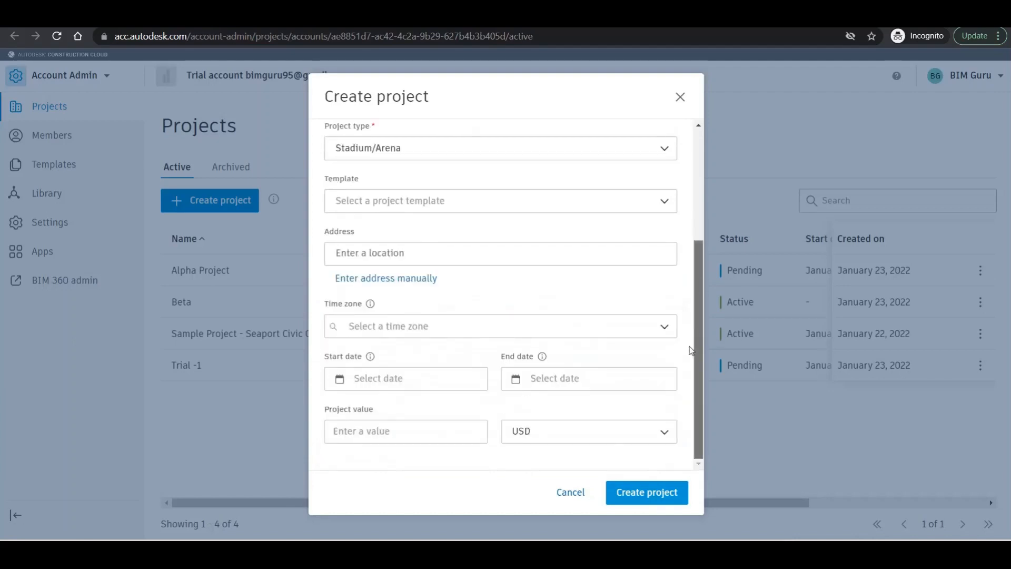
click(385, 278)
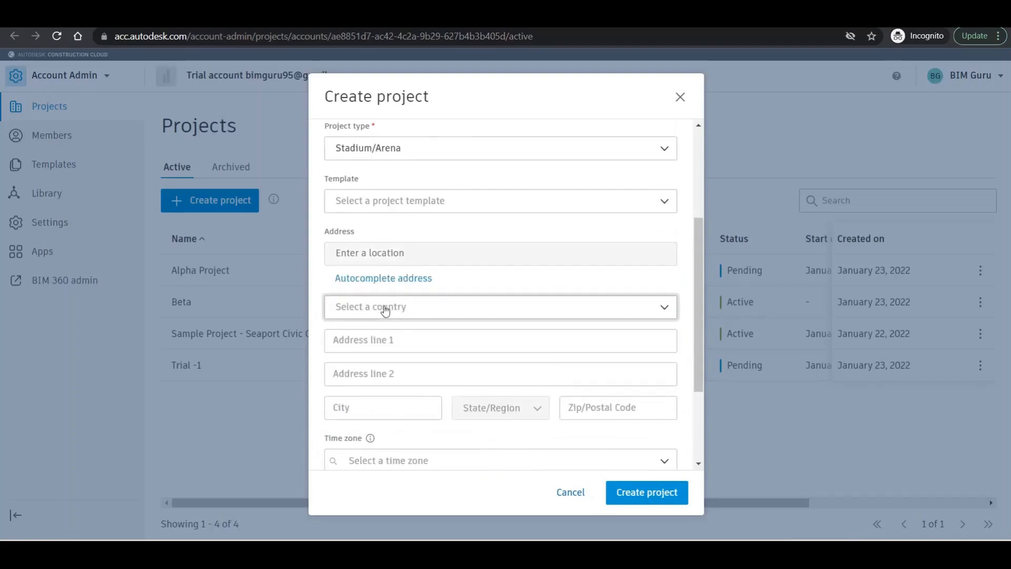
- Set the country to India and address line 1 to 'Delhi, India'
click(499, 307)
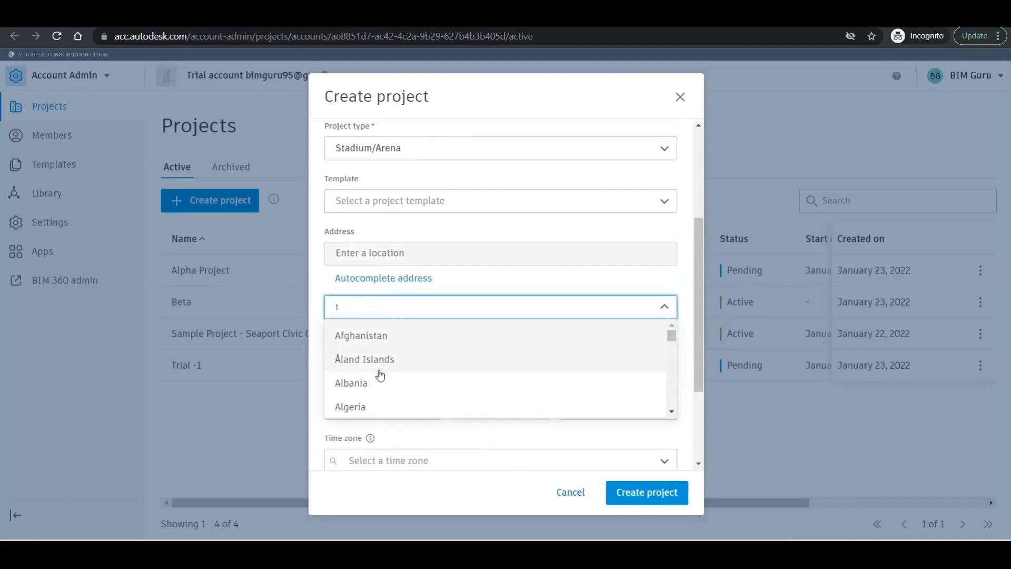
text(India)
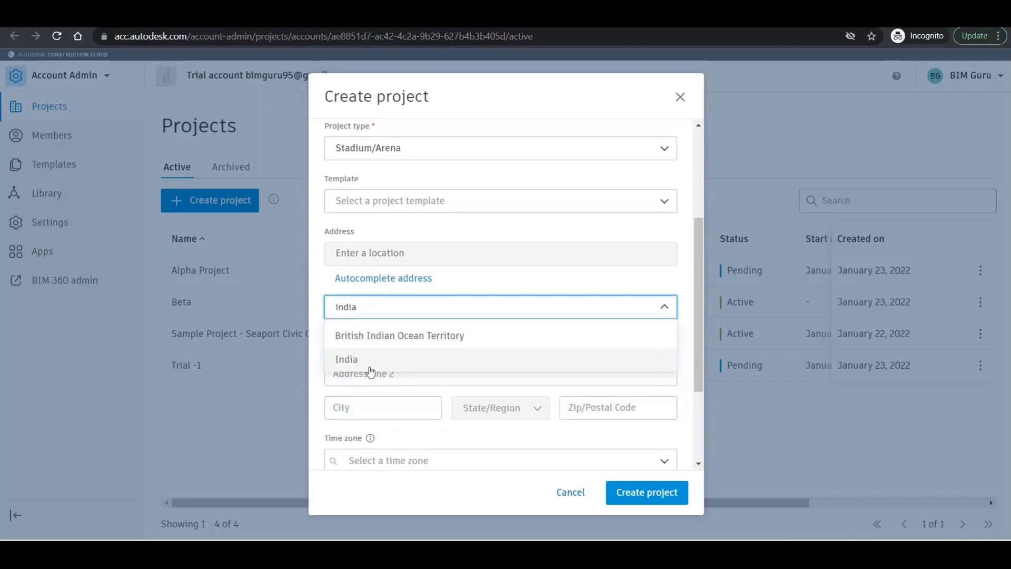
click(346, 359)
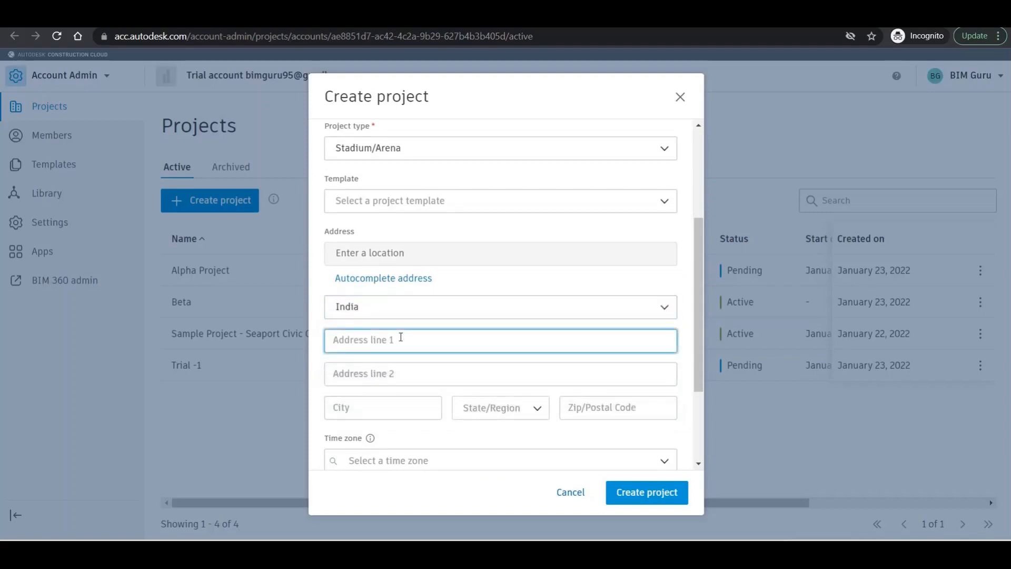
text(Del)
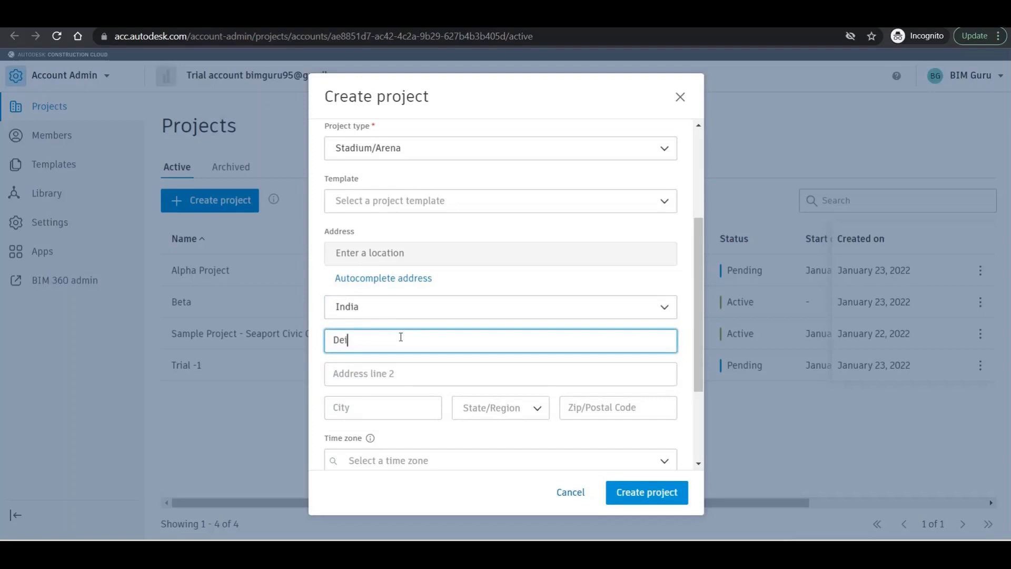
text(hi)
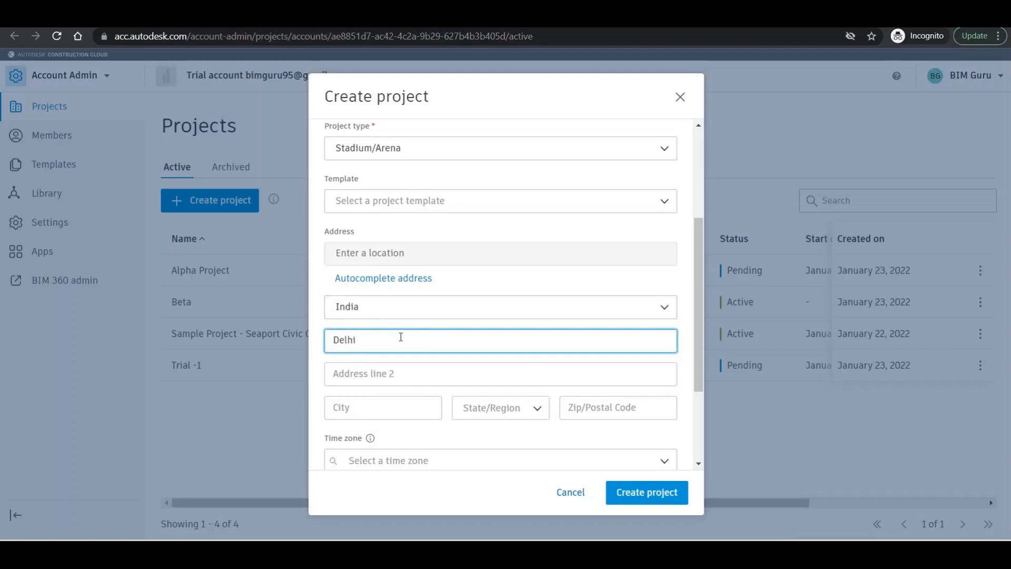
text(, India)
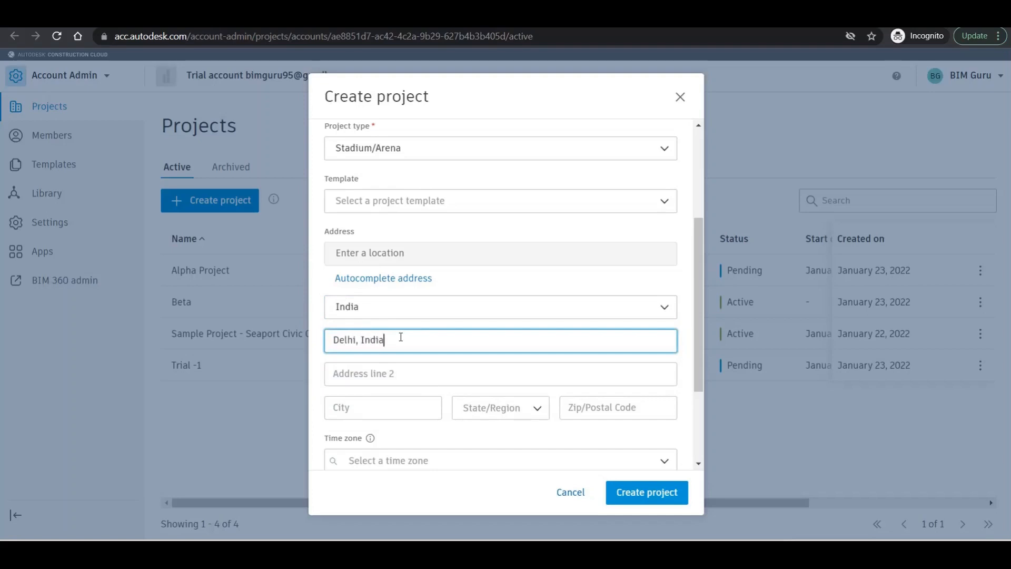
mouse_move(477, 337)
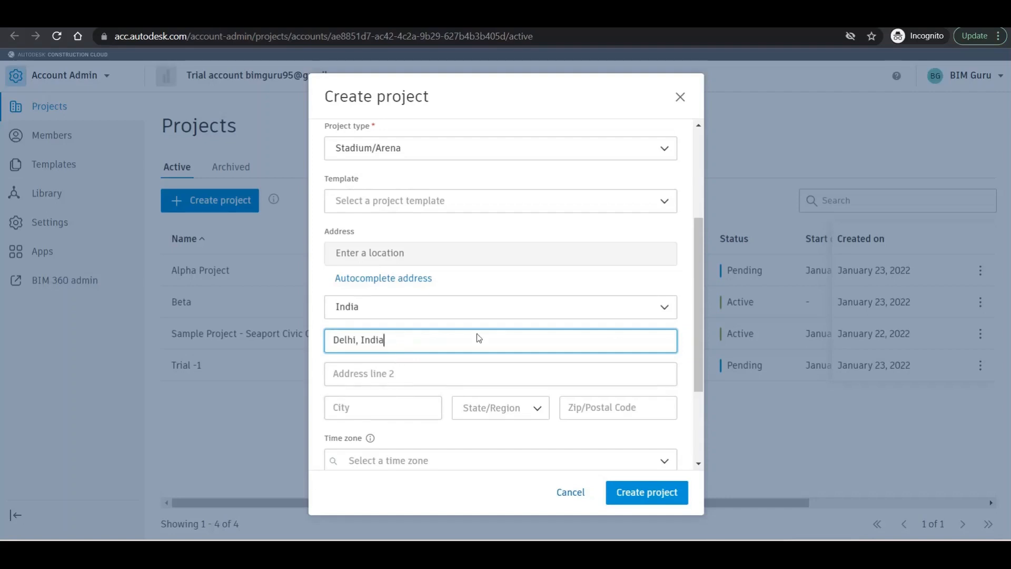
- Set the city to Delhi and the state/region to Delhi
scroll(down, 3)
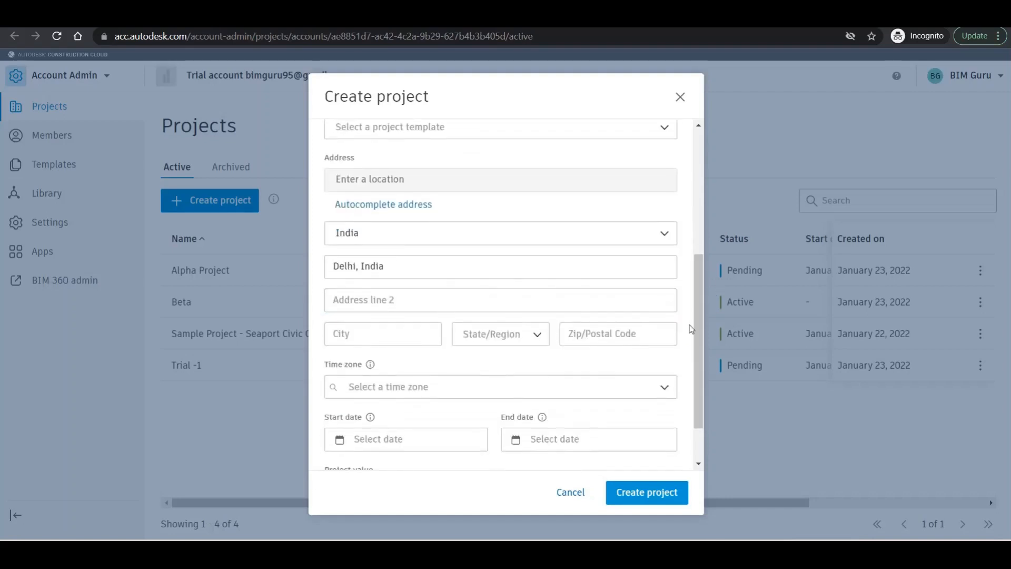
mouse_move(540, 341)
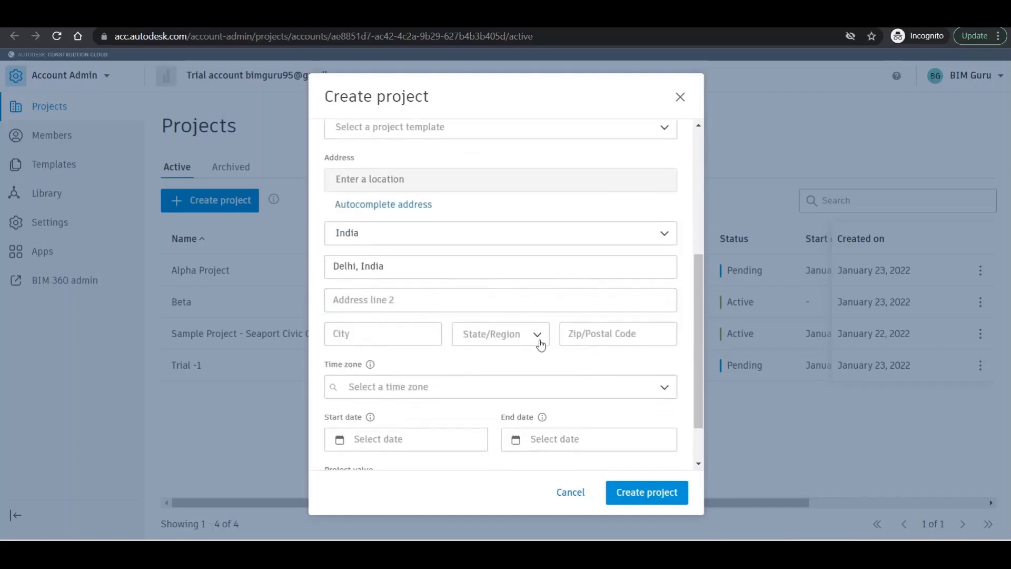
mouse_move(389, 367)
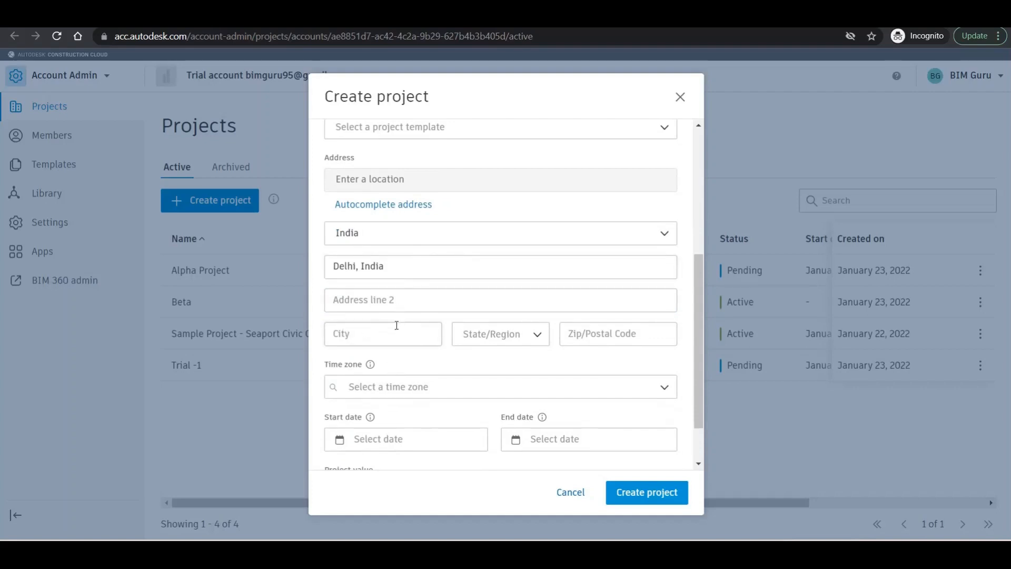
click(382, 334)
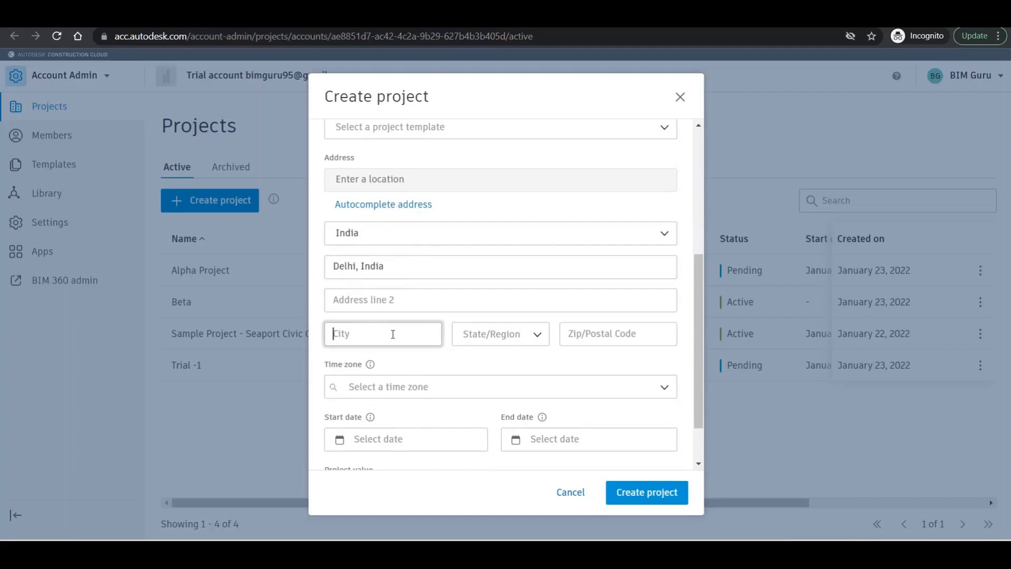
text(Delhi)
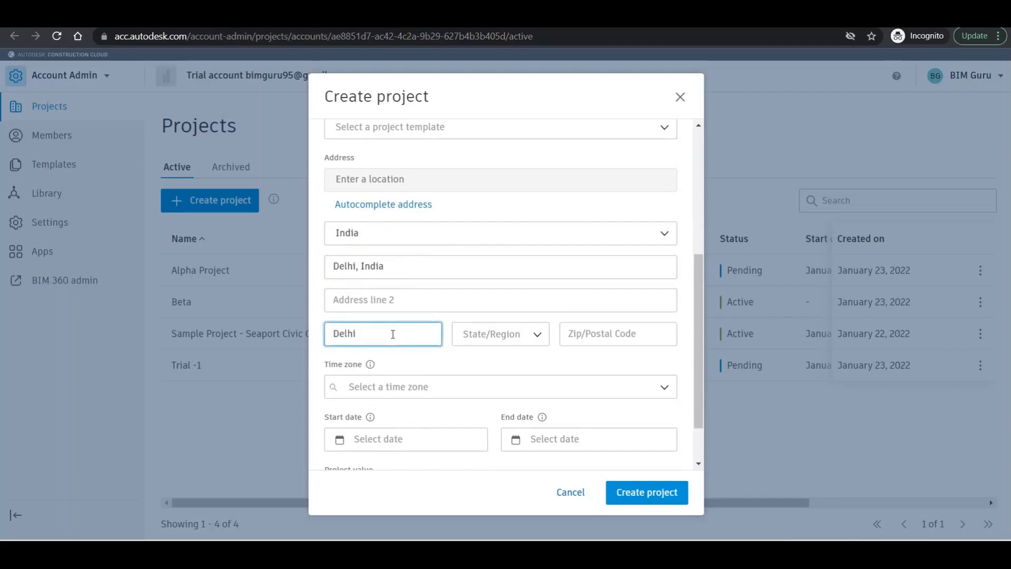
click(499, 334)
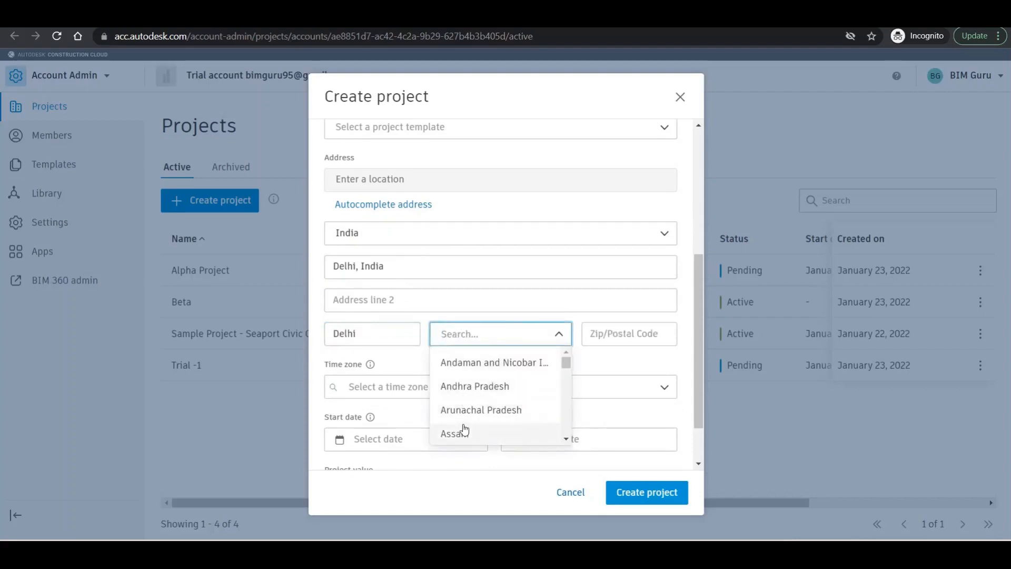
text(de)
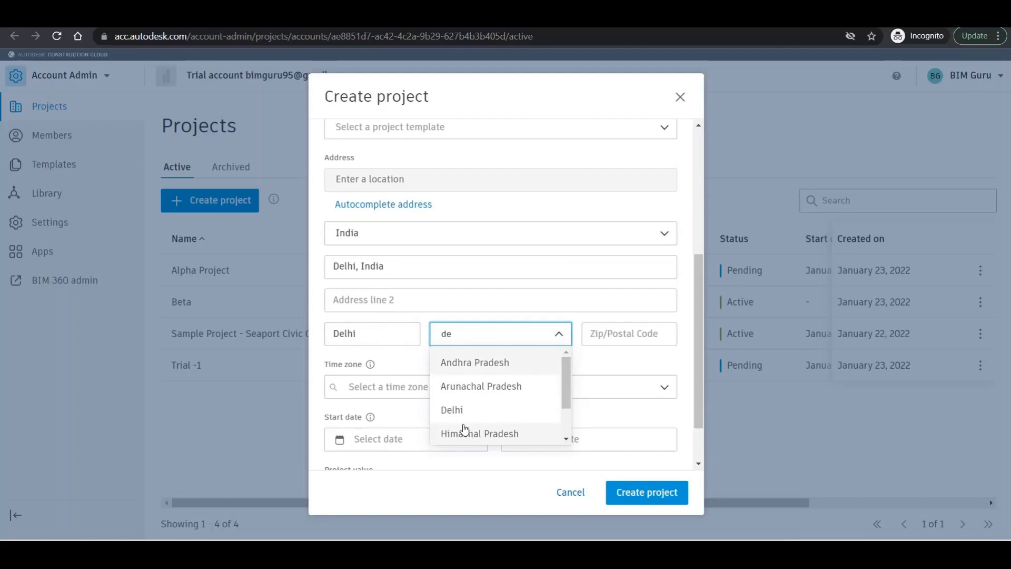
click(452, 409)
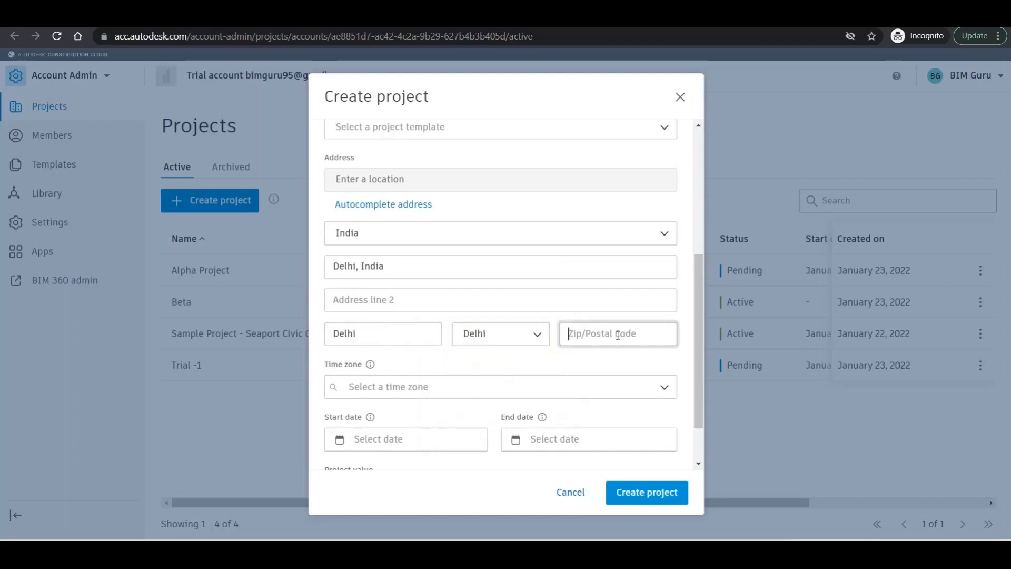
mouse_move(593, 361)
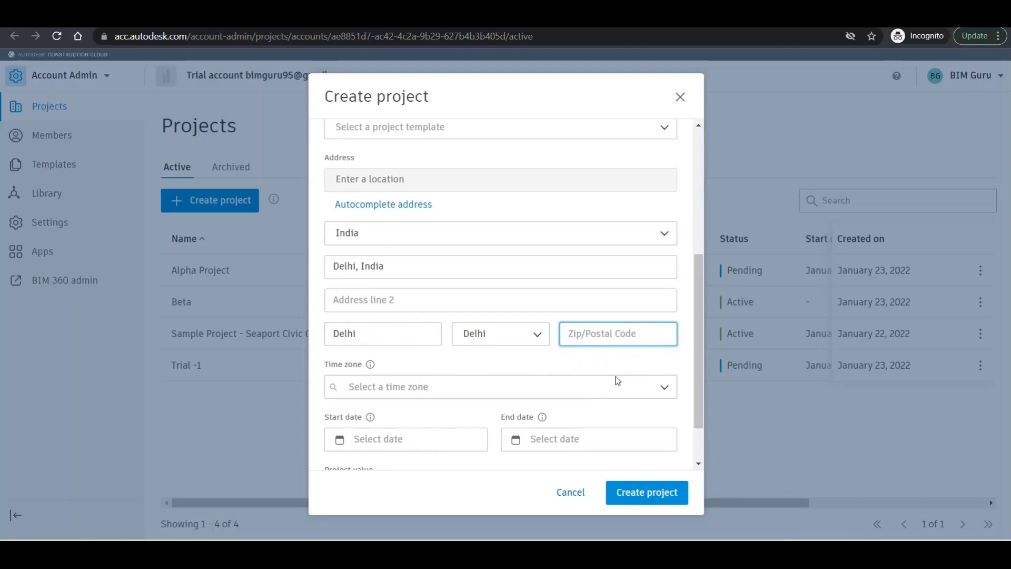
- Set the time zone to GMT+05:30 Chennai/Kolkata/Mumbai/New Delhi
scroll(down, 3)
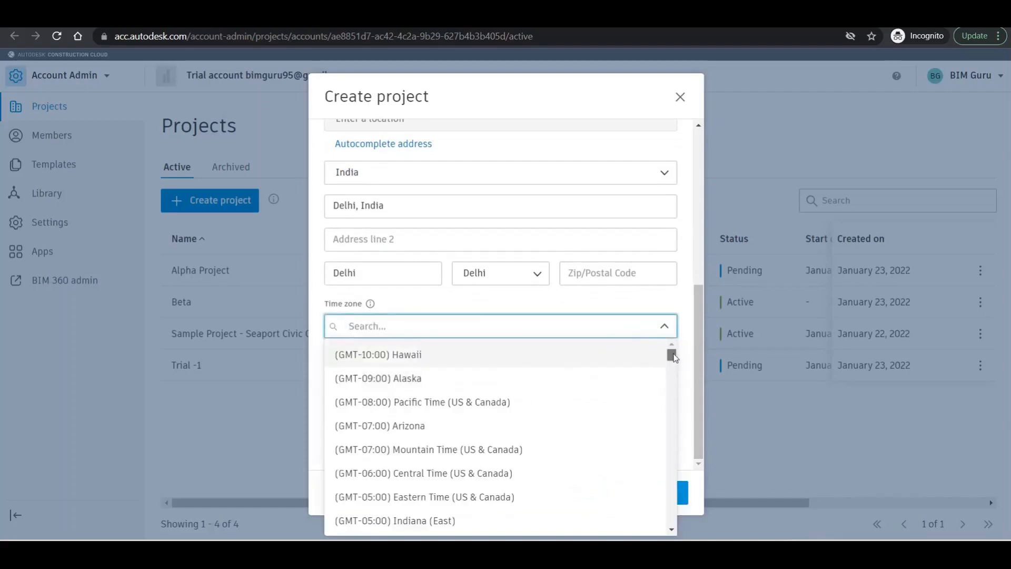
scroll(down, 3)
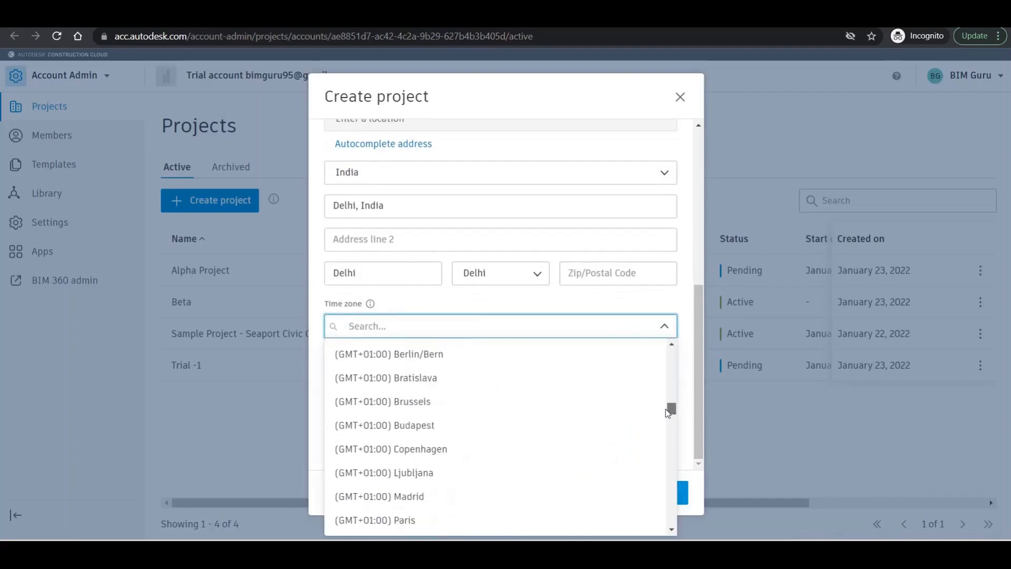
scroll(down, 3)
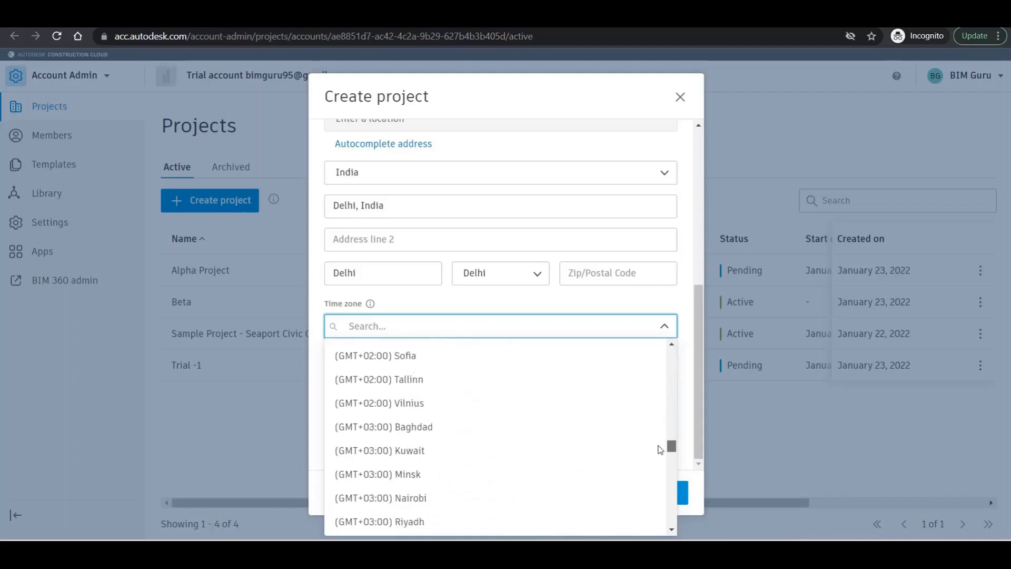
scroll(down, 3)
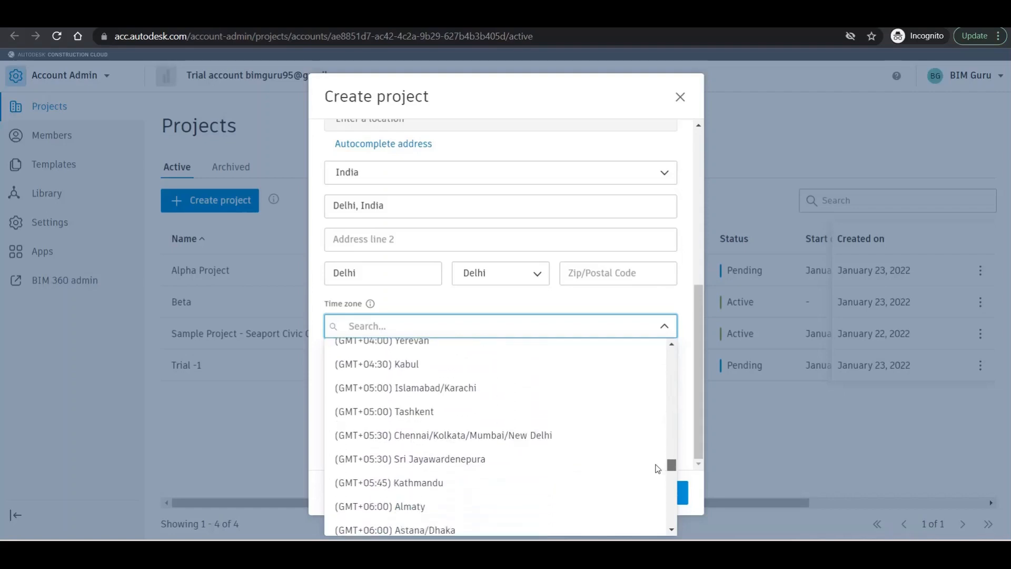
click(443, 435)
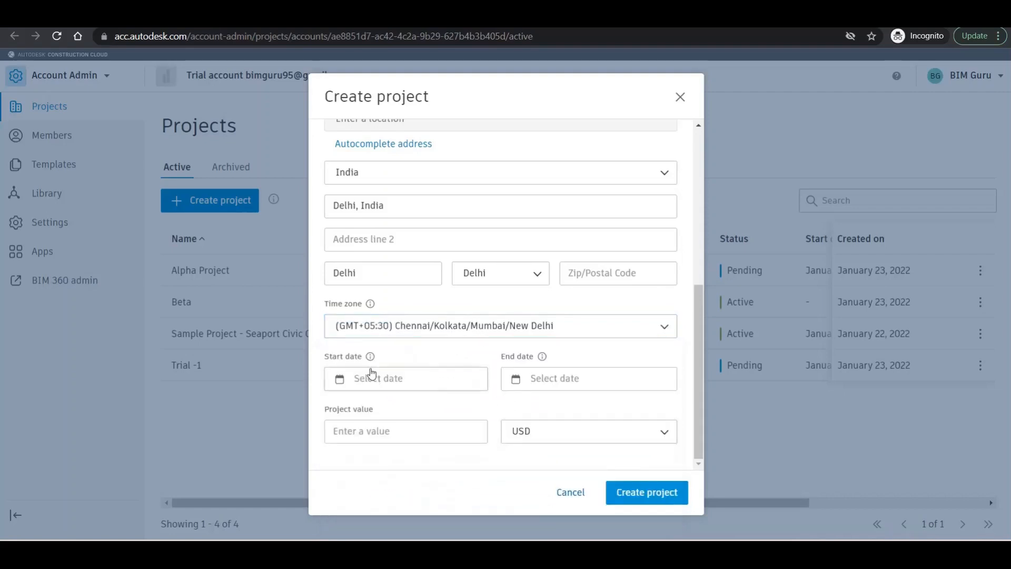
- Set the start date to 1/23/2022 and the end date year to 2025
click(404, 378)
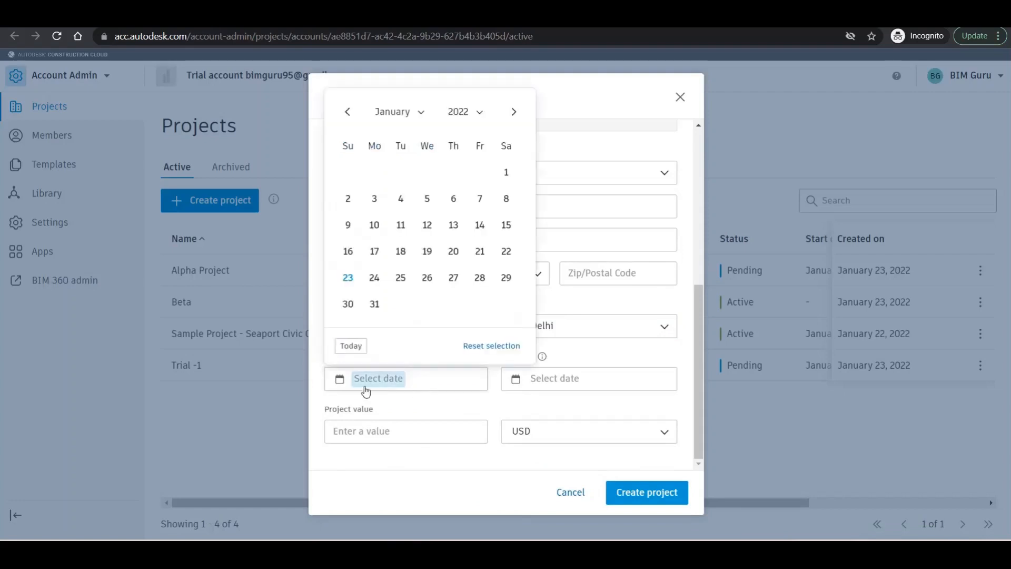
click(348, 277)
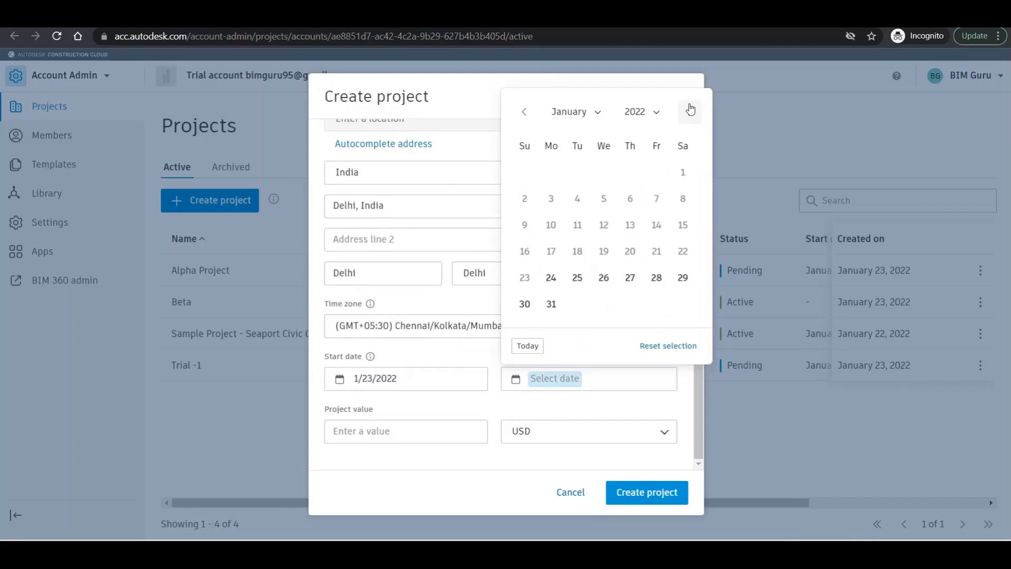
click(641, 112)
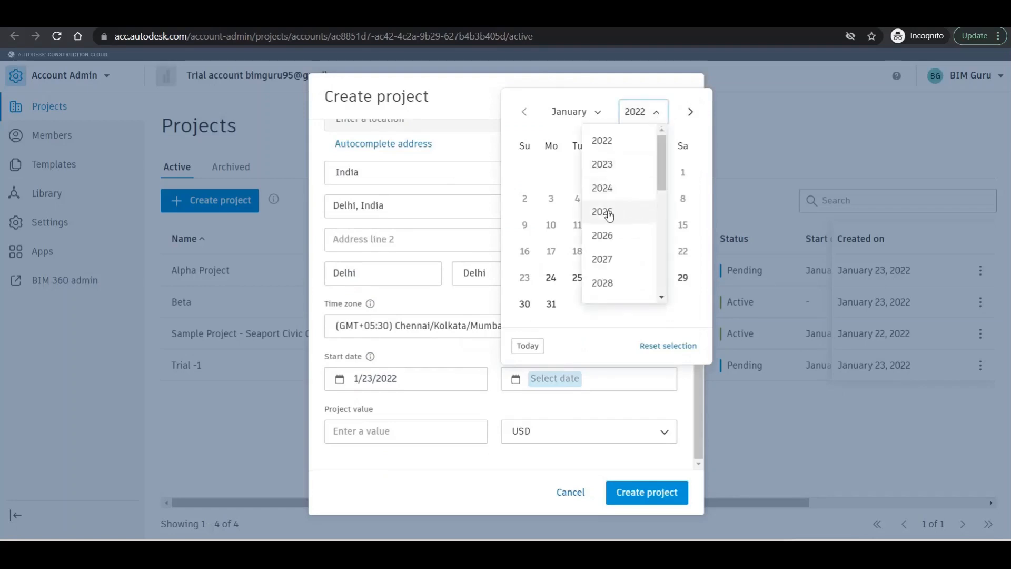
click(601, 212)
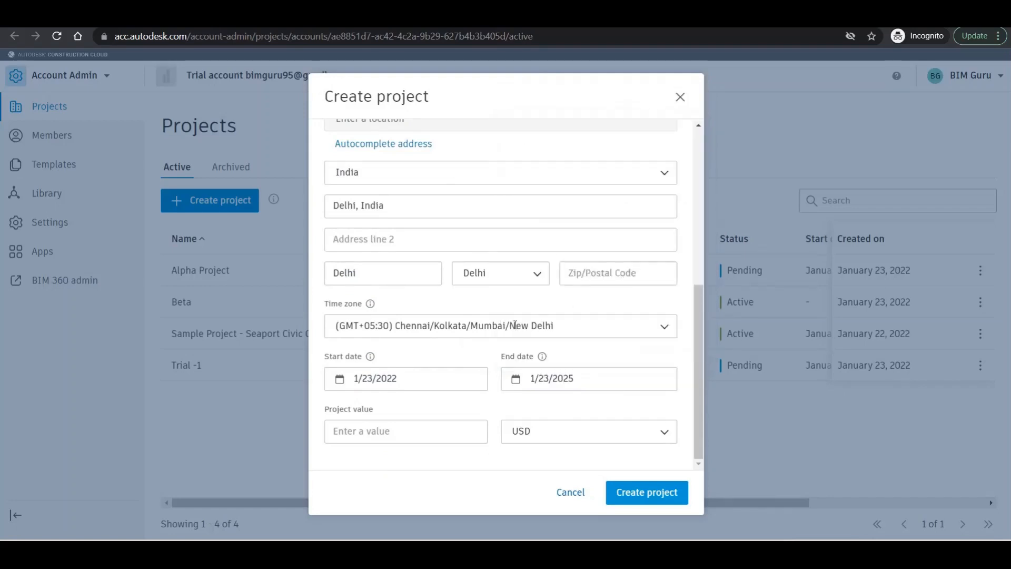
mouse_move(388, 415)
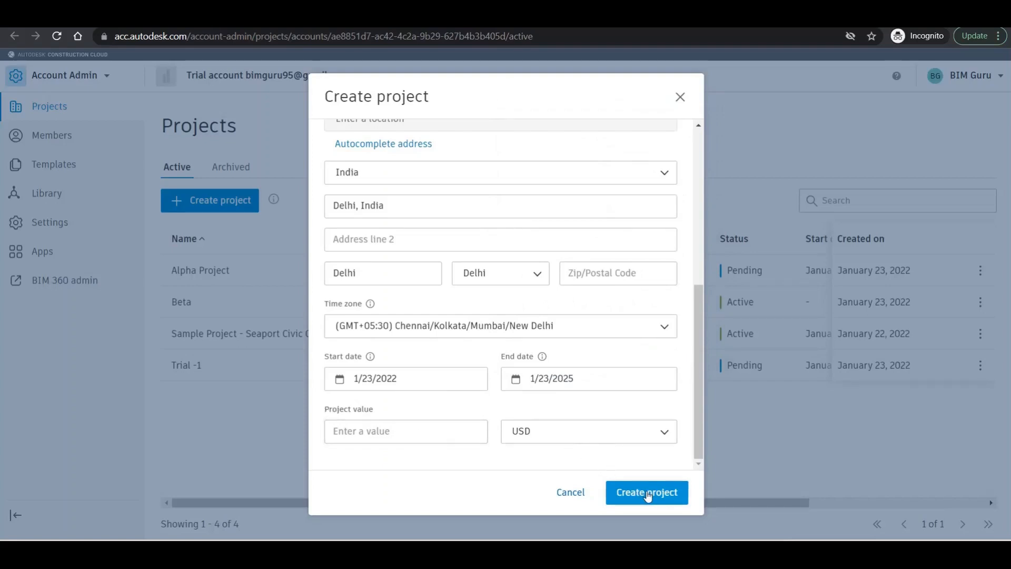
- Create Gama Project and wait for its Members page to load with BIM Guru as administrator
click(646, 492)
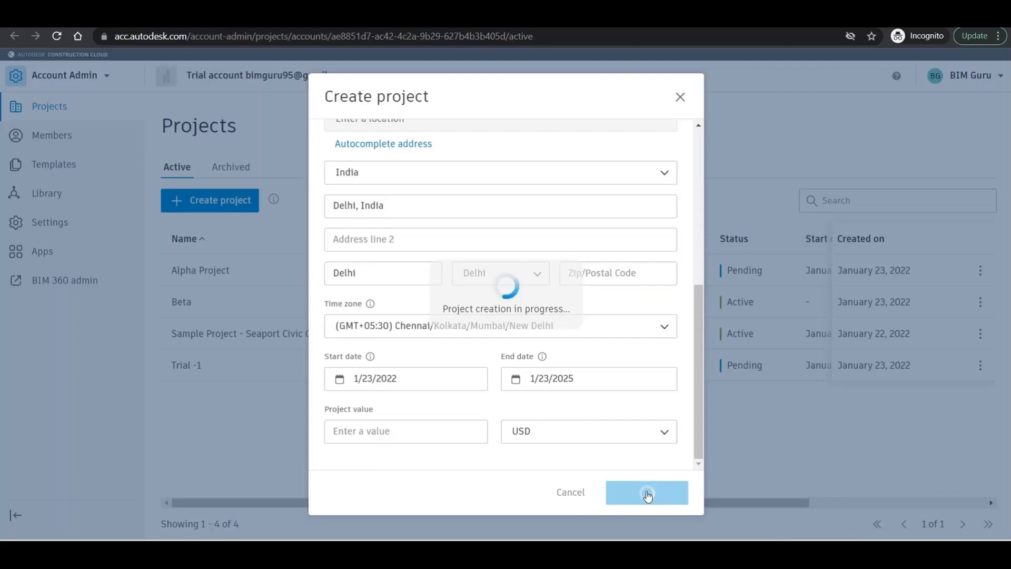
click(646, 492)
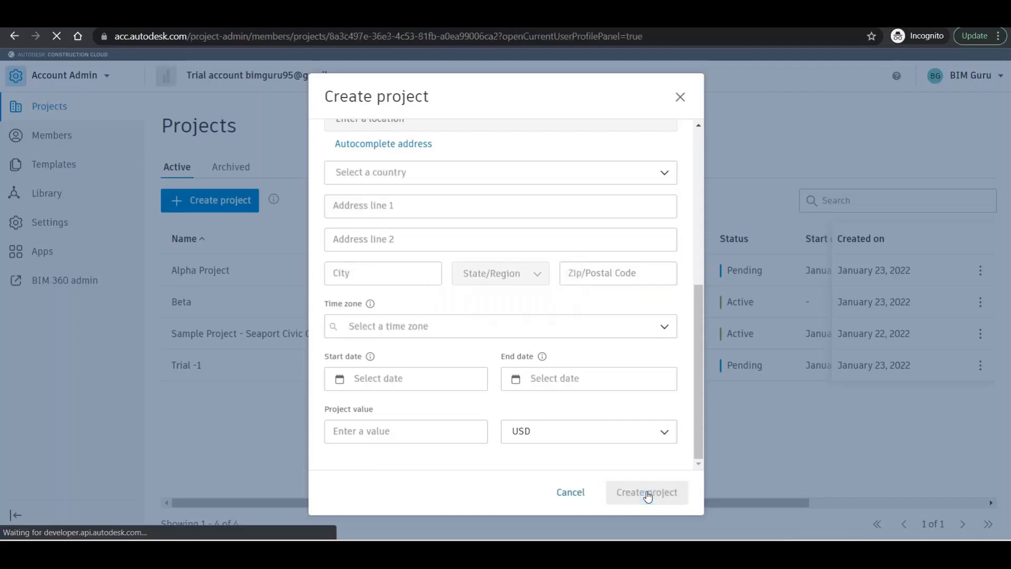
click(646, 491)
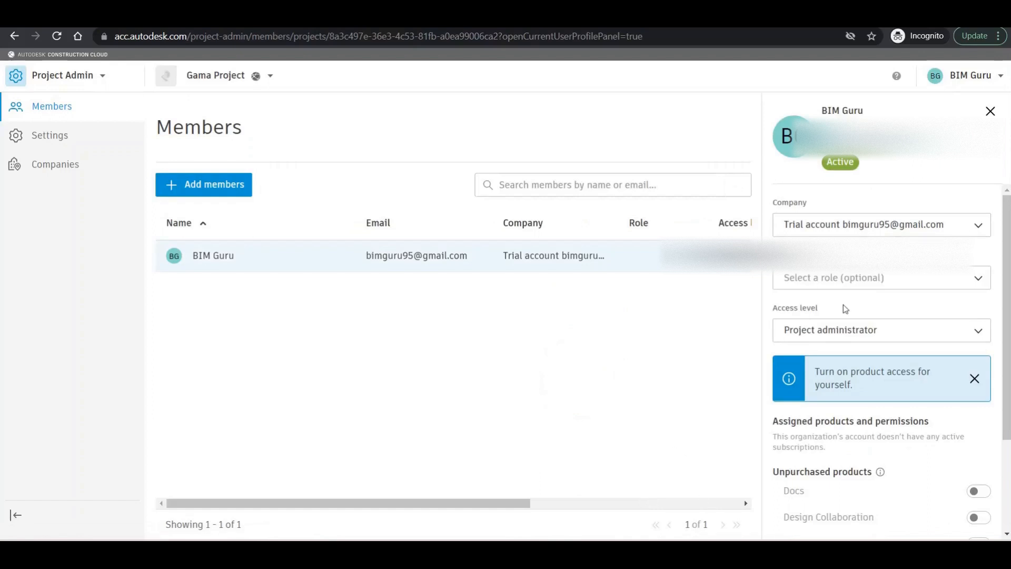
- Assign BIM Guru the BIM Manager role on Gama Project
click(990, 110)
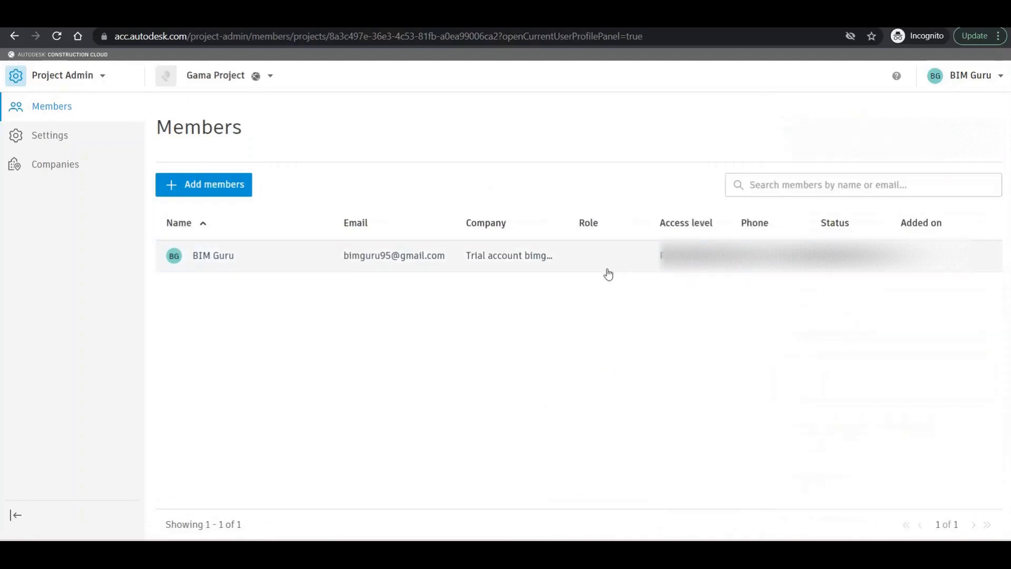
mouse_move(721, 225)
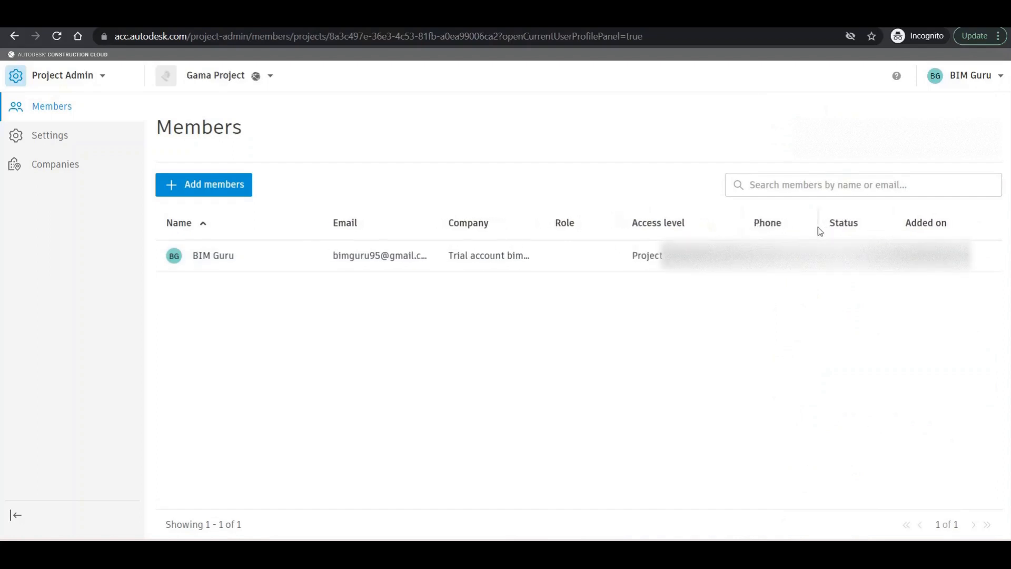
click(358, 222)
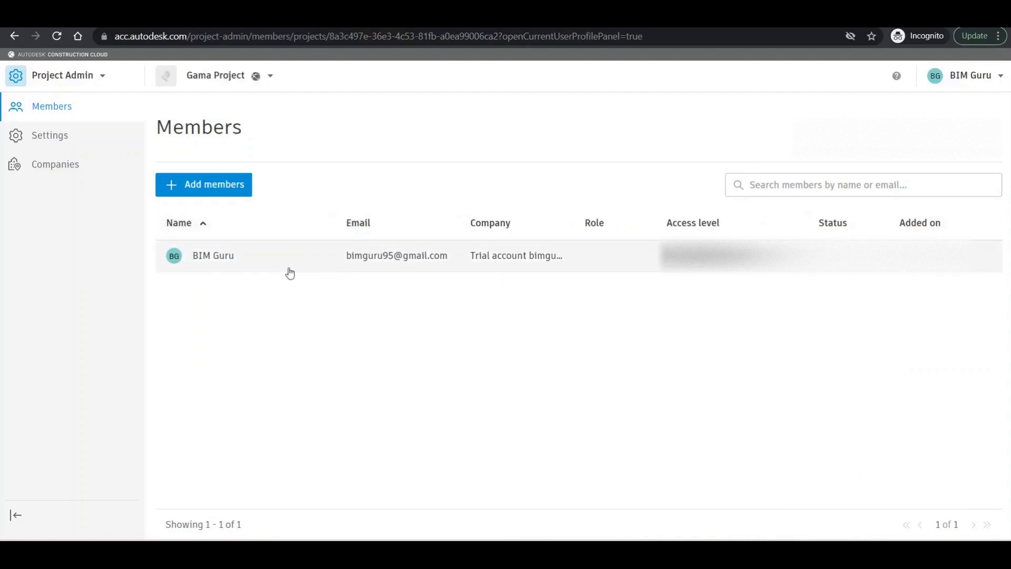
mouse_move(598, 262)
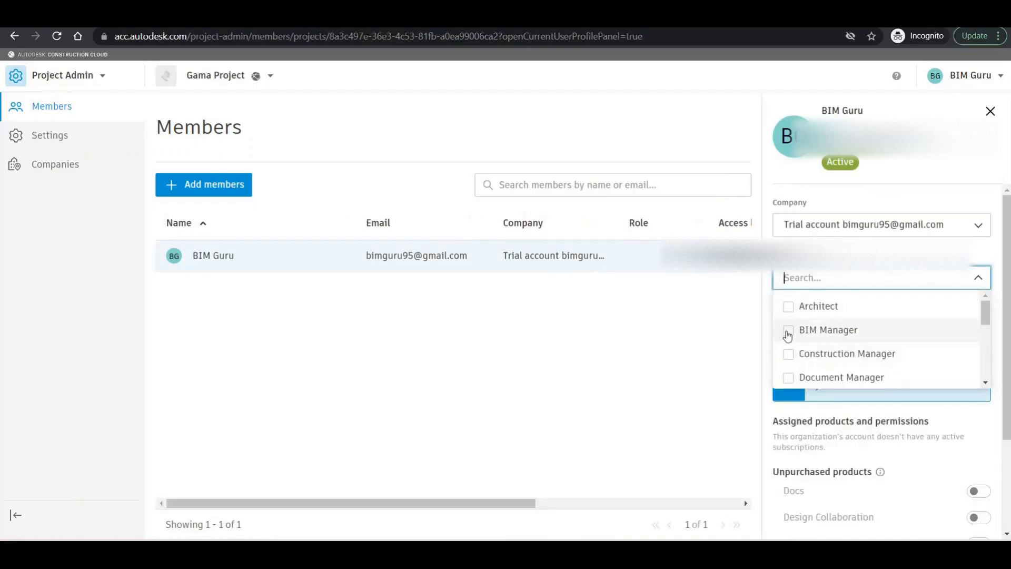
click(788, 329)
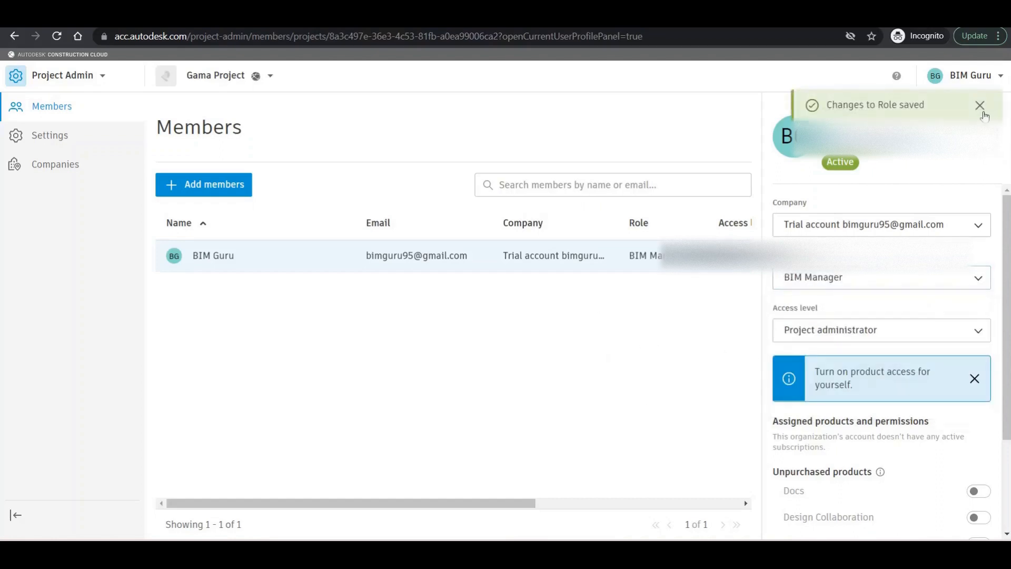
click(980, 105)
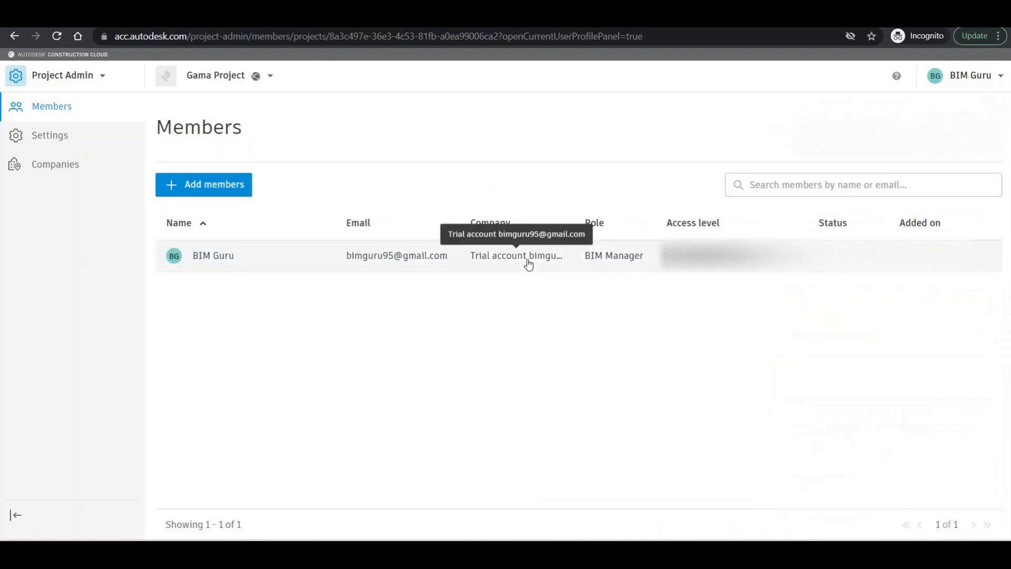
mouse_move(608, 283)
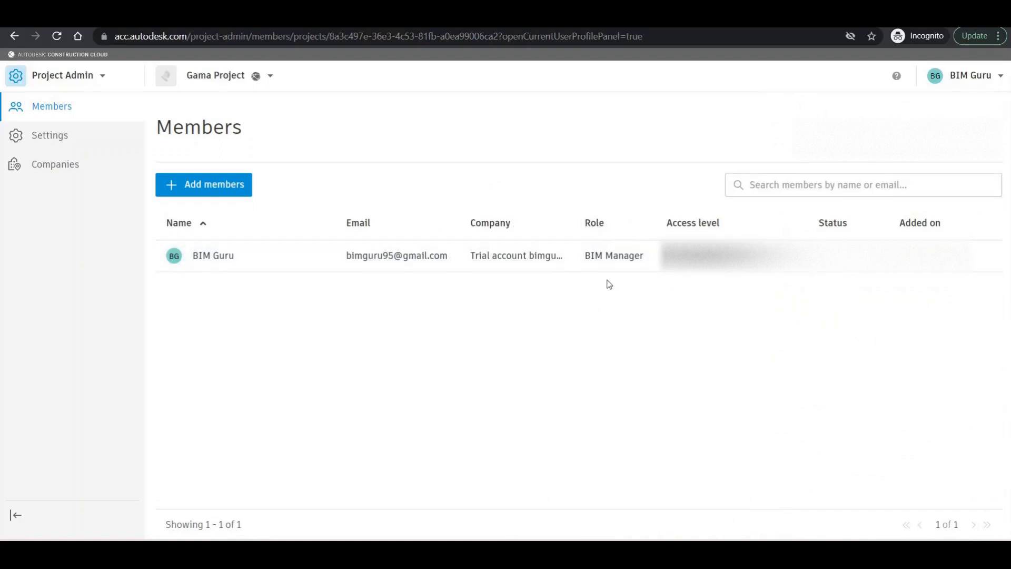
mouse_move(625, 255)
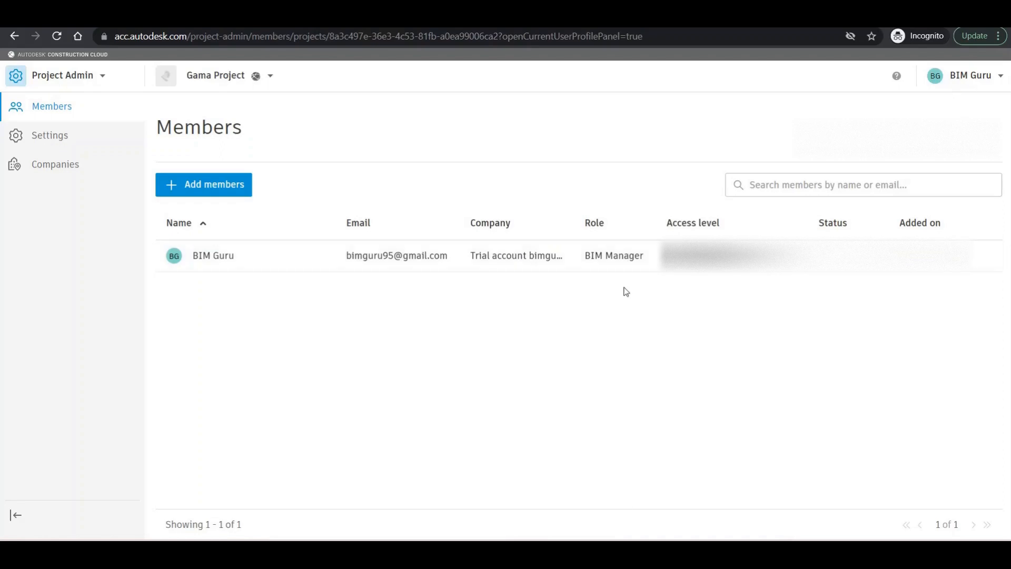
mouse_move(280, 189)
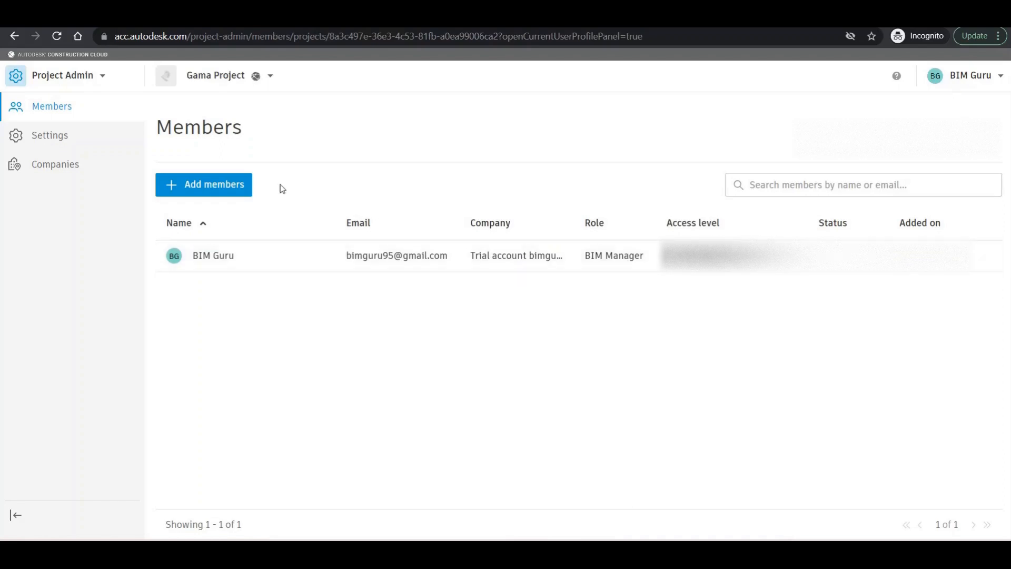
click(204, 184)
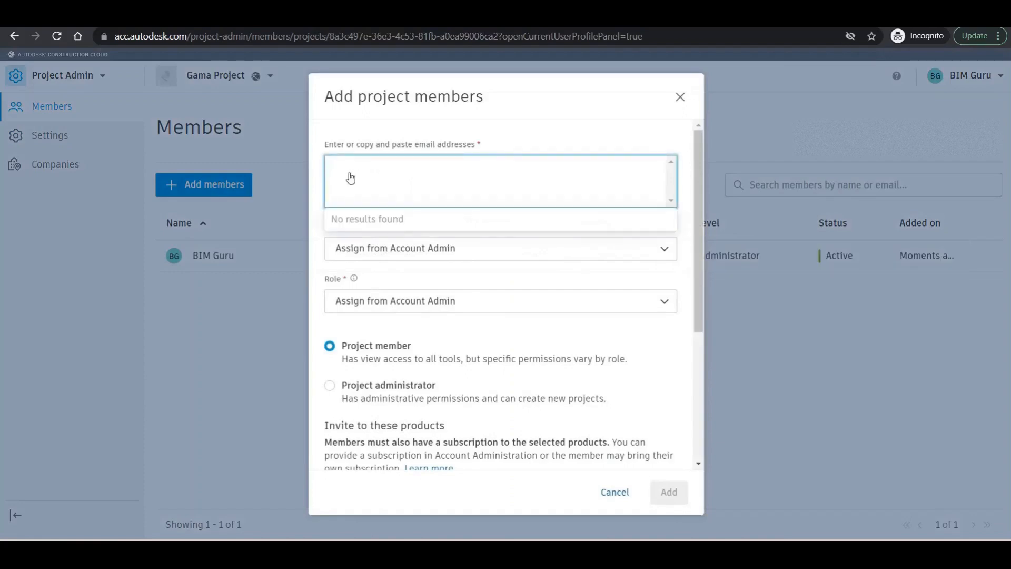
text(ashugt)
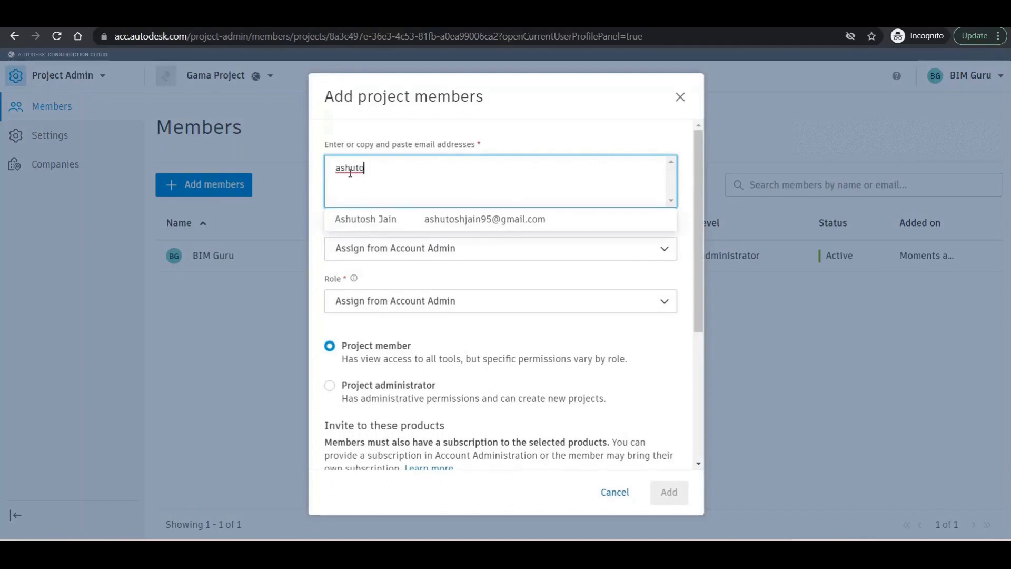
click(484, 219)
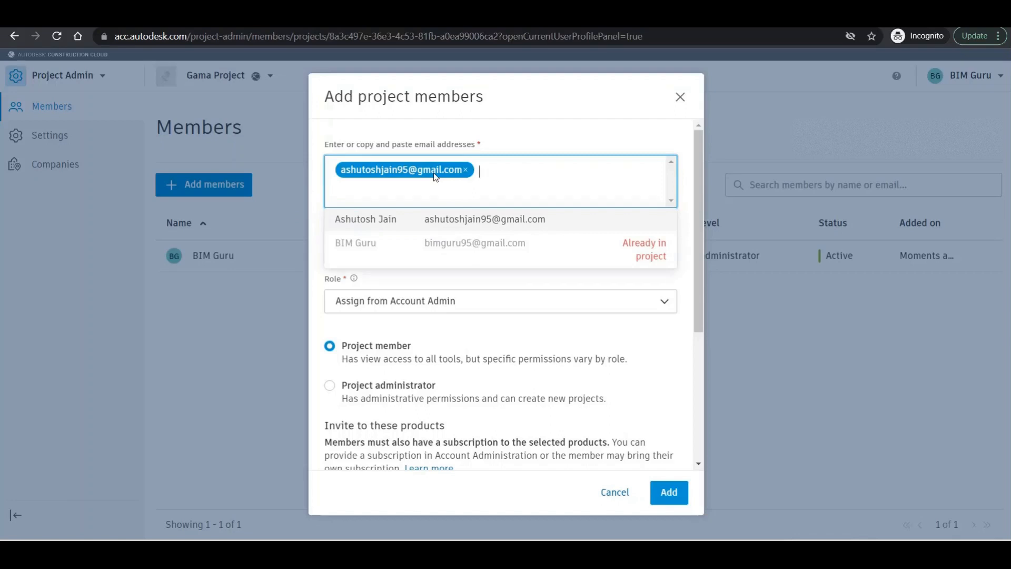
mouse_move(398, 179)
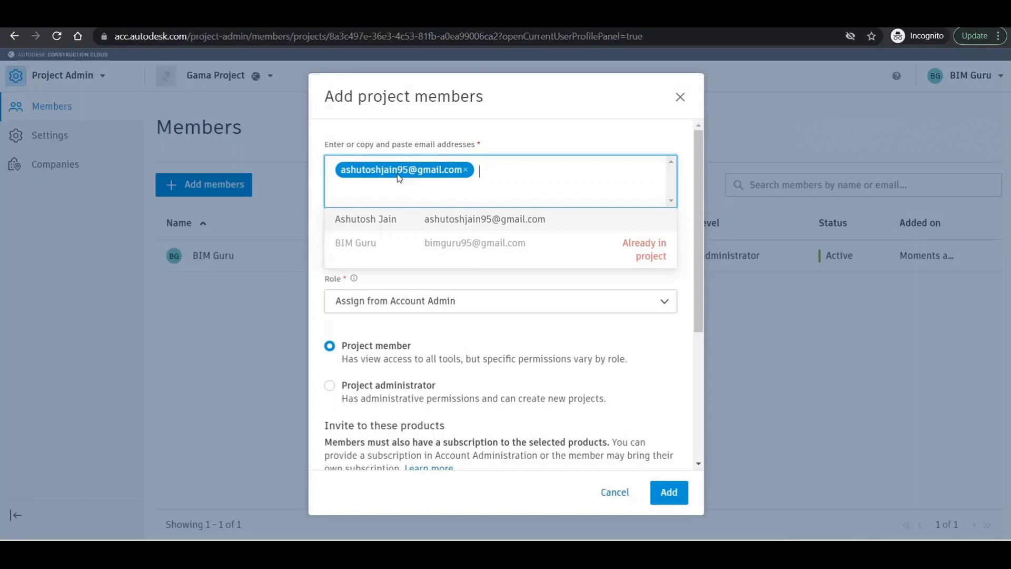
mouse_move(412, 180)
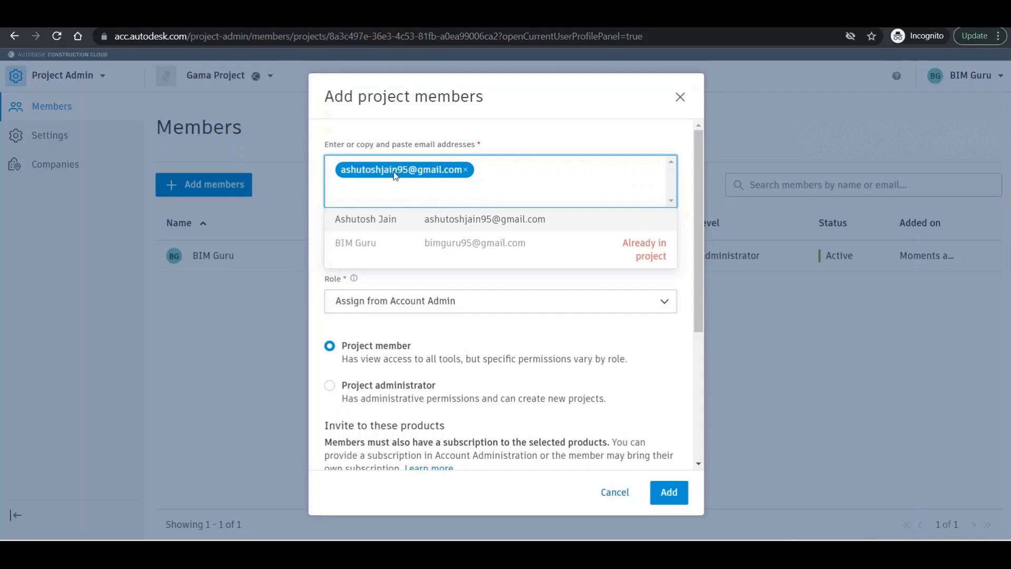
mouse_move(524, 277)
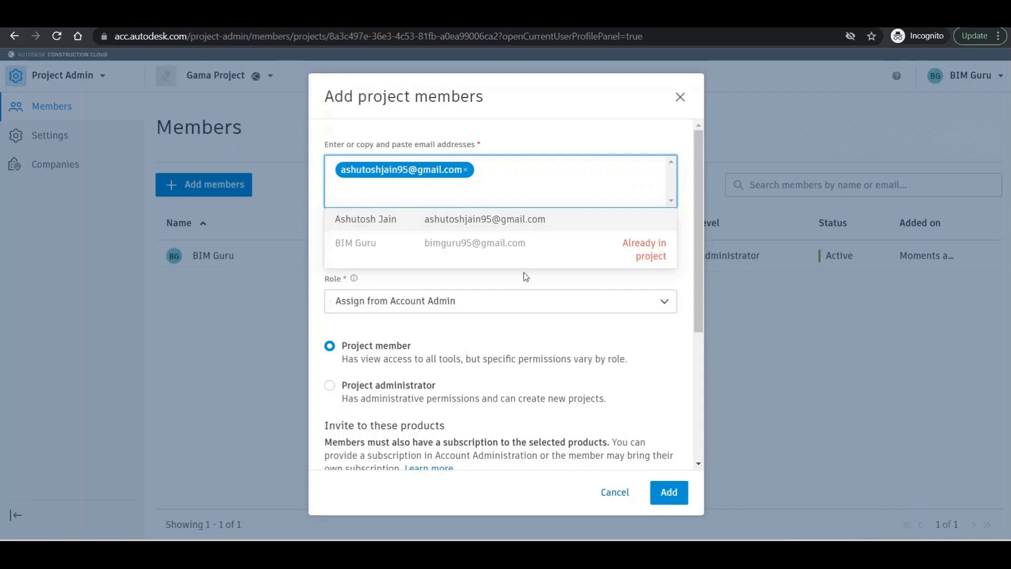
mouse_move(624, 277)
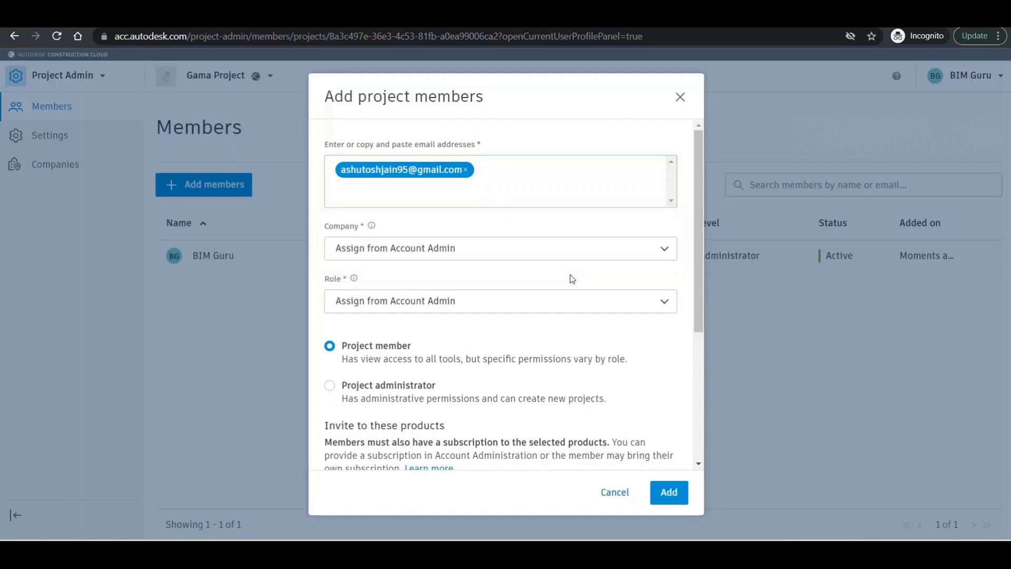
- Keep the invitee's company set to Assign from Account Admin after searching 'Gama'
click(499, 247)
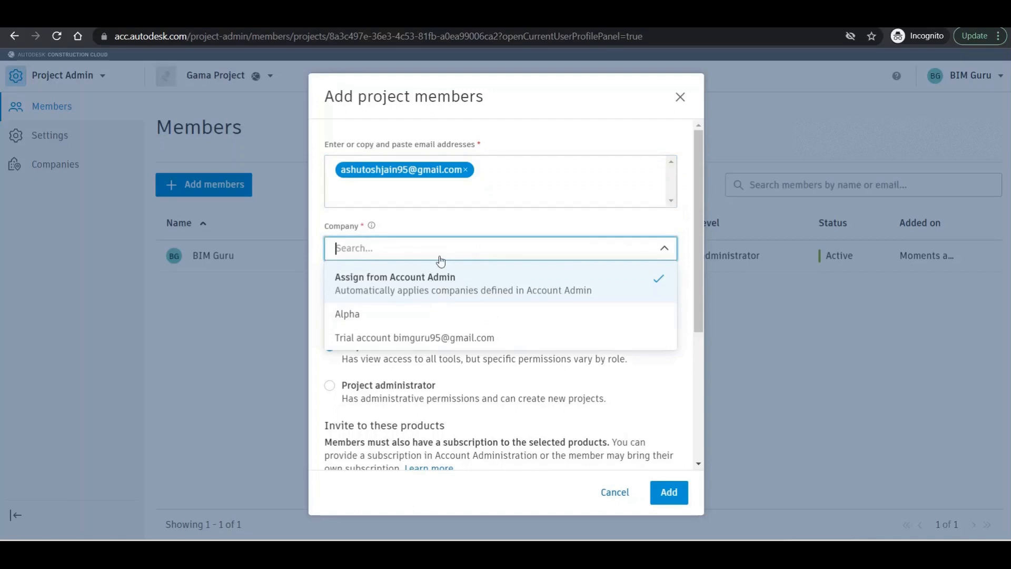
text(Gama)
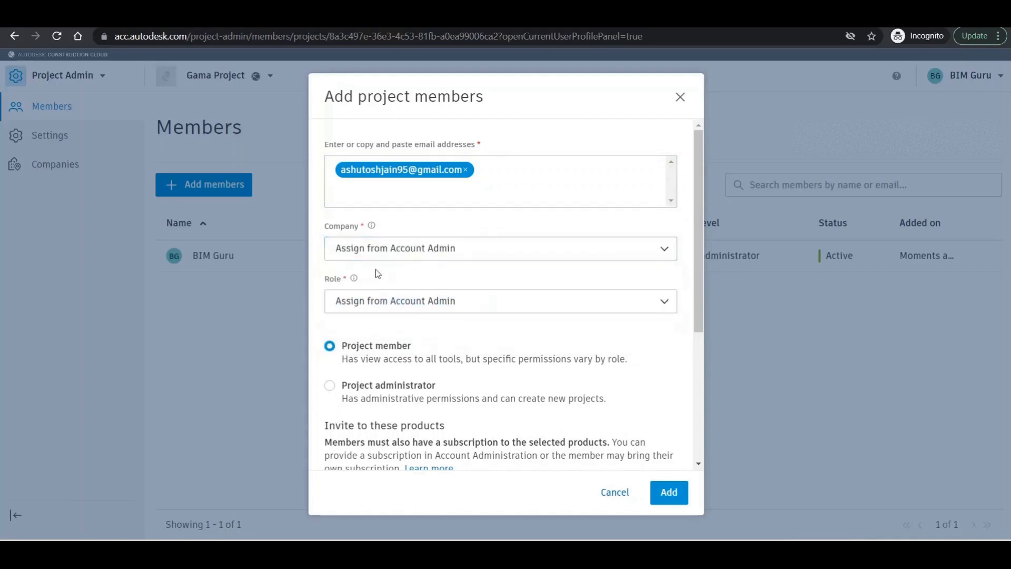
click(499, 247)
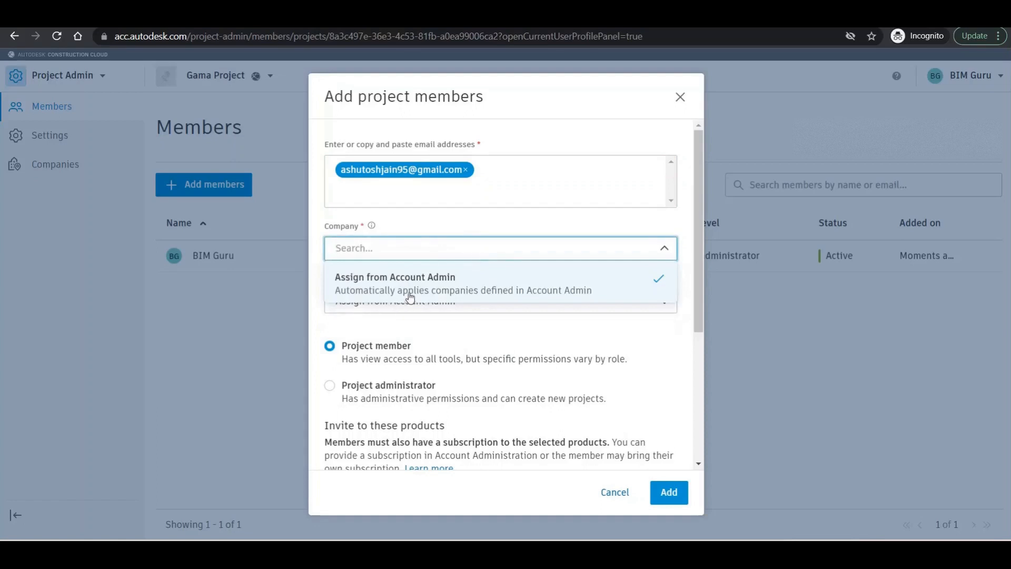
mouse_move(434, 293)
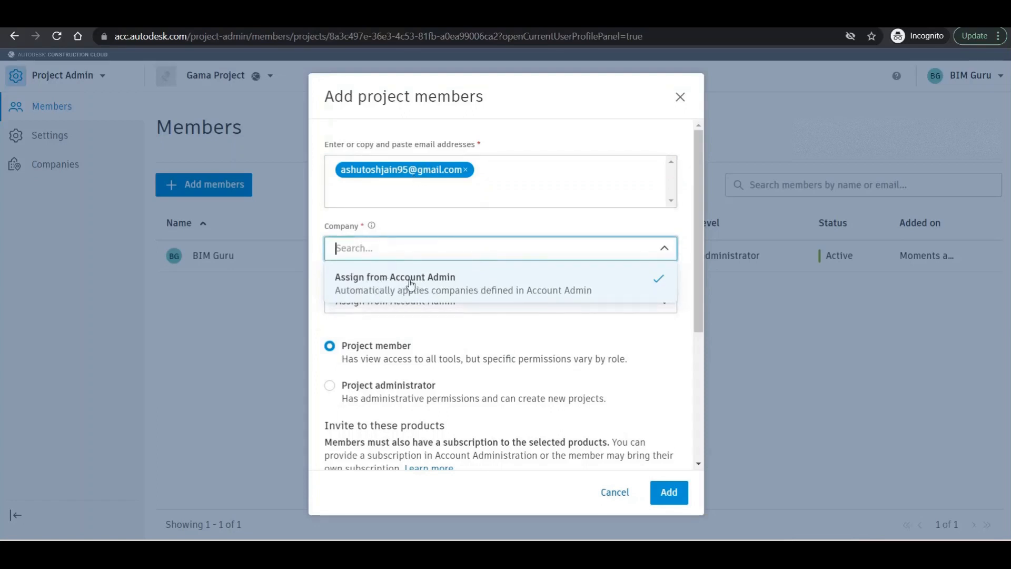
click(395, 277)
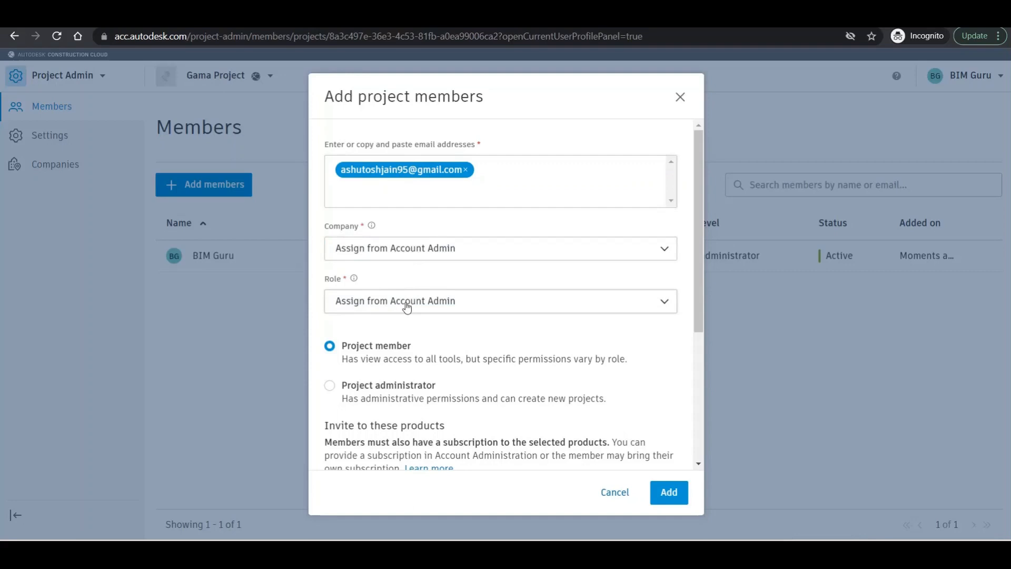
mouse_move(346, 398)
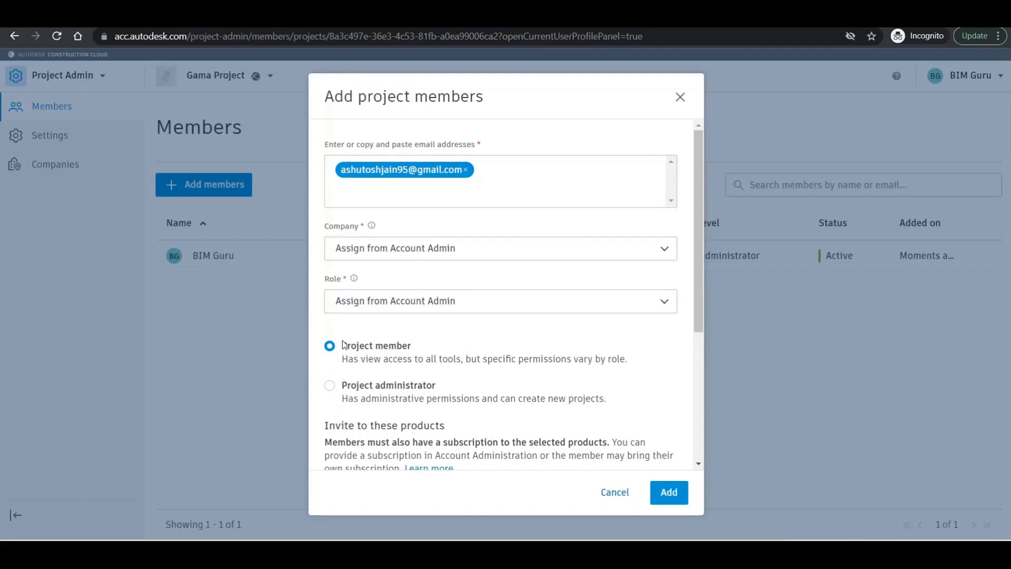
- Make the invitee a project administrator with Design Collaboration, Model Coordination and Cost Management access
click(329, 386)
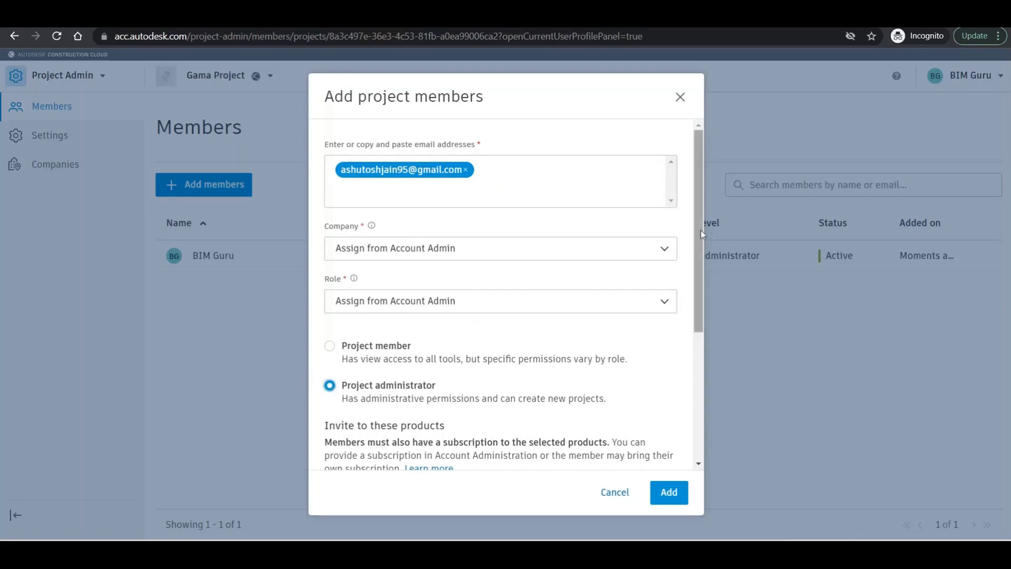
scroll(down, 3)
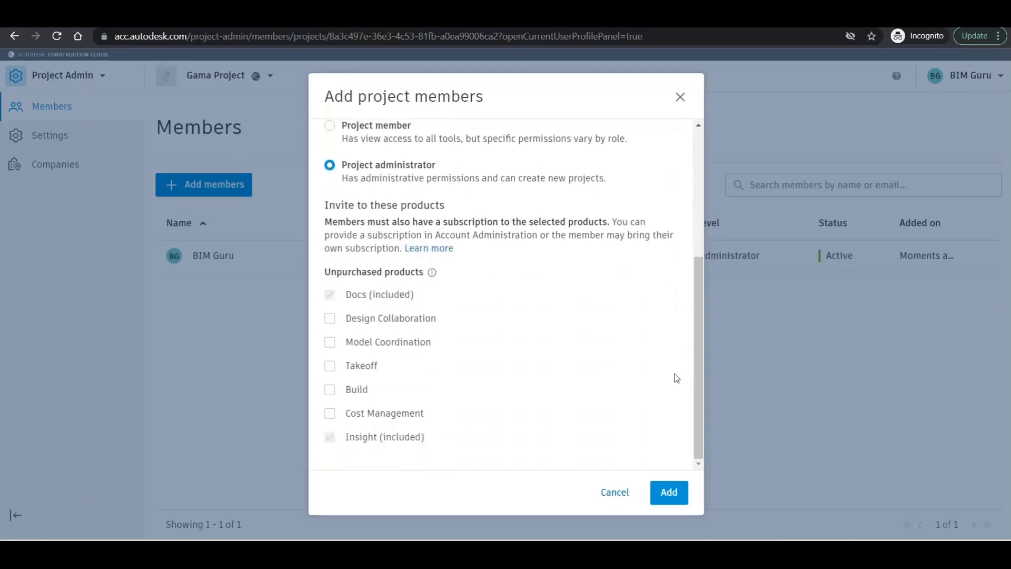
mouse_move(365, 427)
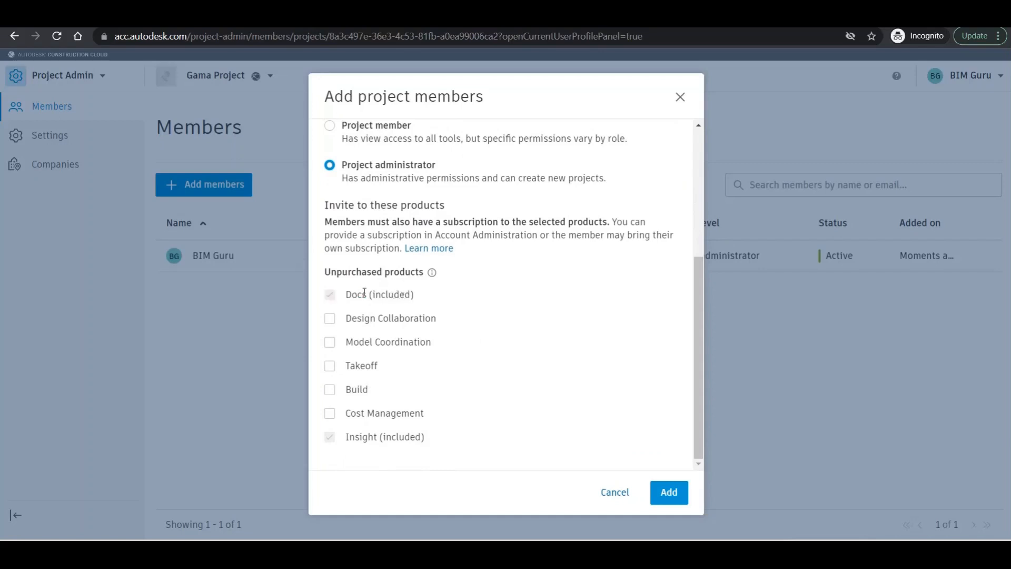
mouse_move(341, 295)
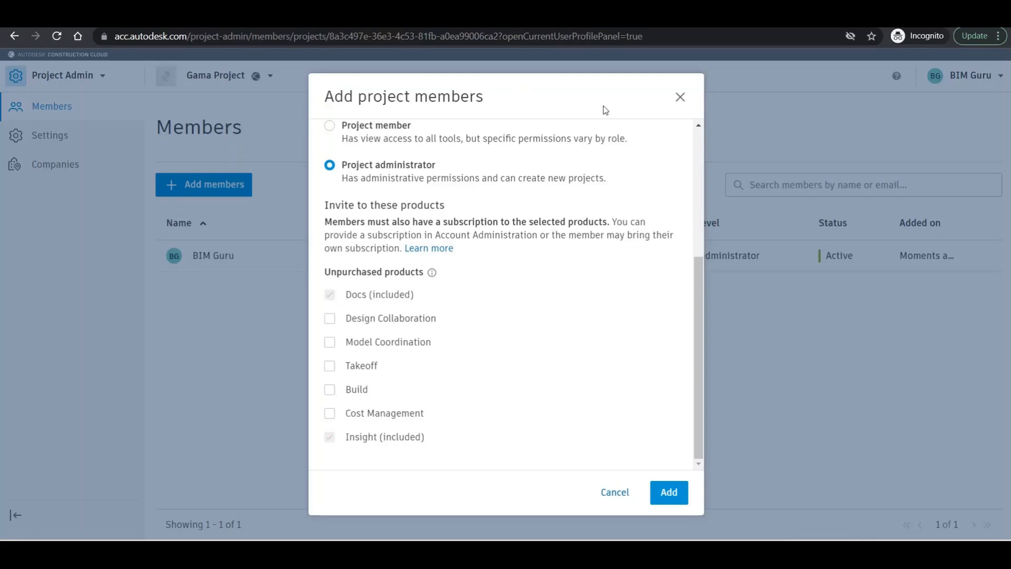
mouse_move(244, 430)
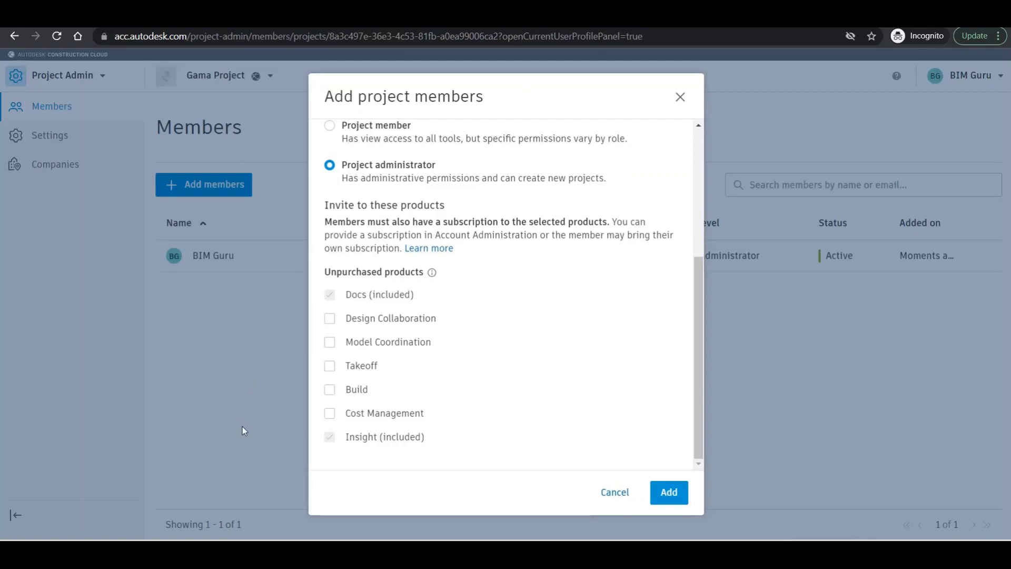
mouse_move(330, 318)
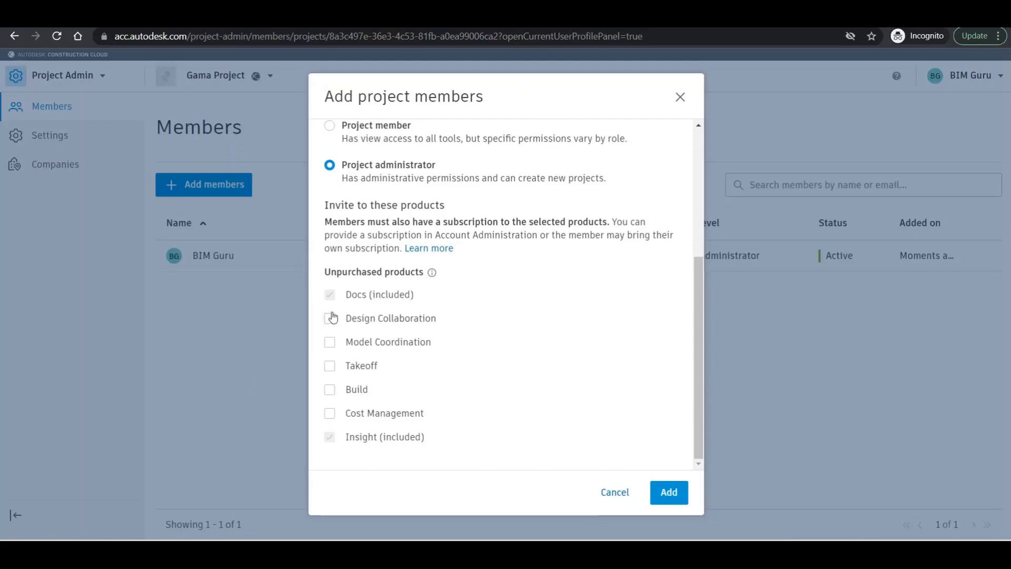
click(330, 318)
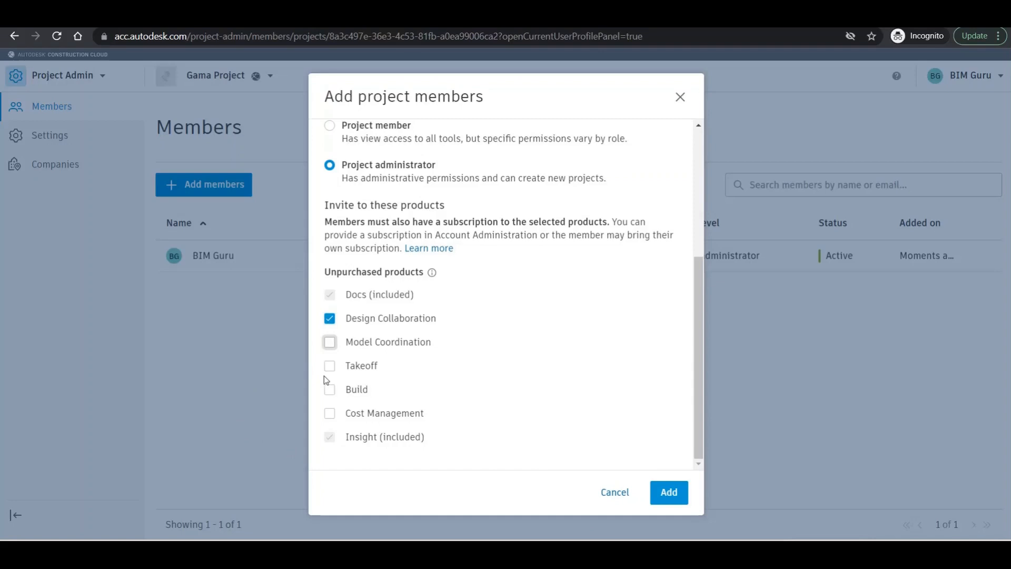
click(330, 365)
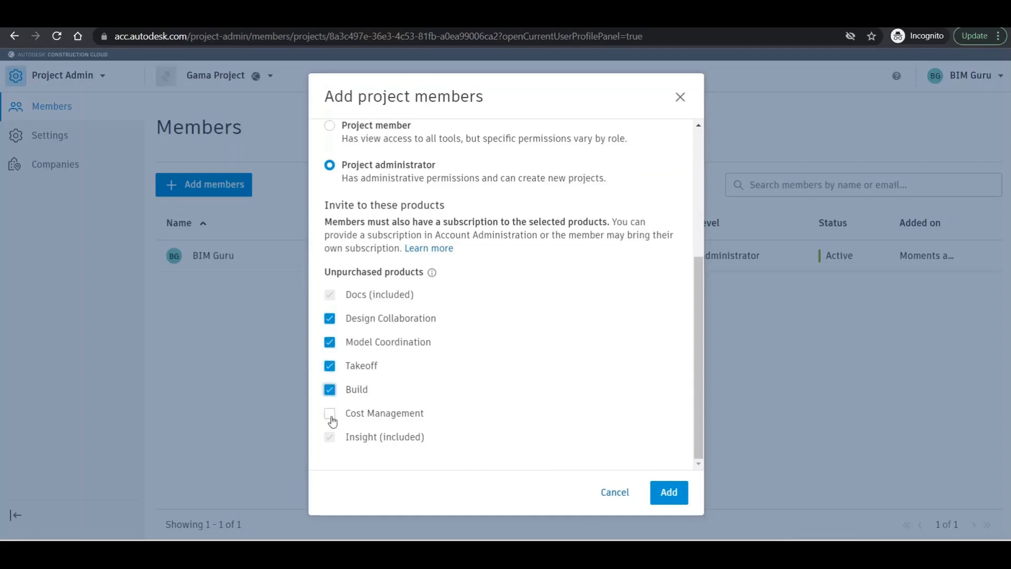
click(330, 413)
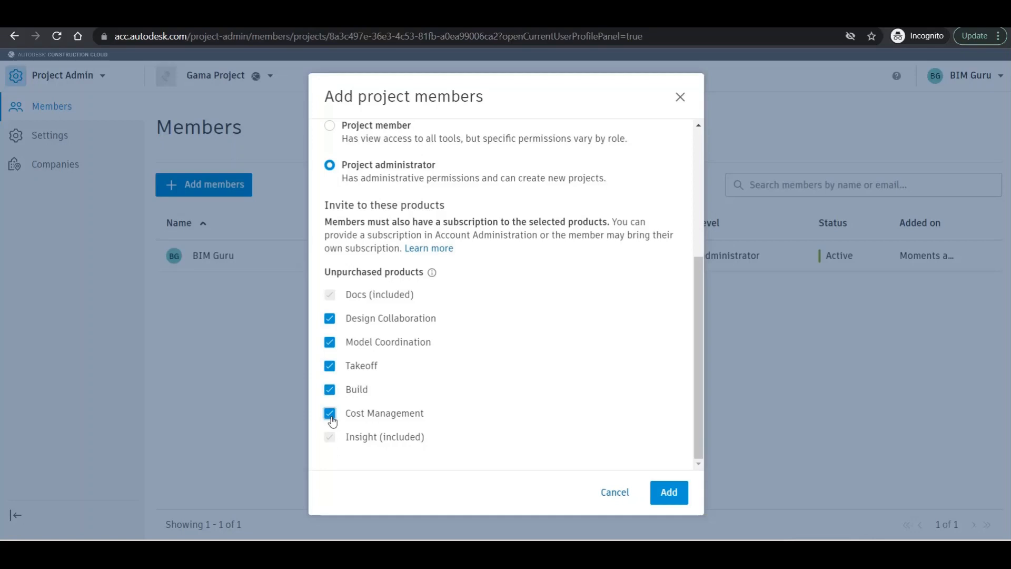
mouse_move(286, 341)
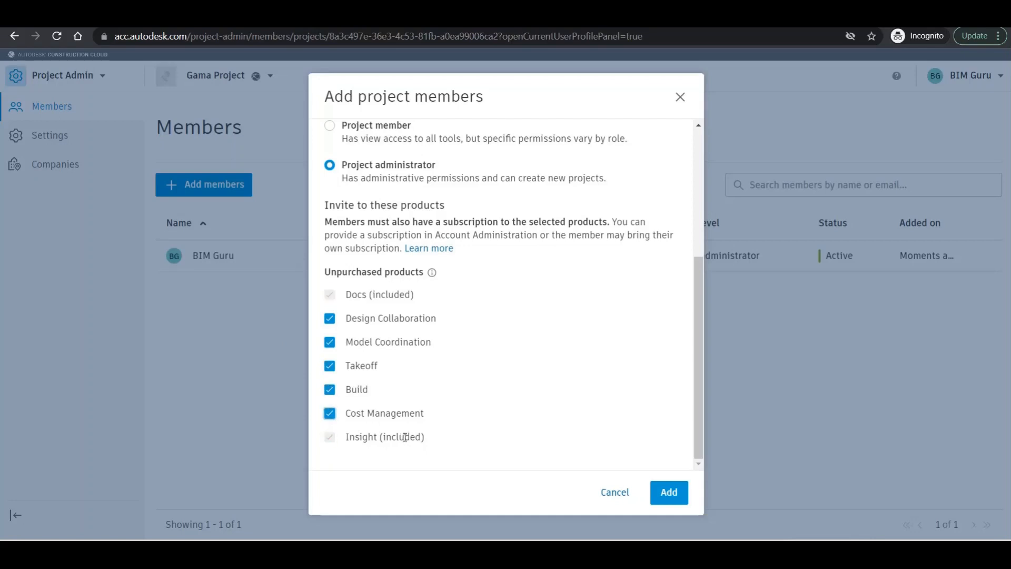
mouse_move(390, 373)
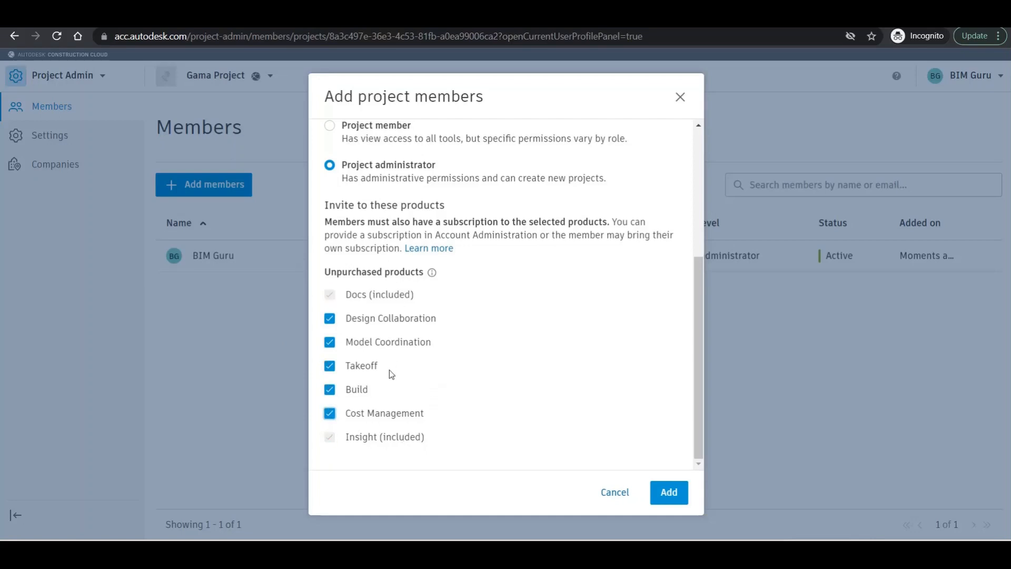
mouse_move(669, 492)
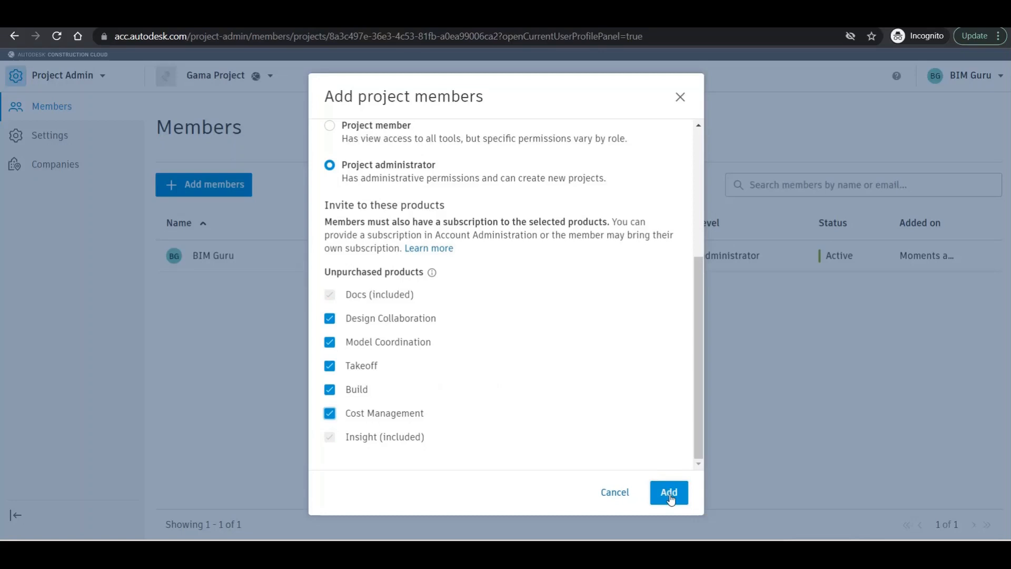
click(669, 492)
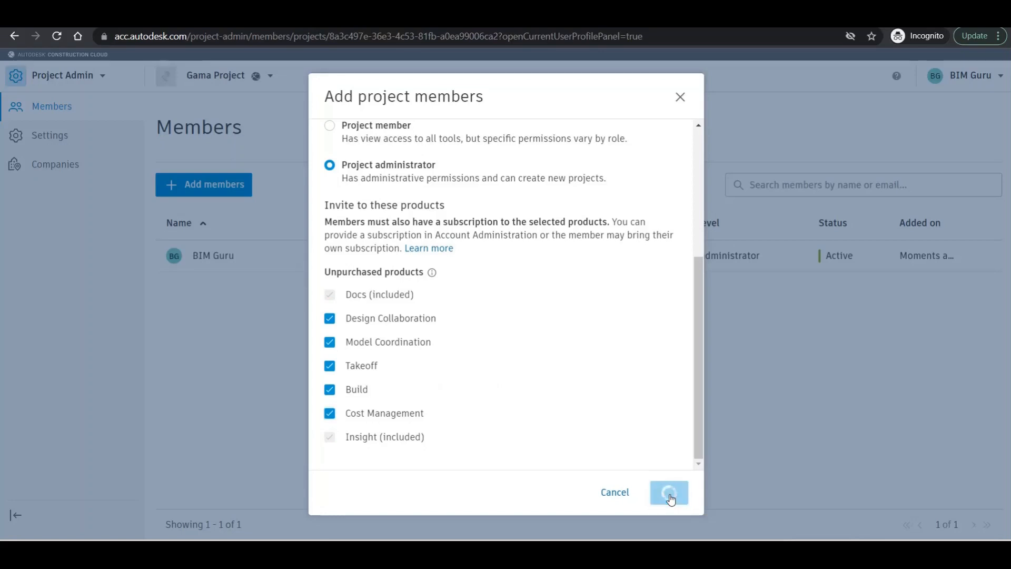
click(669, 491)
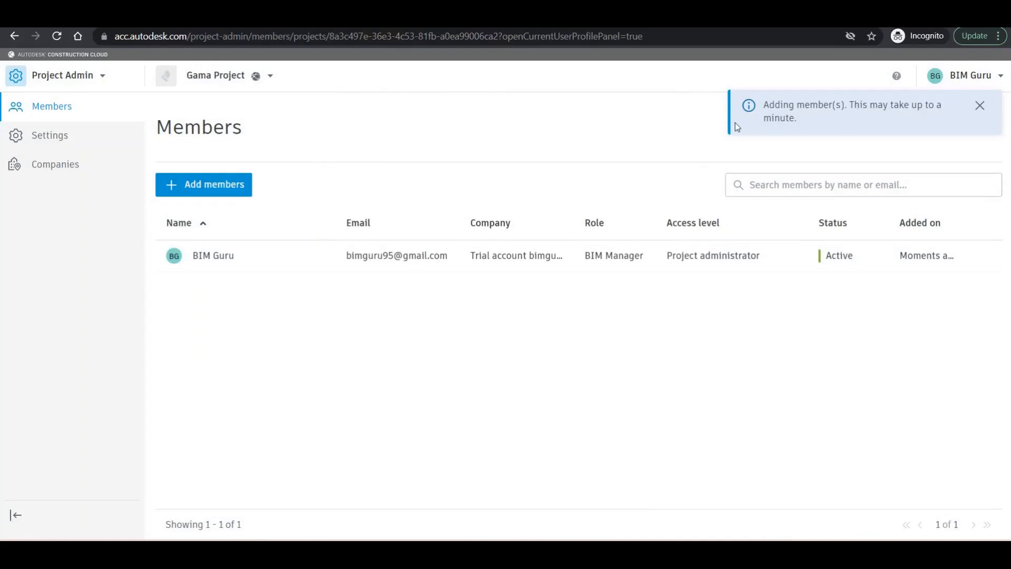
mouse_move(552, 250)
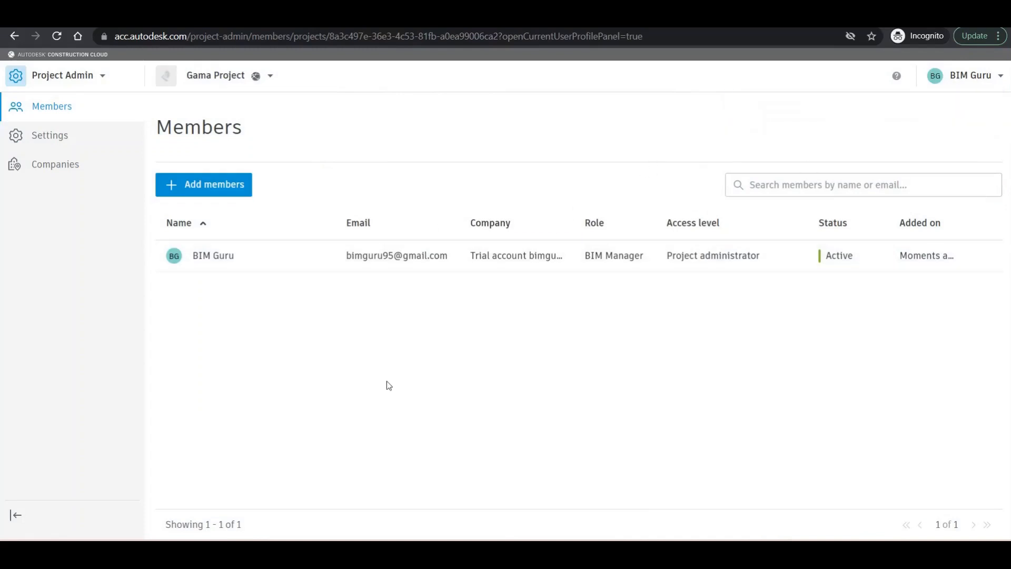
mouse_move(69, 106)
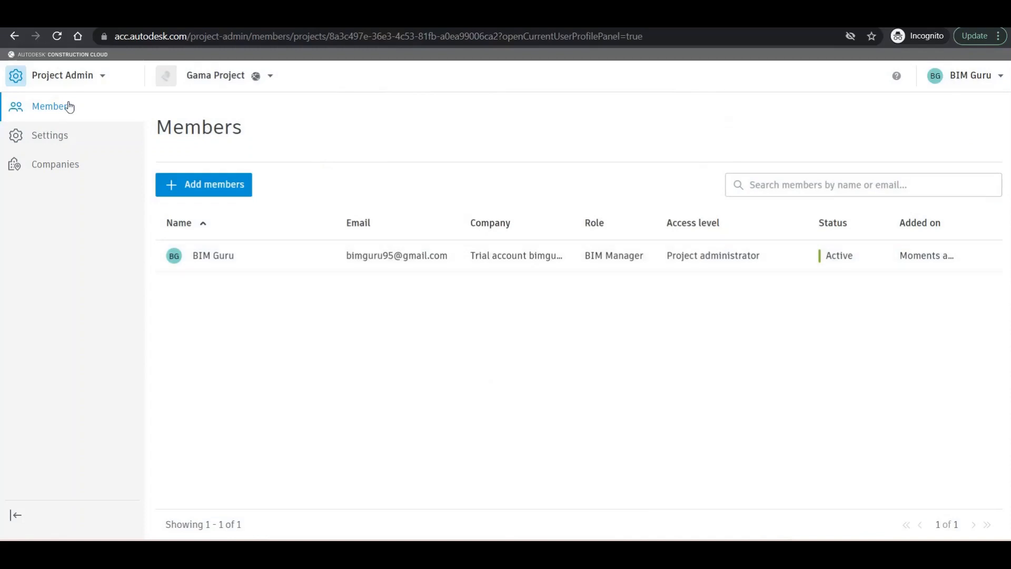
mouse_move(234, 84)
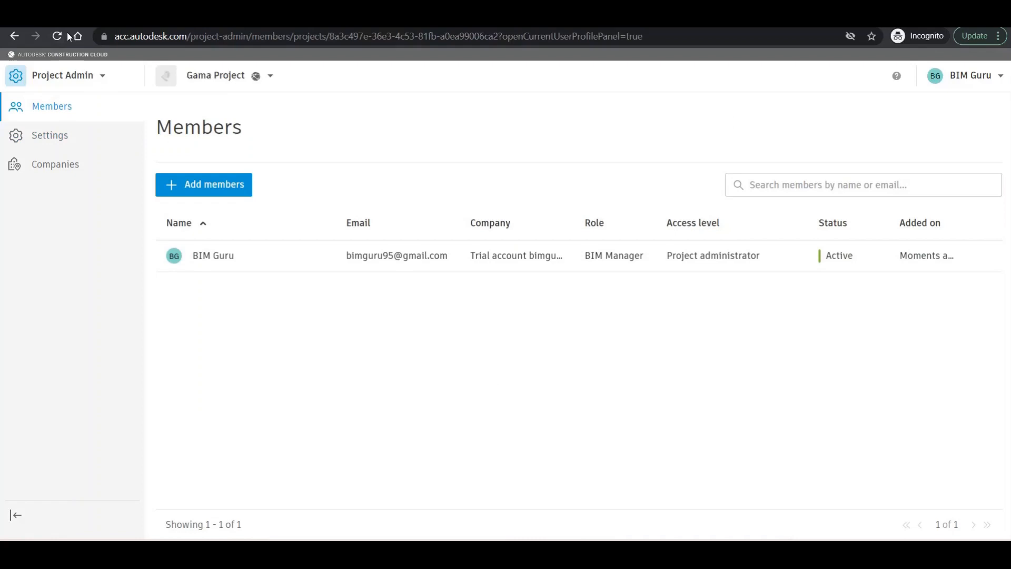
click(57, 36)
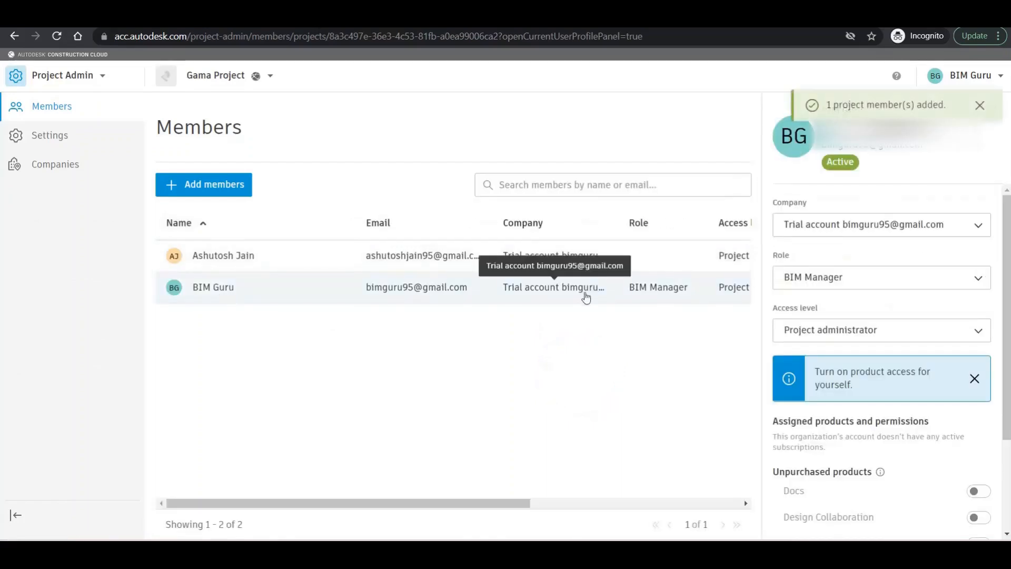
click(981, 105)
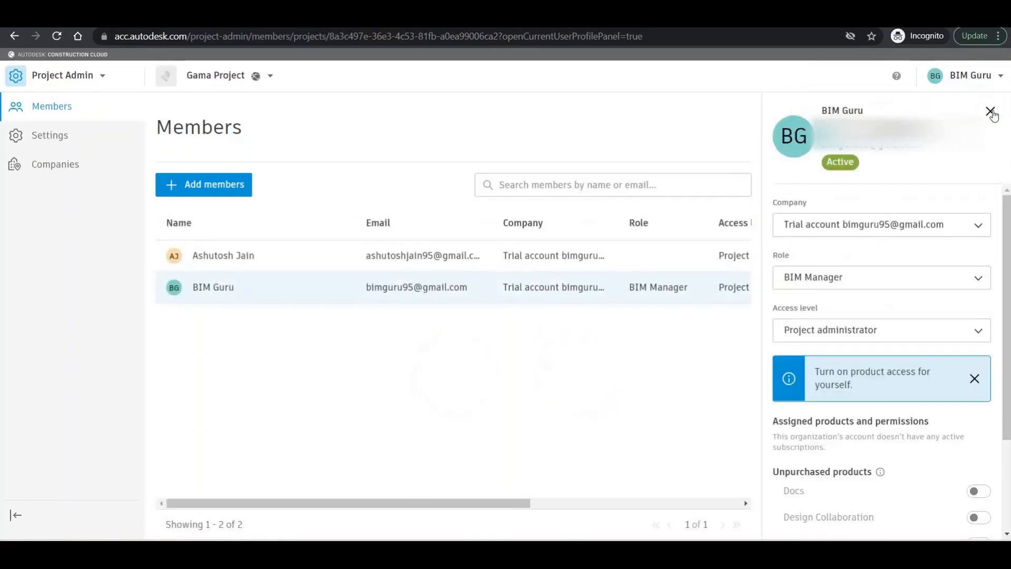
click(992, 113)
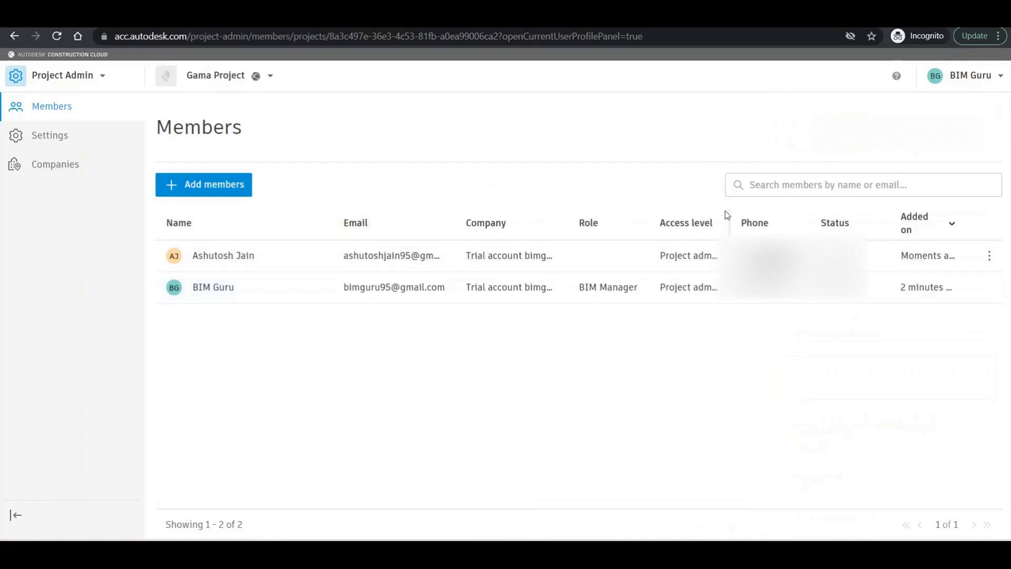
mouse_move(728, 222)
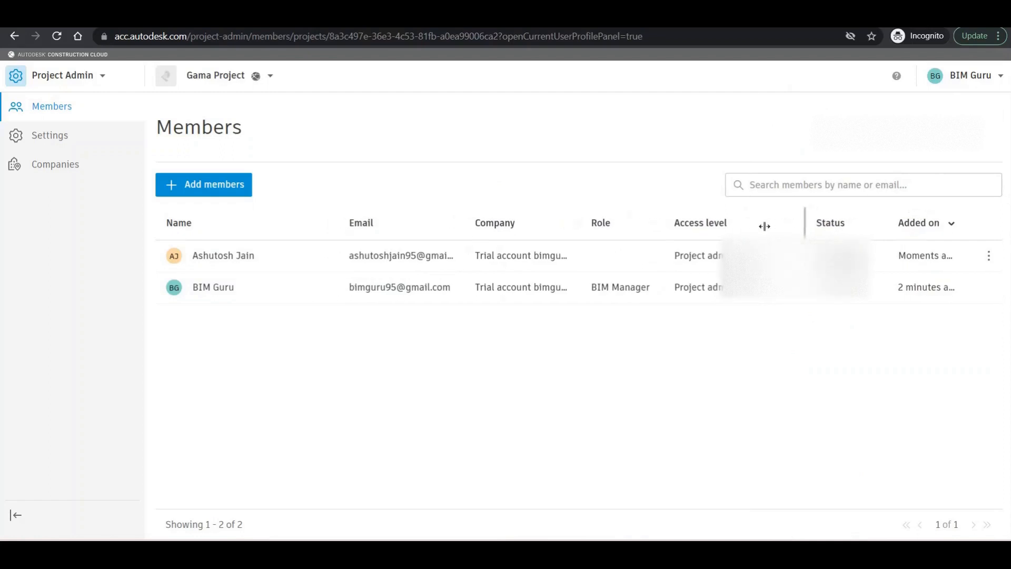
mouse_move(613, 257)
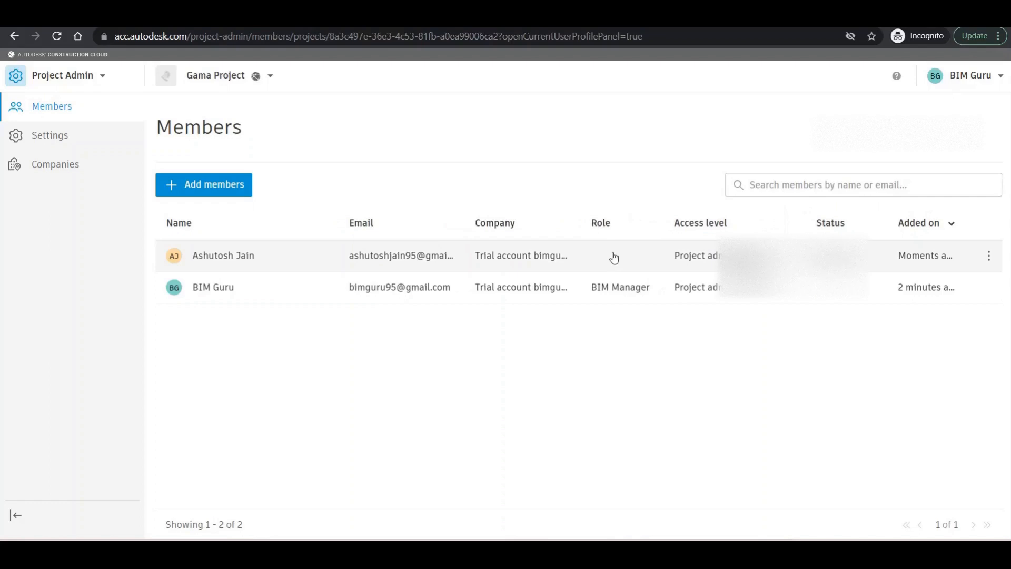
click(222, 255)
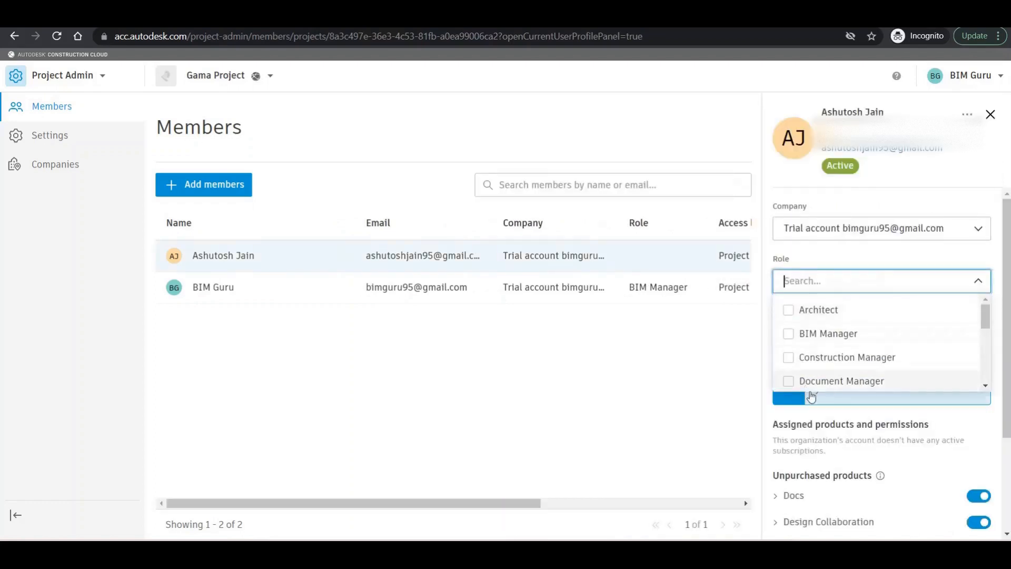
scroll(down, 3)
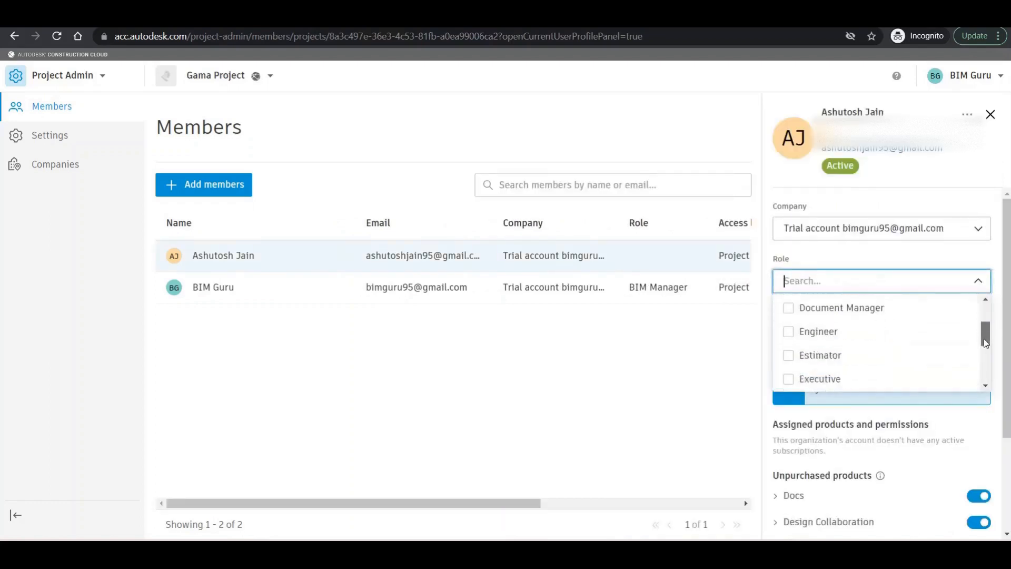
scroll(down, 3)
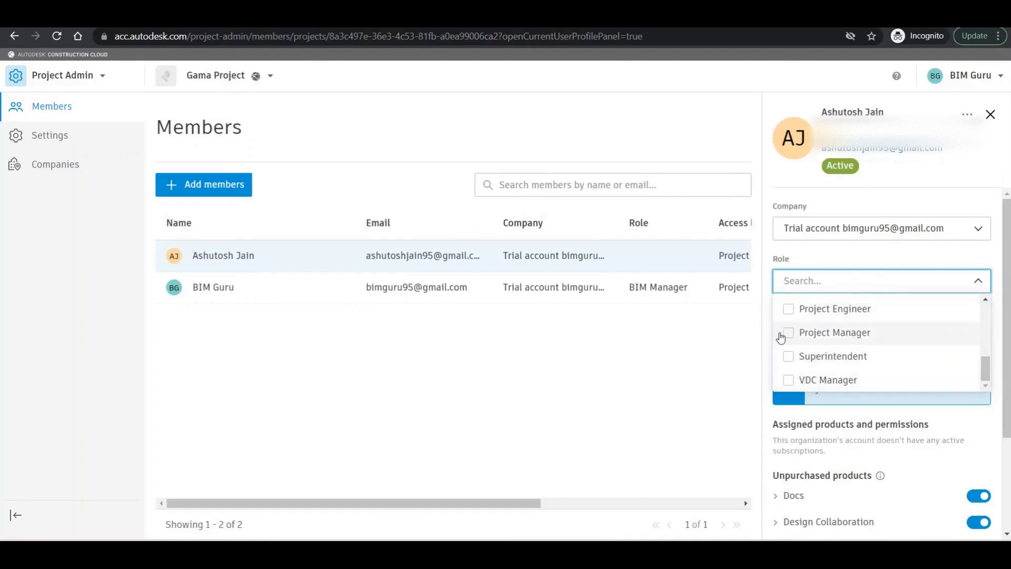
click(788, 332)
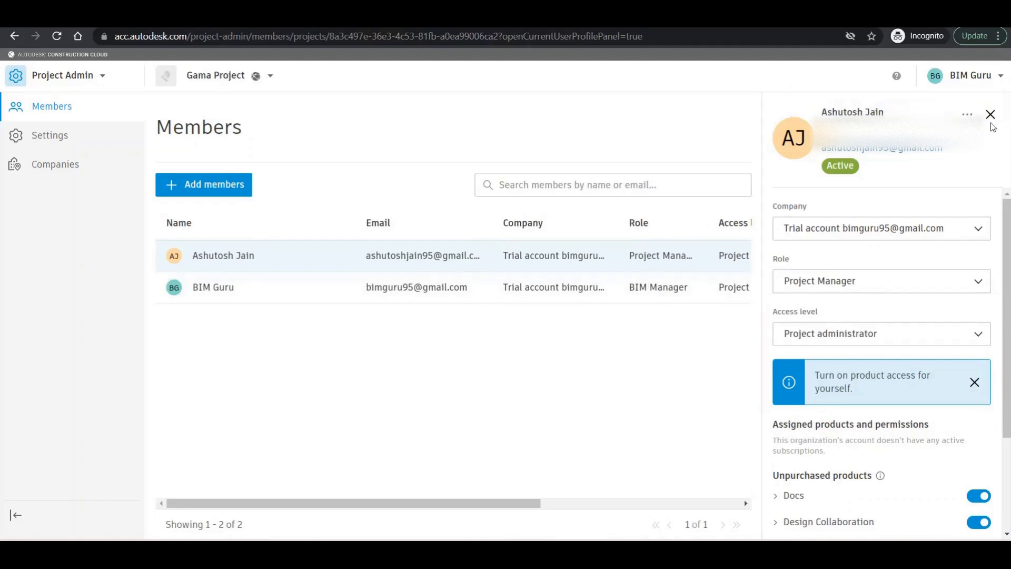
- Return to the Members list showing both members Active with phone numbers
click(990, 114)
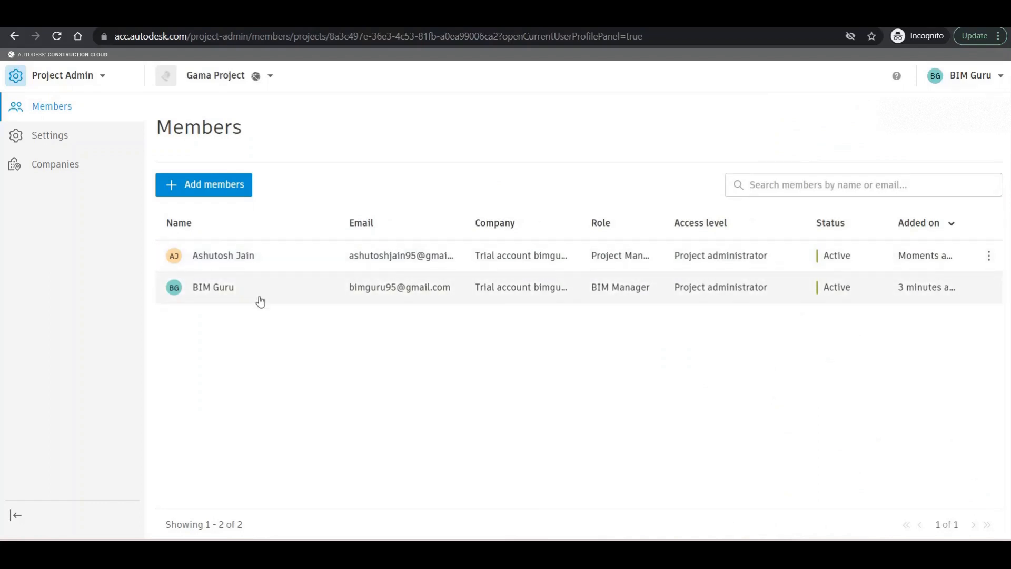
click(179, 222)
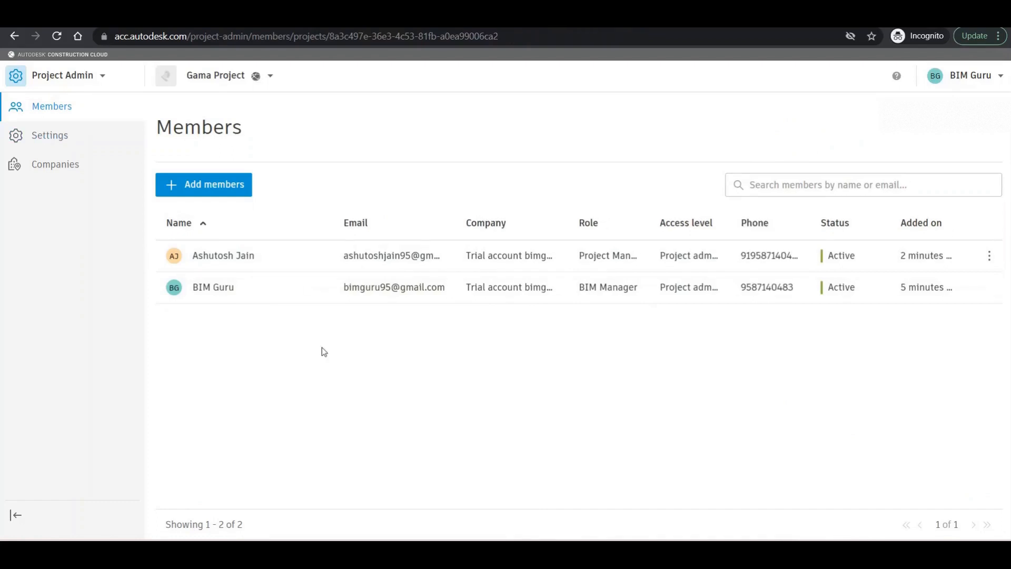